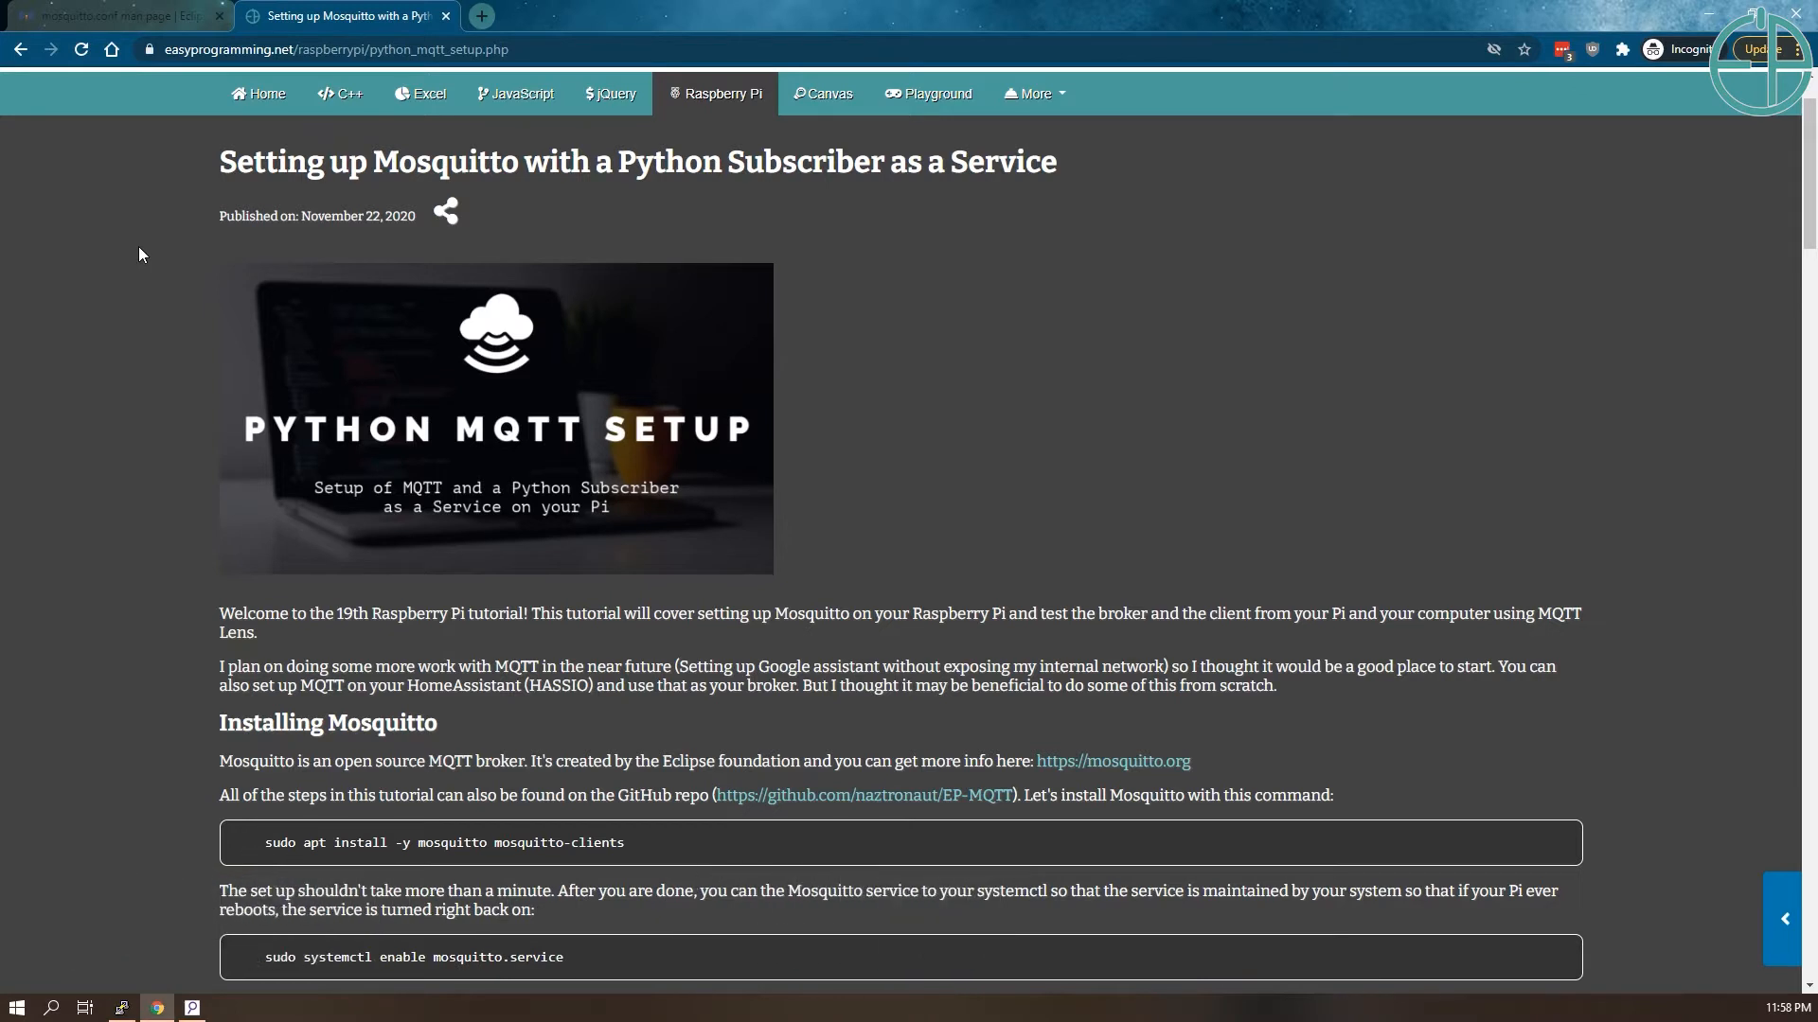
mouse_move(528, 205)
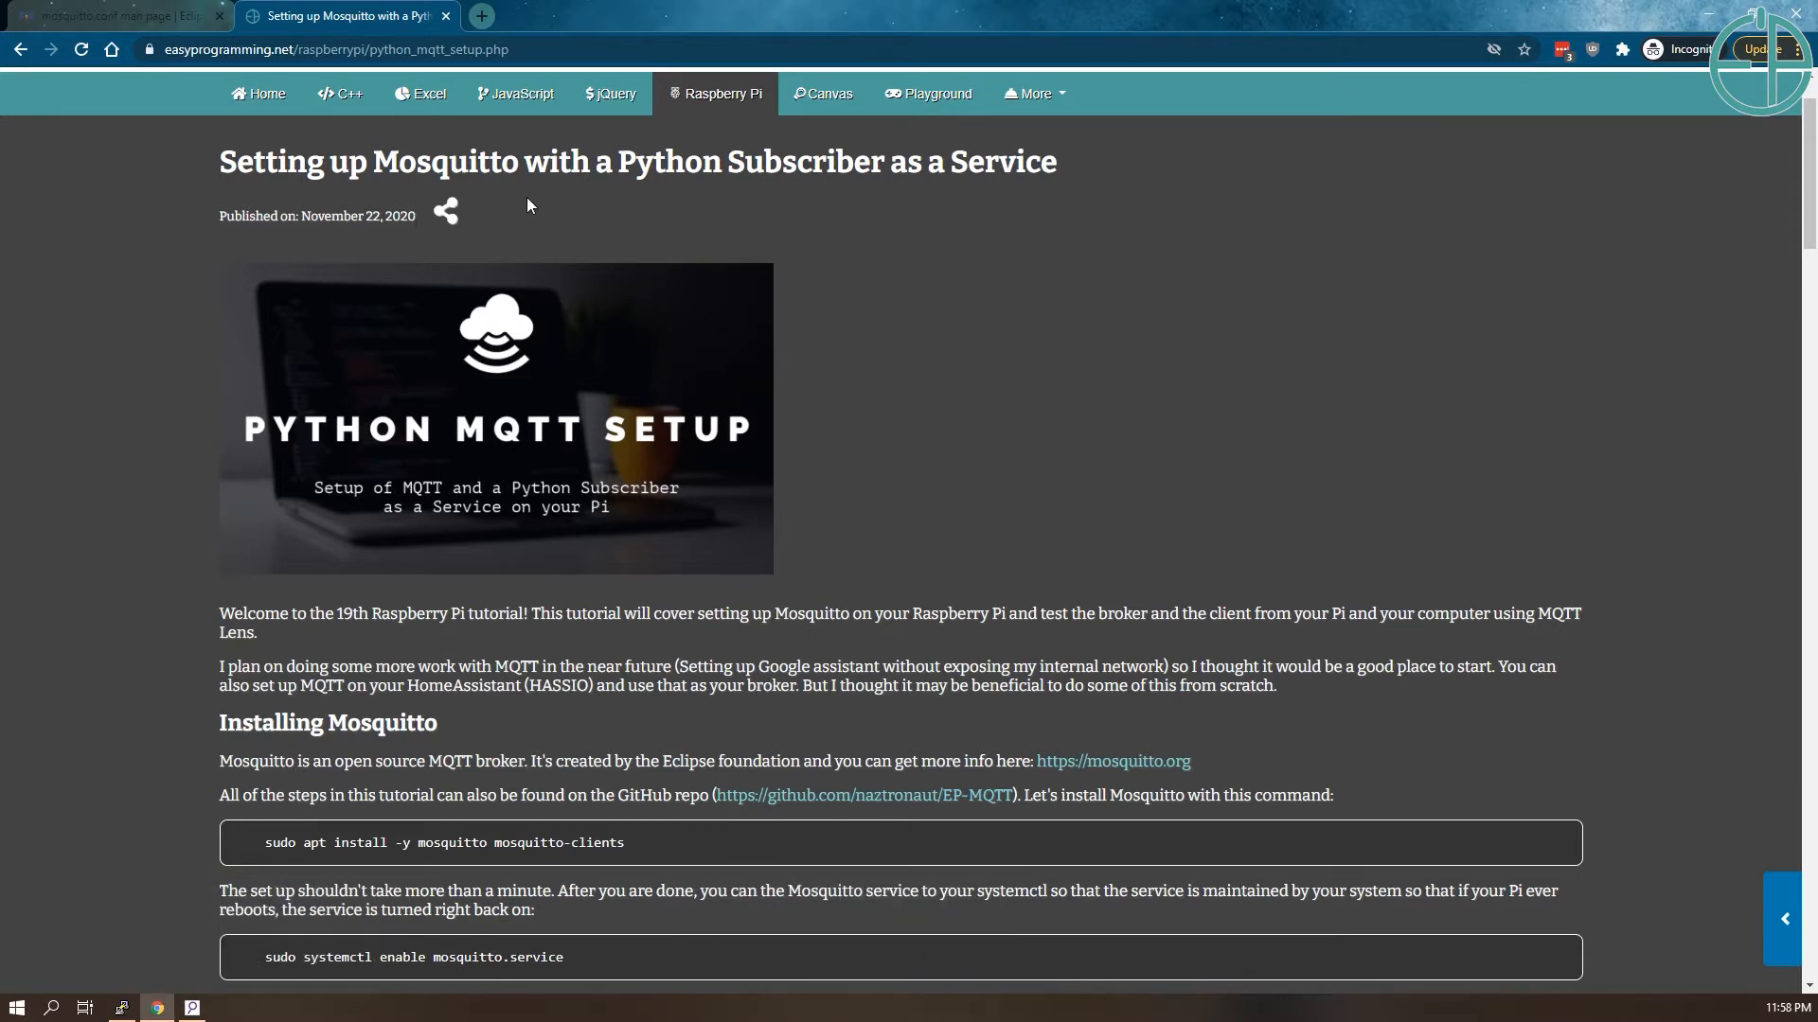
mouse_move(725, 803)
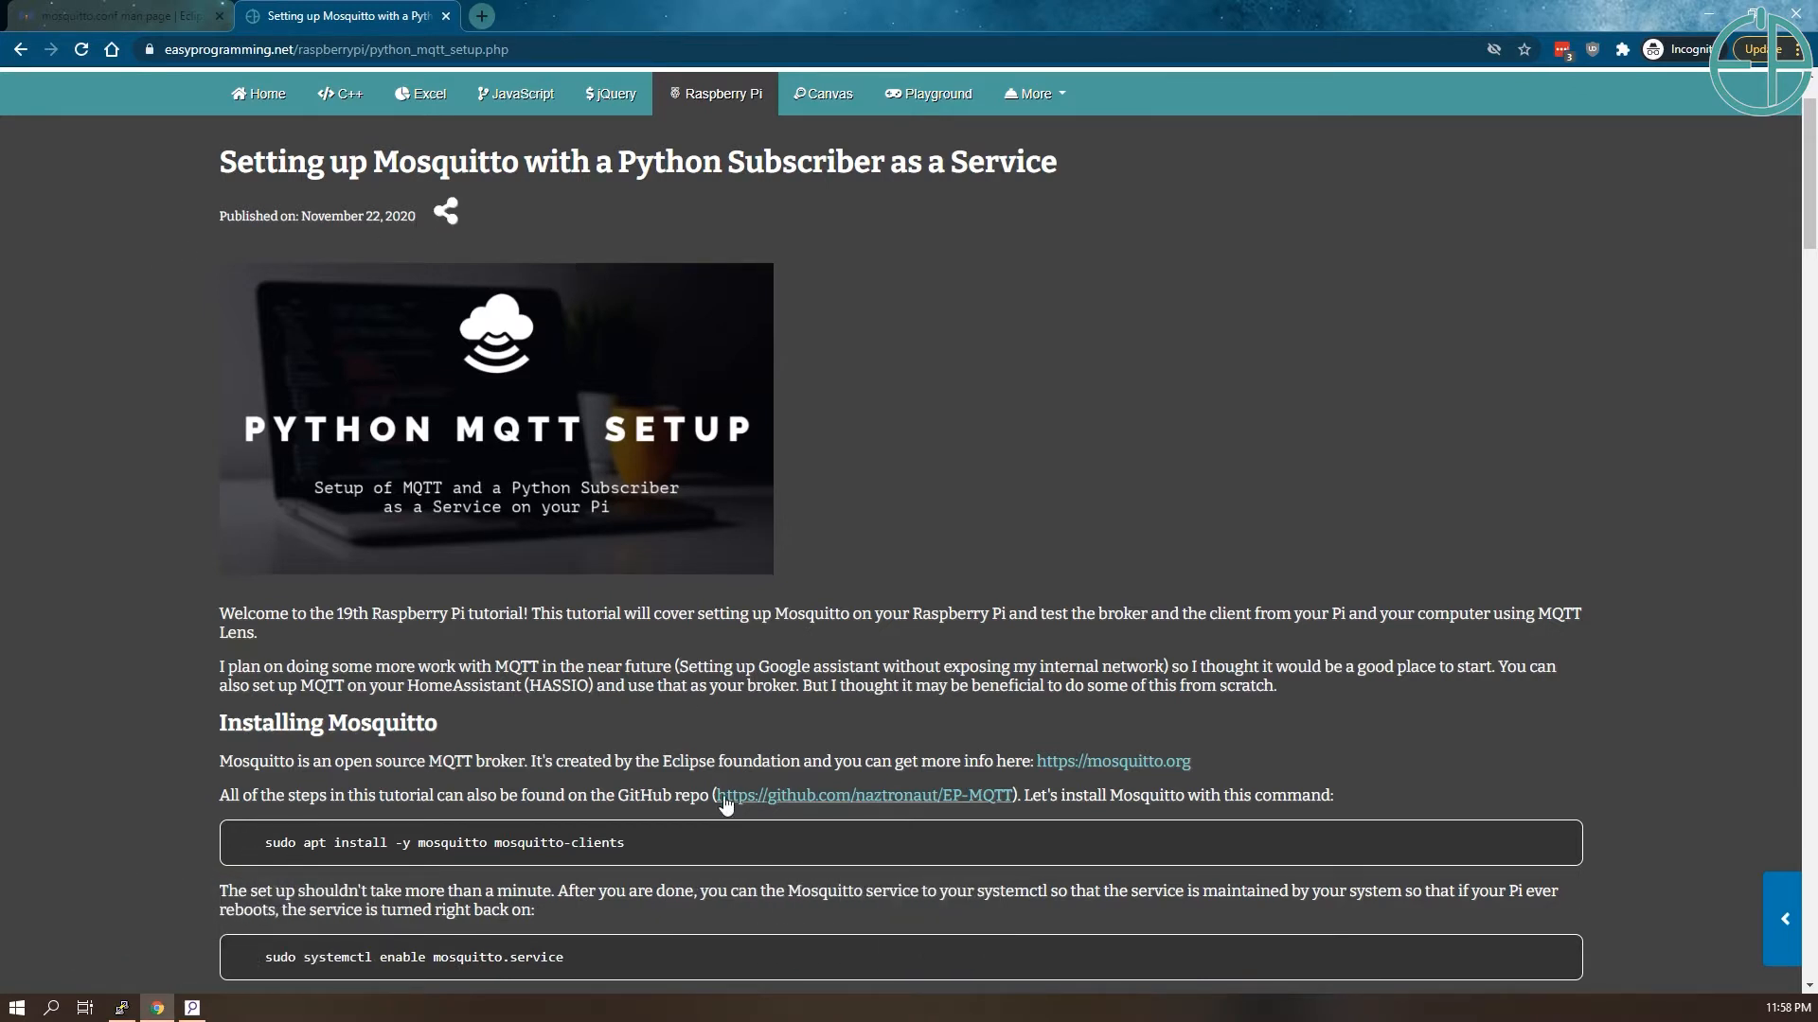
mouse_move(570, 757)
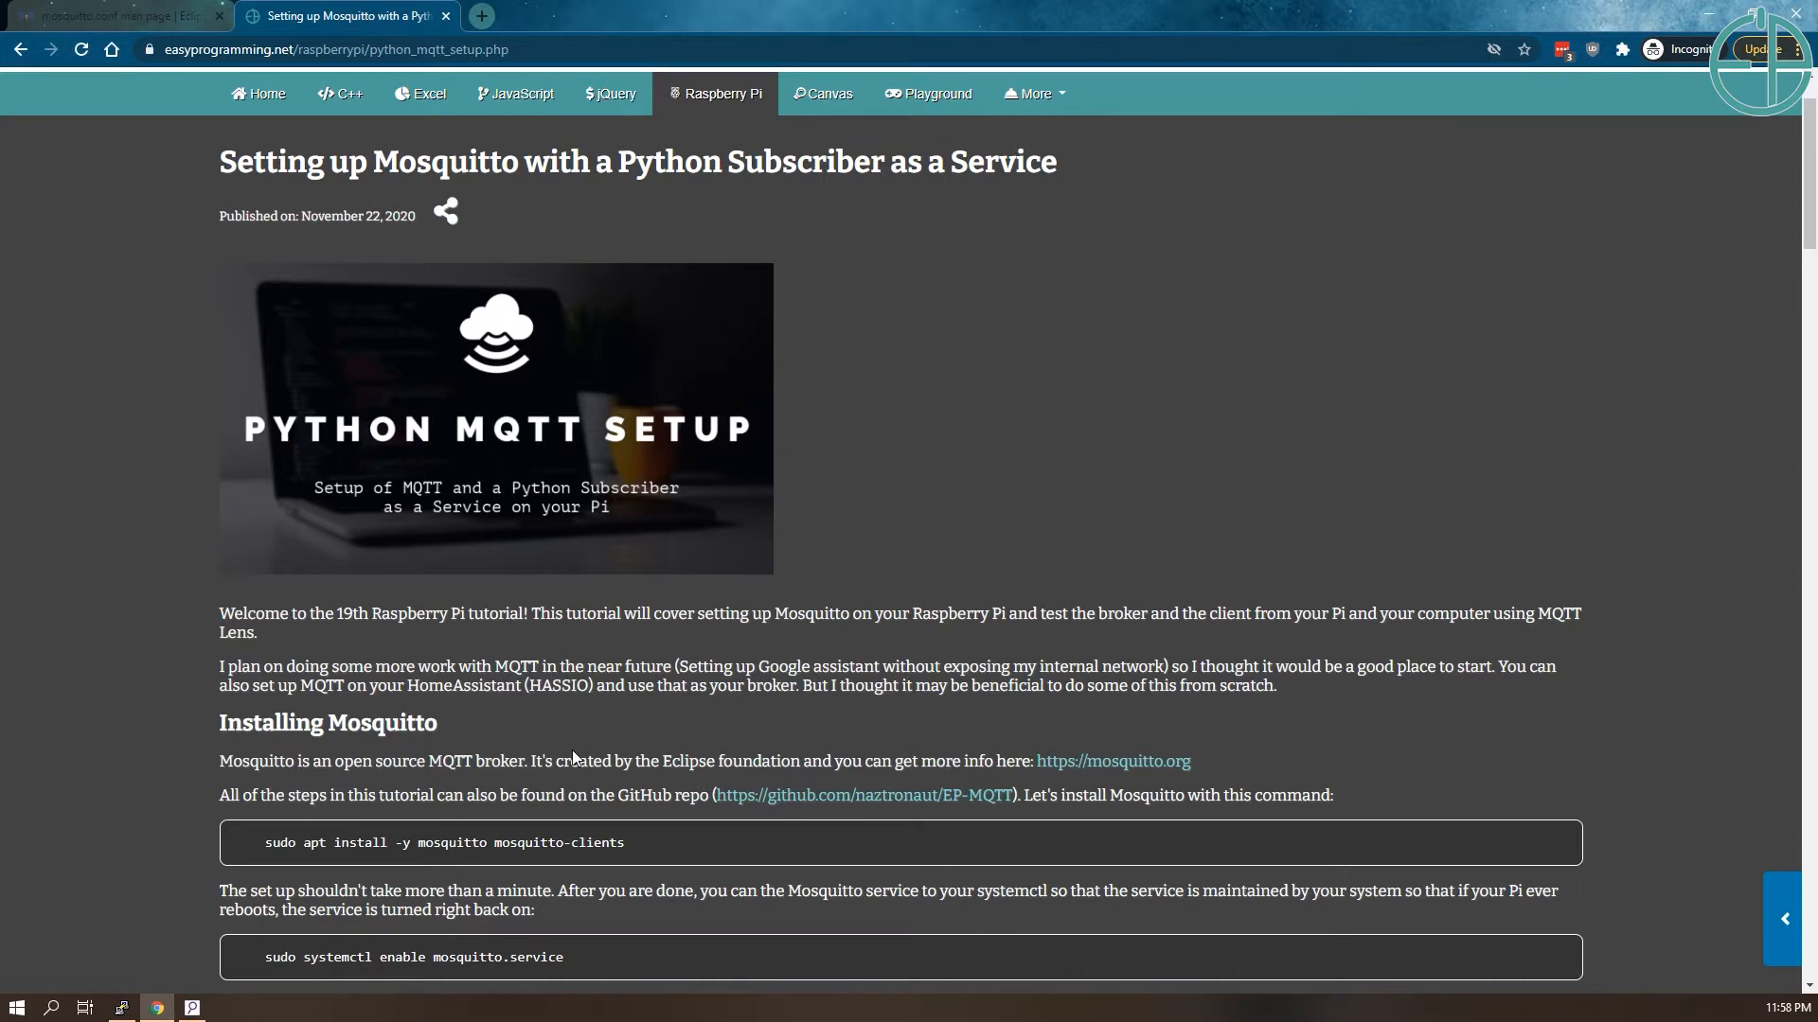
mouse_move(199, 665)
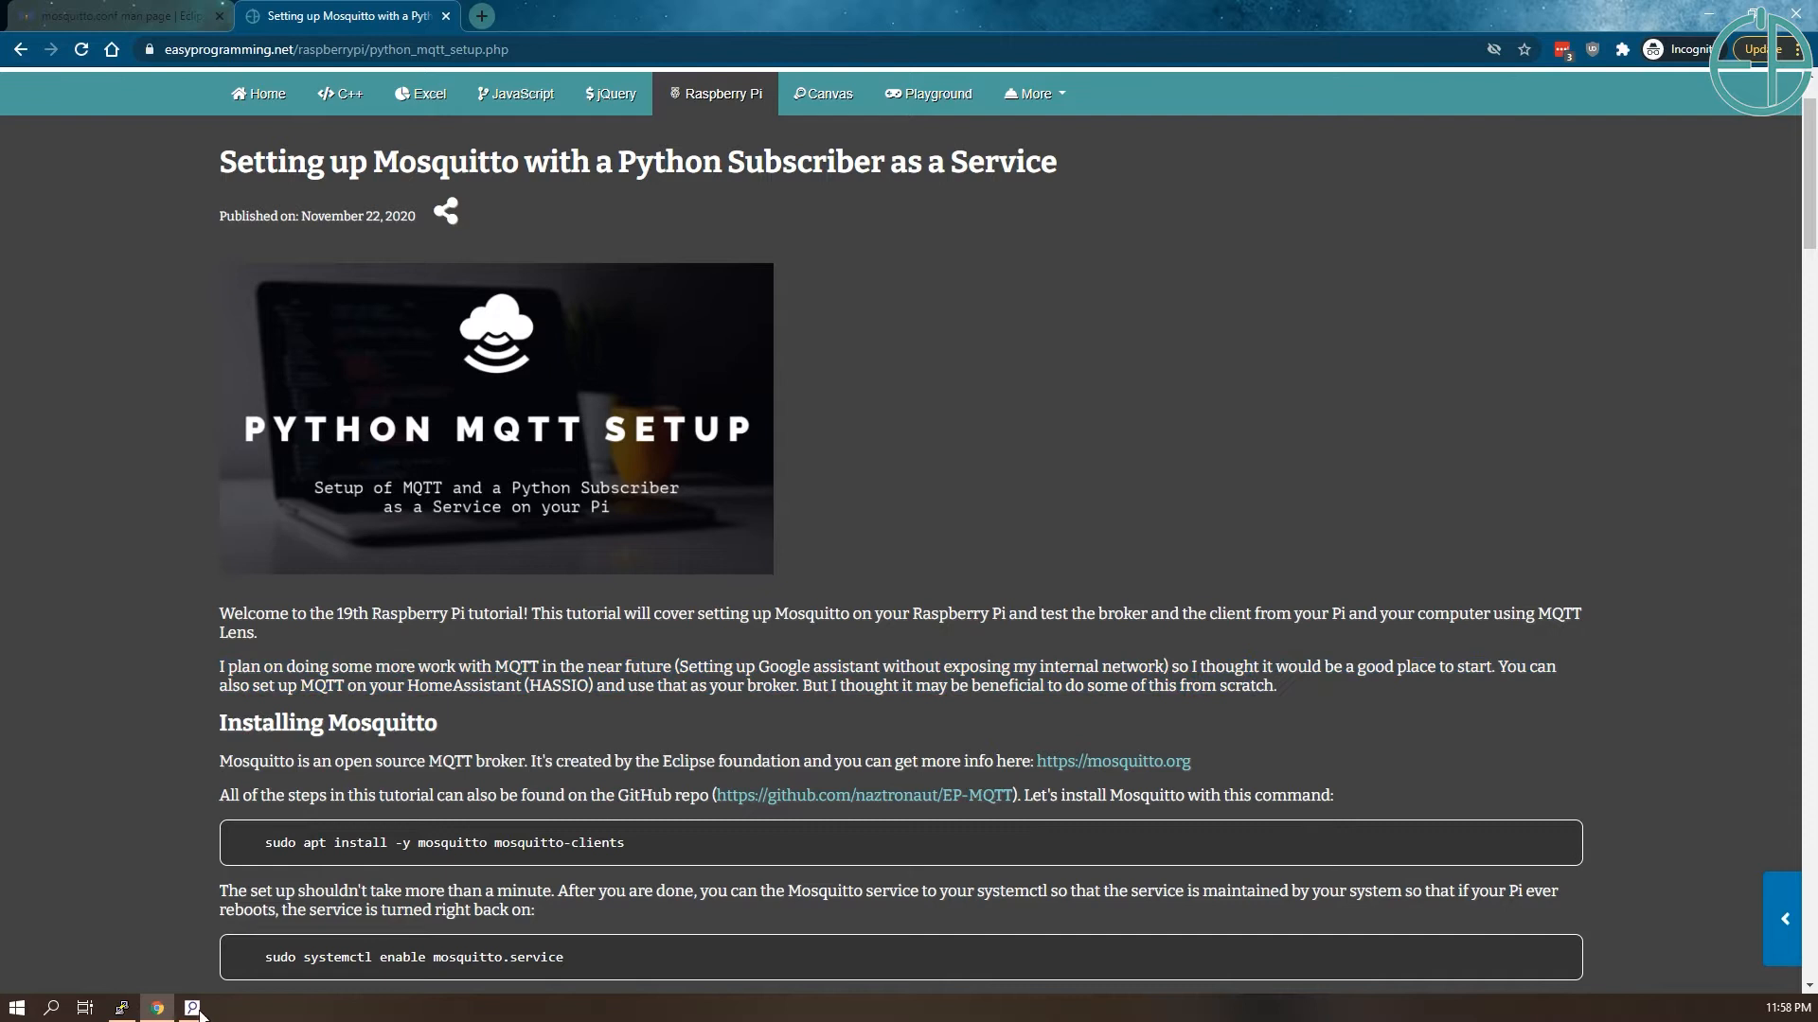
- On the Pi, list the mosquitto commands and show the mosquitto_passwd -h usage help
click(119, 1007)
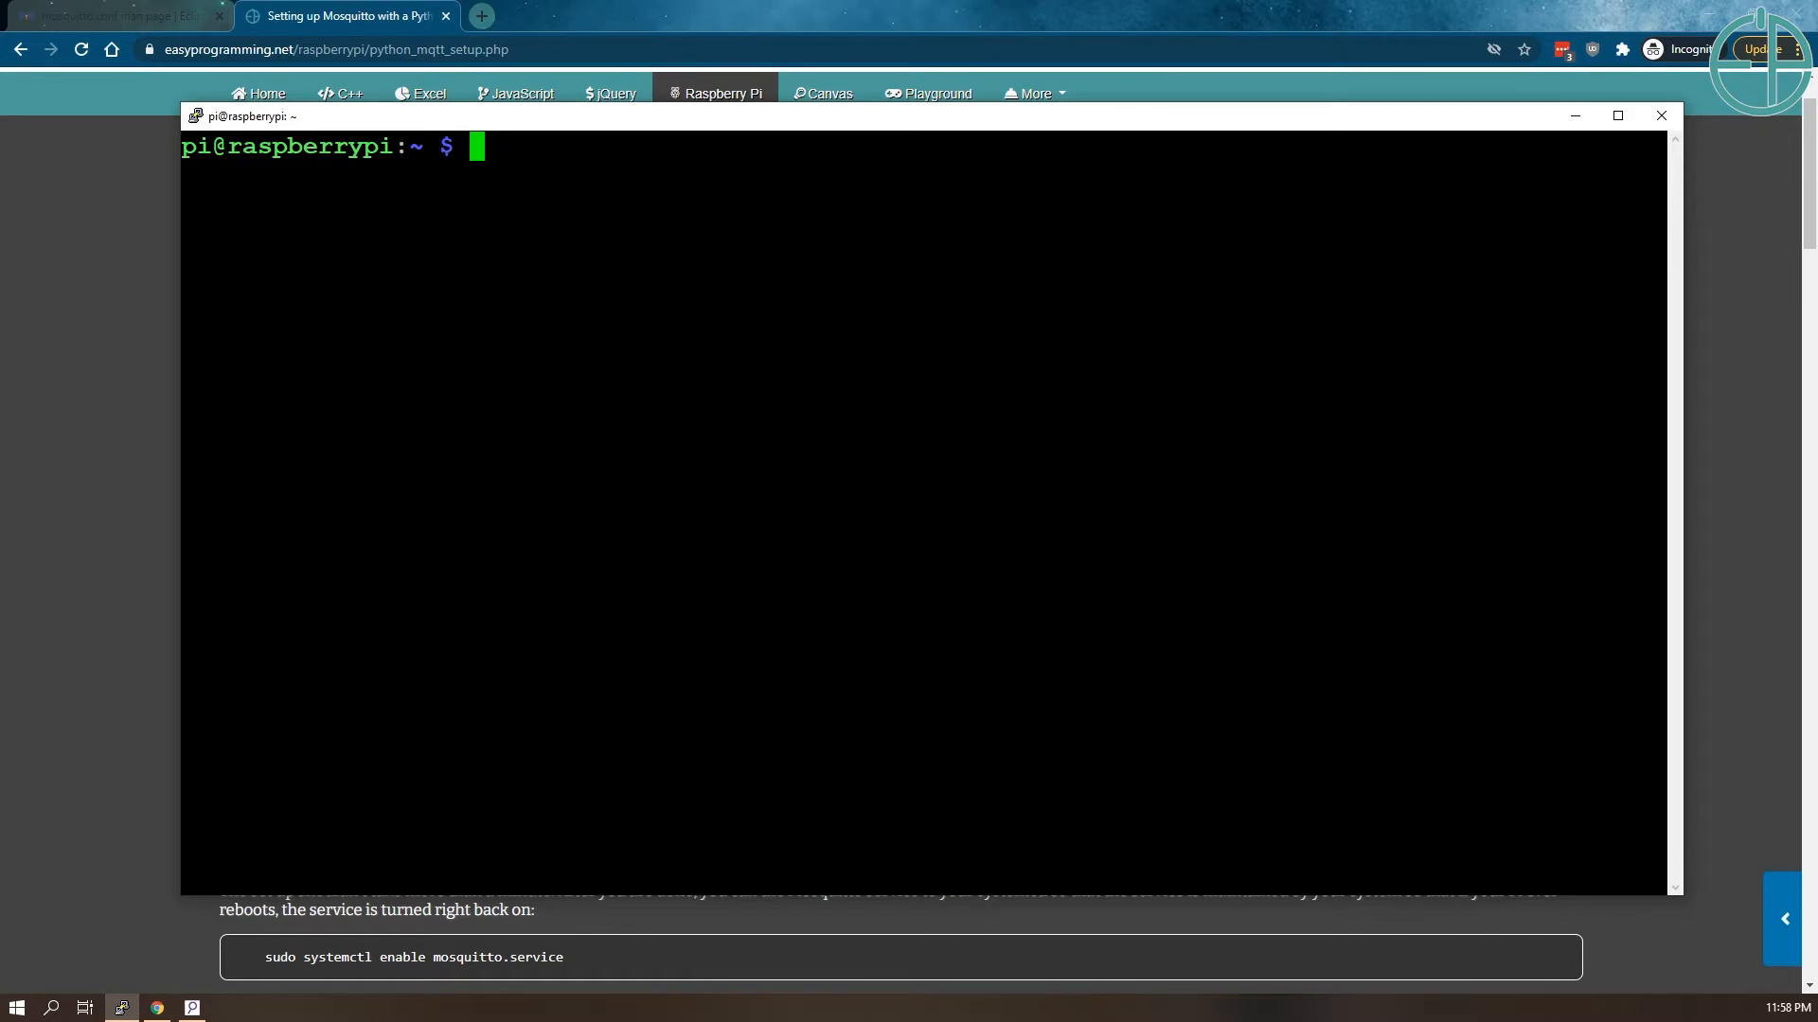
text(mos)
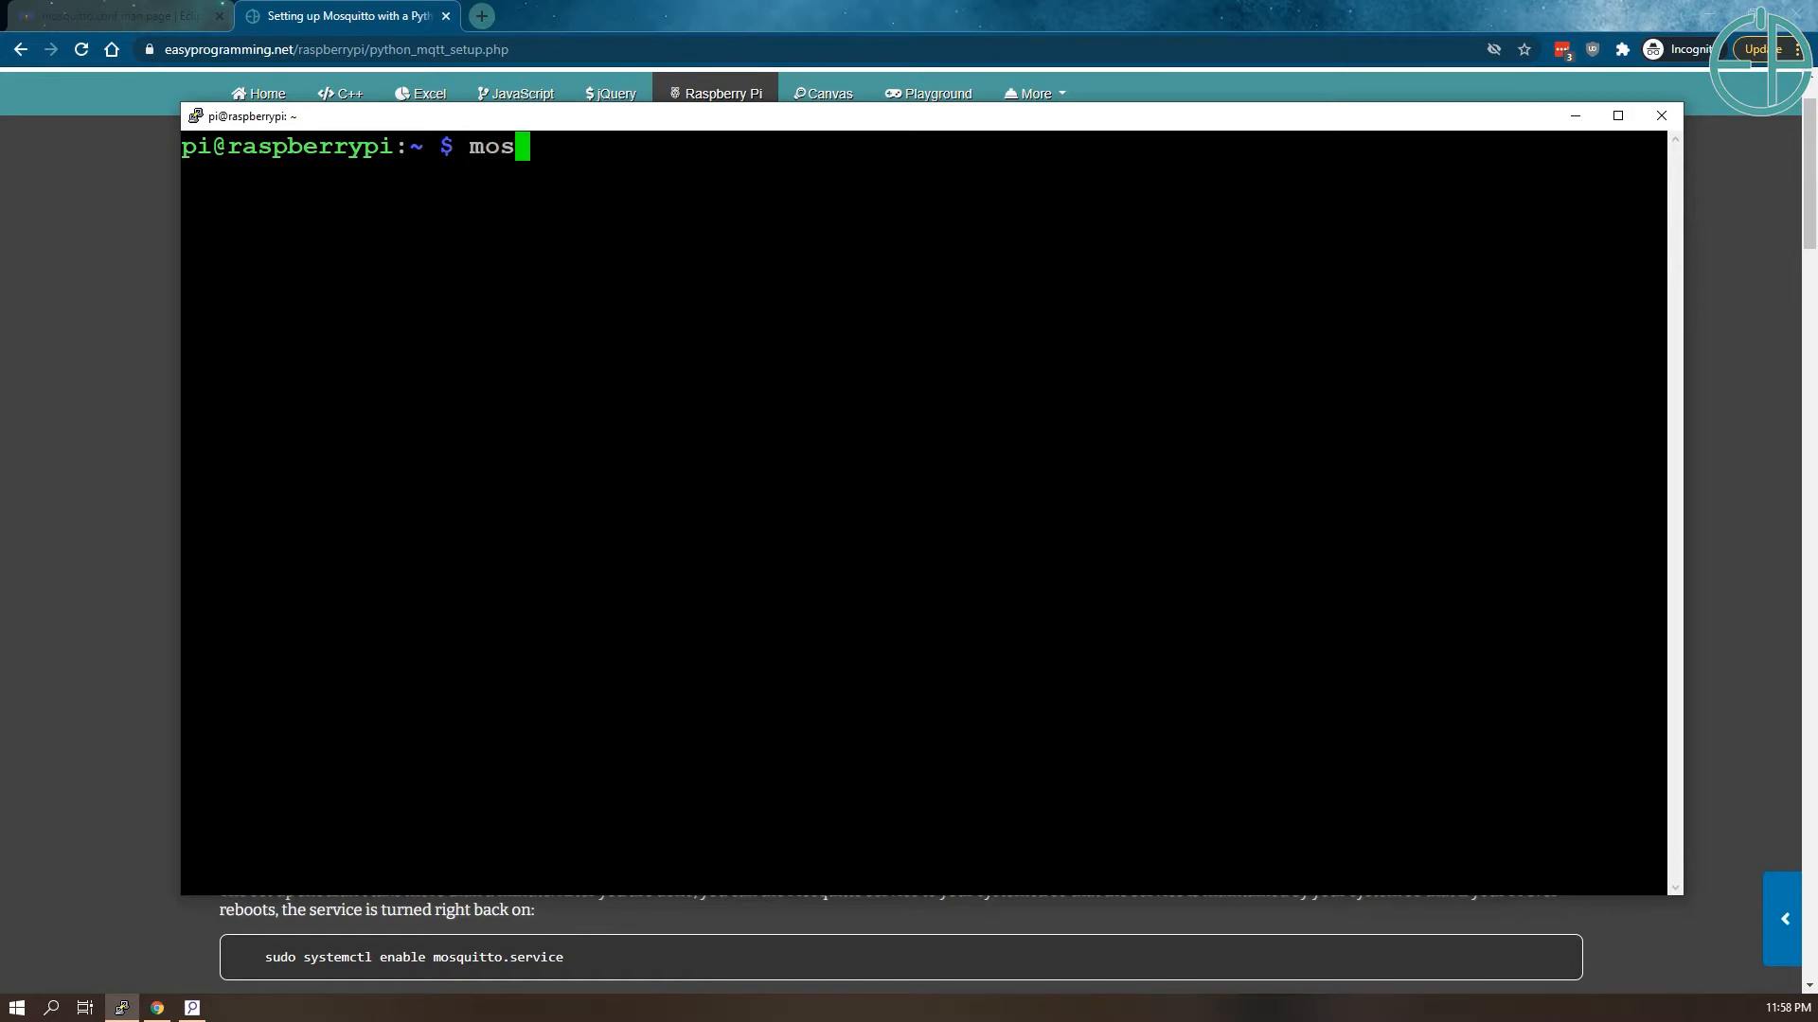
key(Tab)
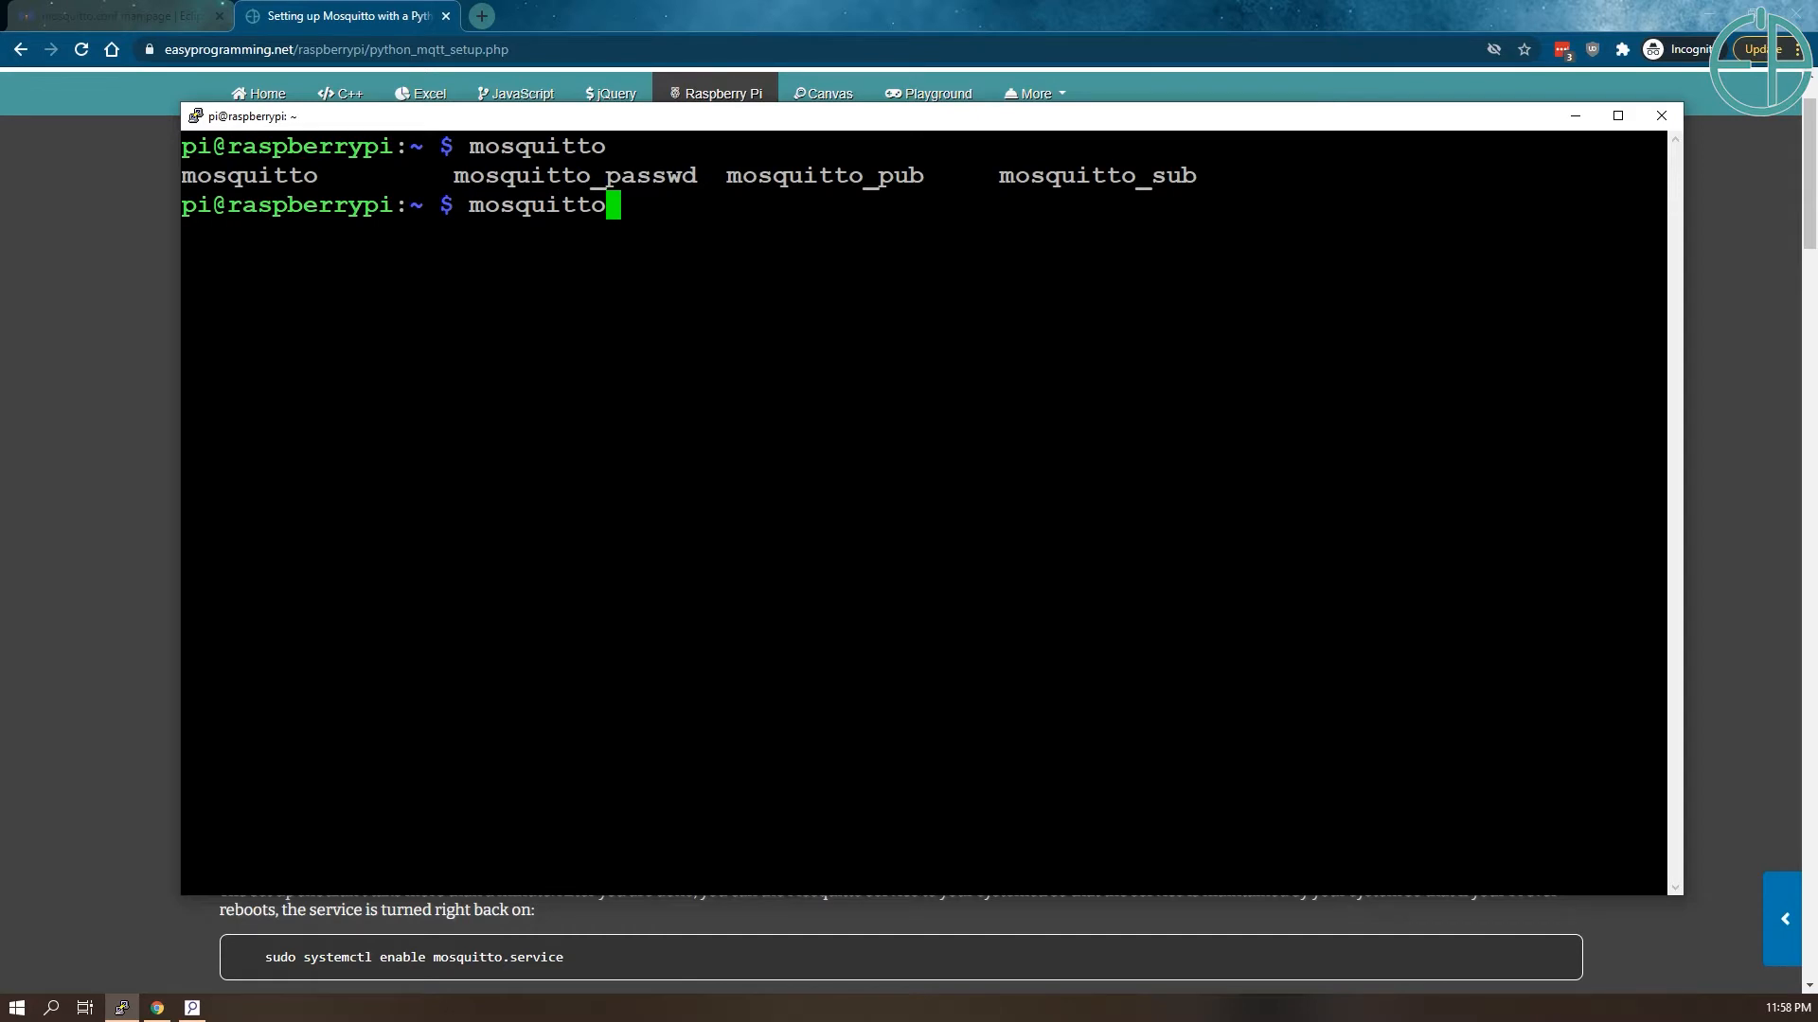
text(_pas)
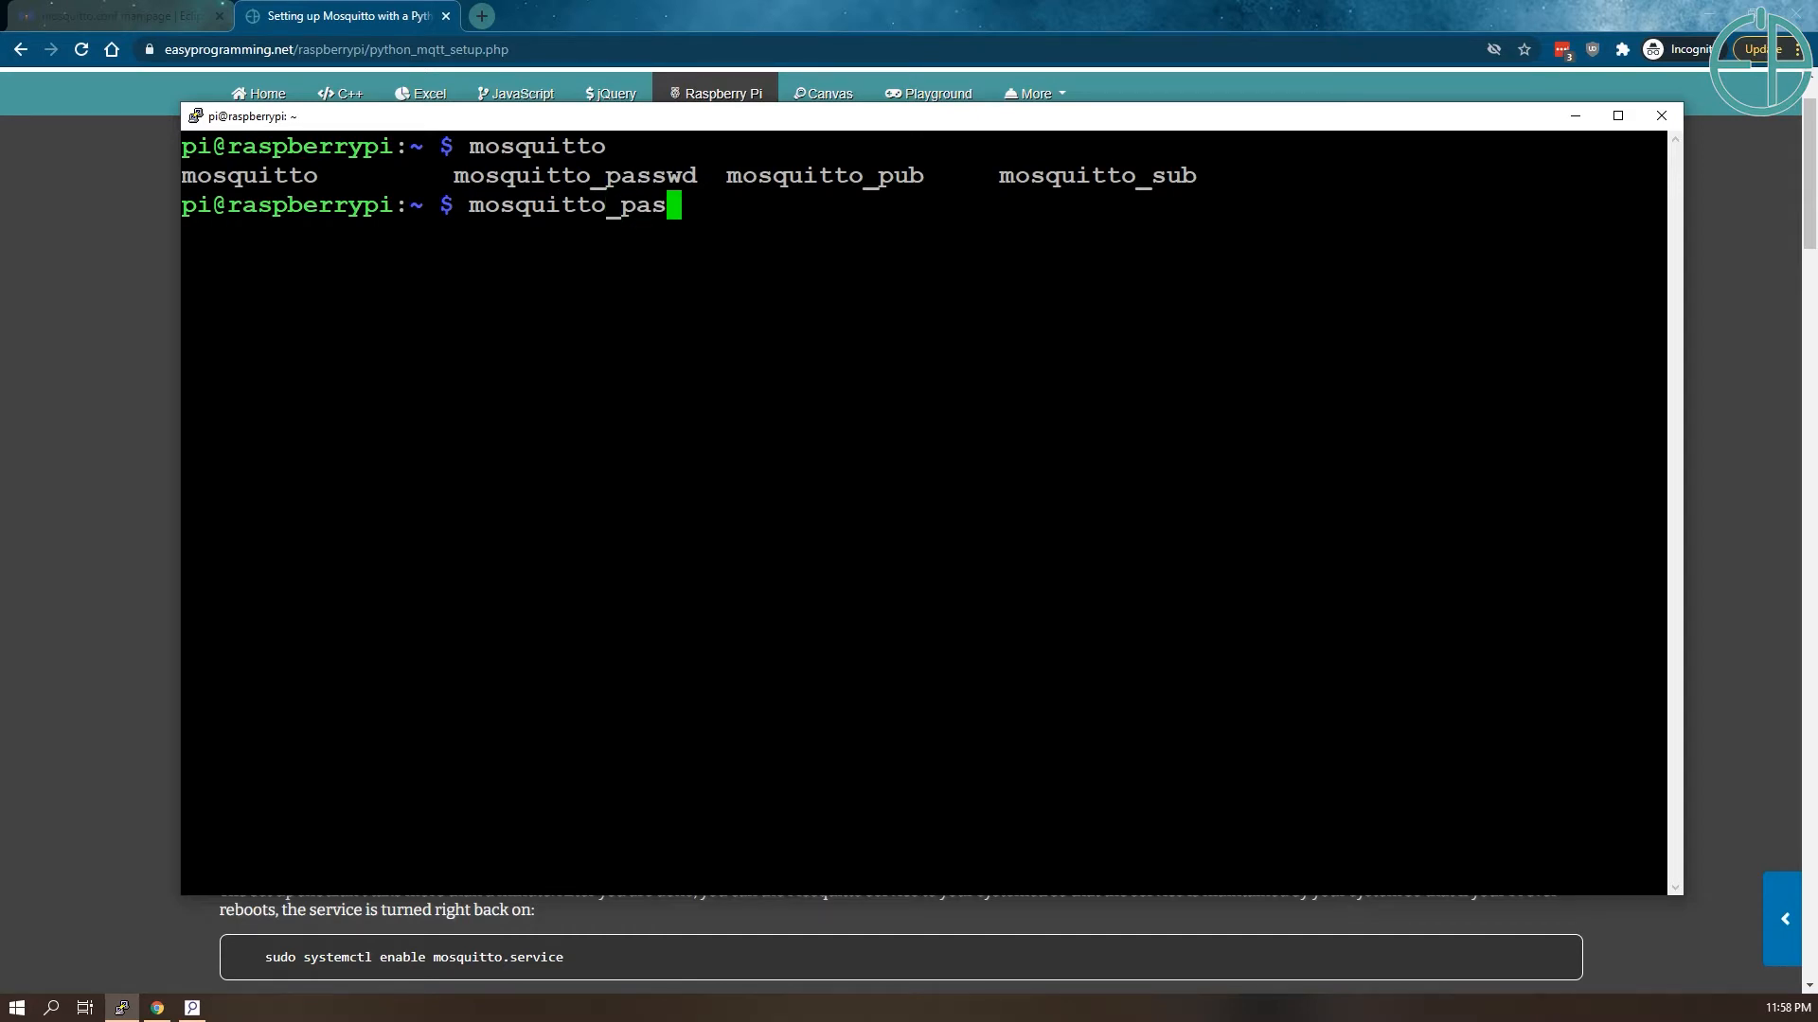
text(swd -h)
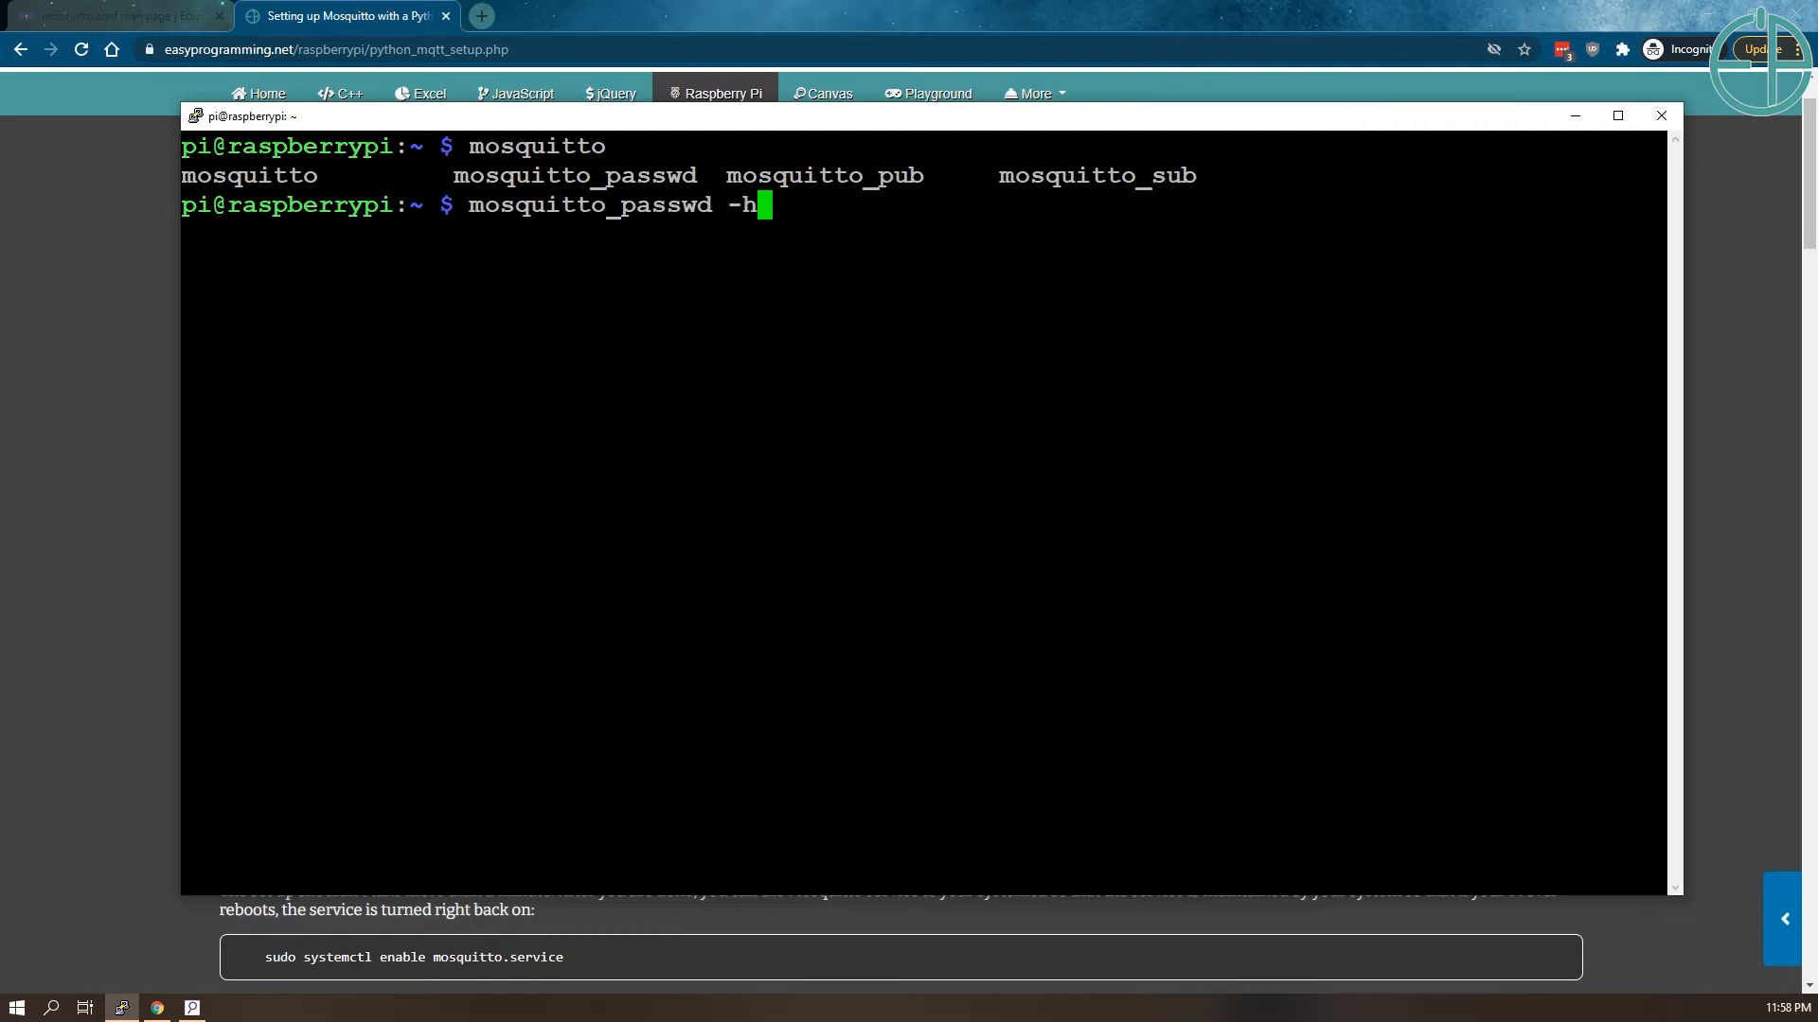
key(Return)
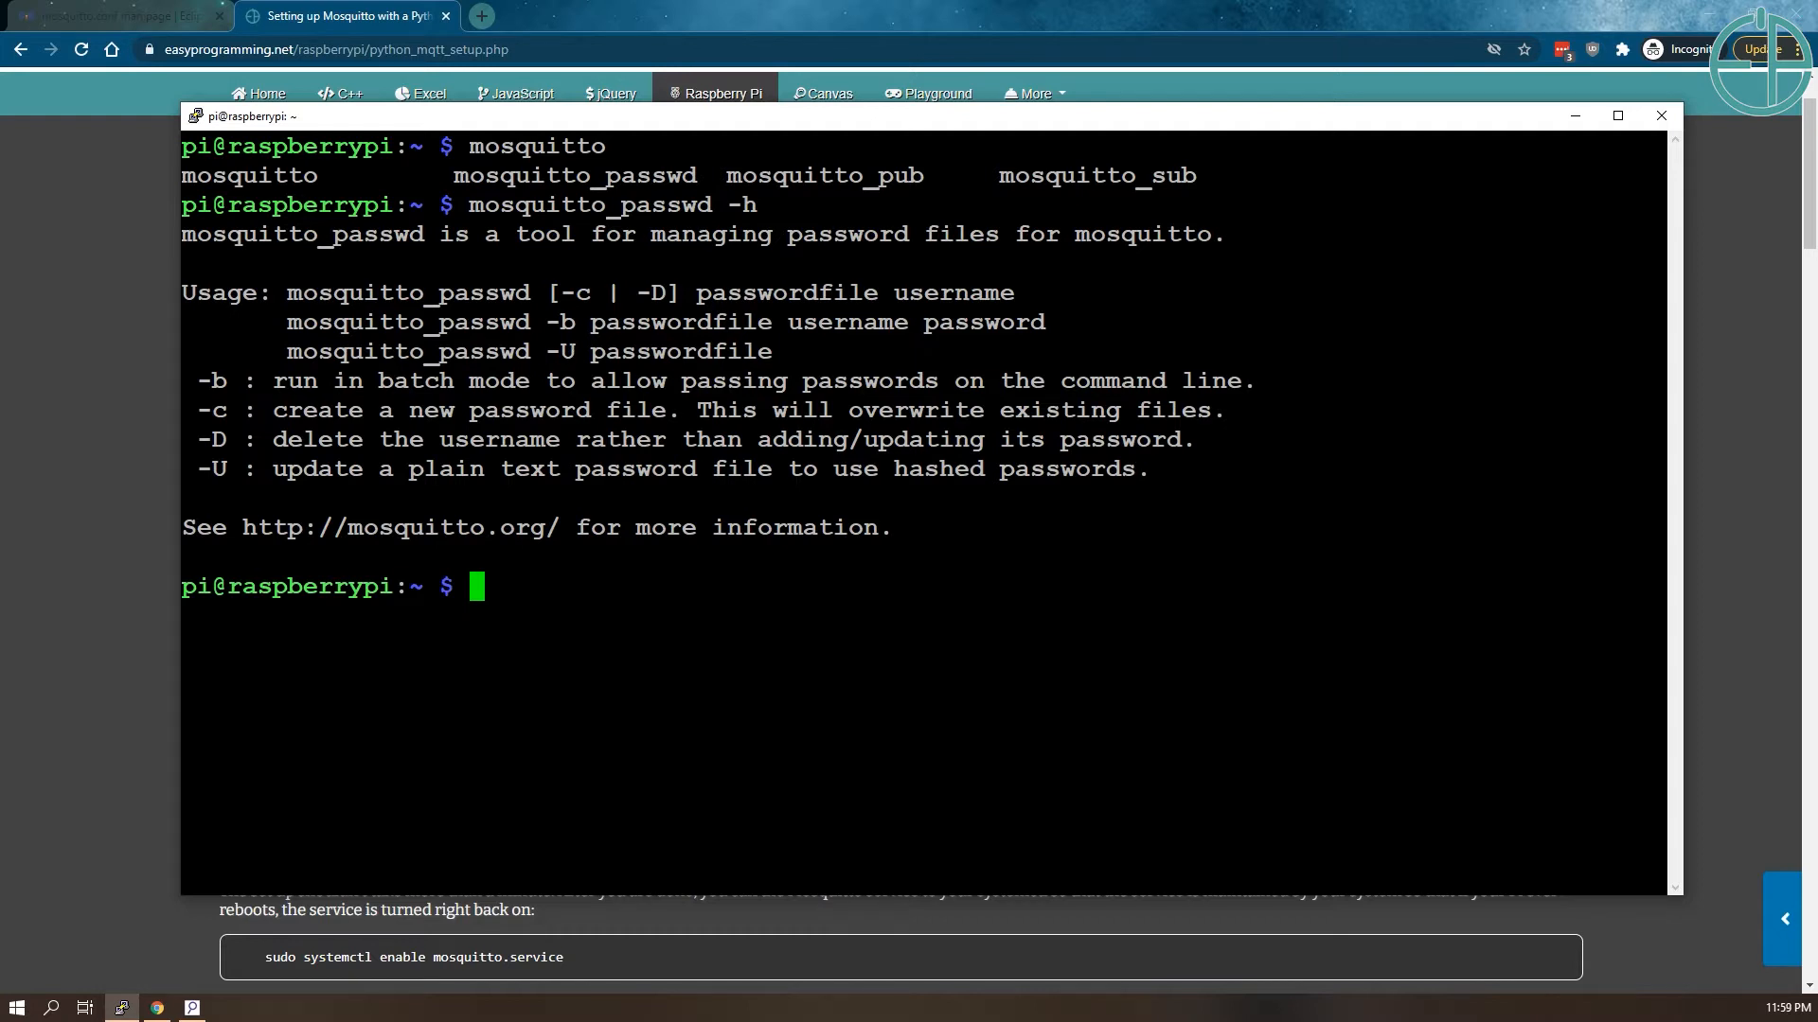
- Create password file pw with new user naz via mosquitto_passwd -c, entering the password twice
text(mosquitto_)
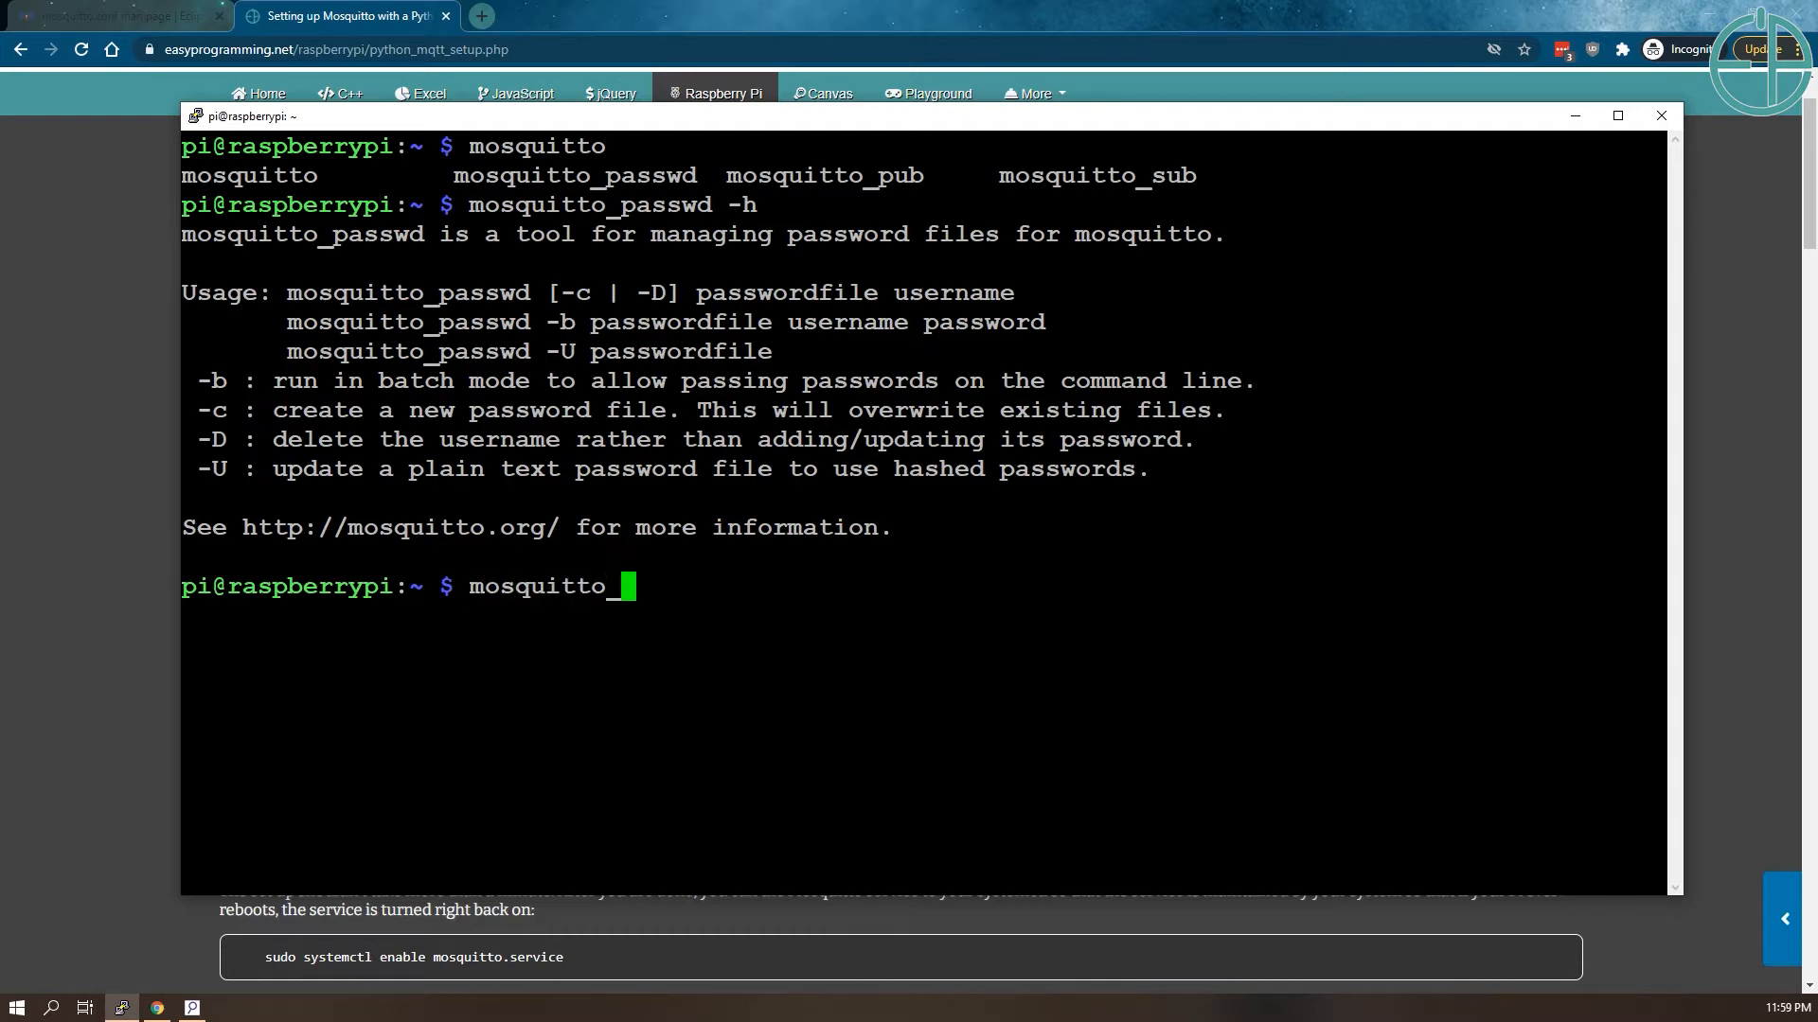
text(_passwd -c)
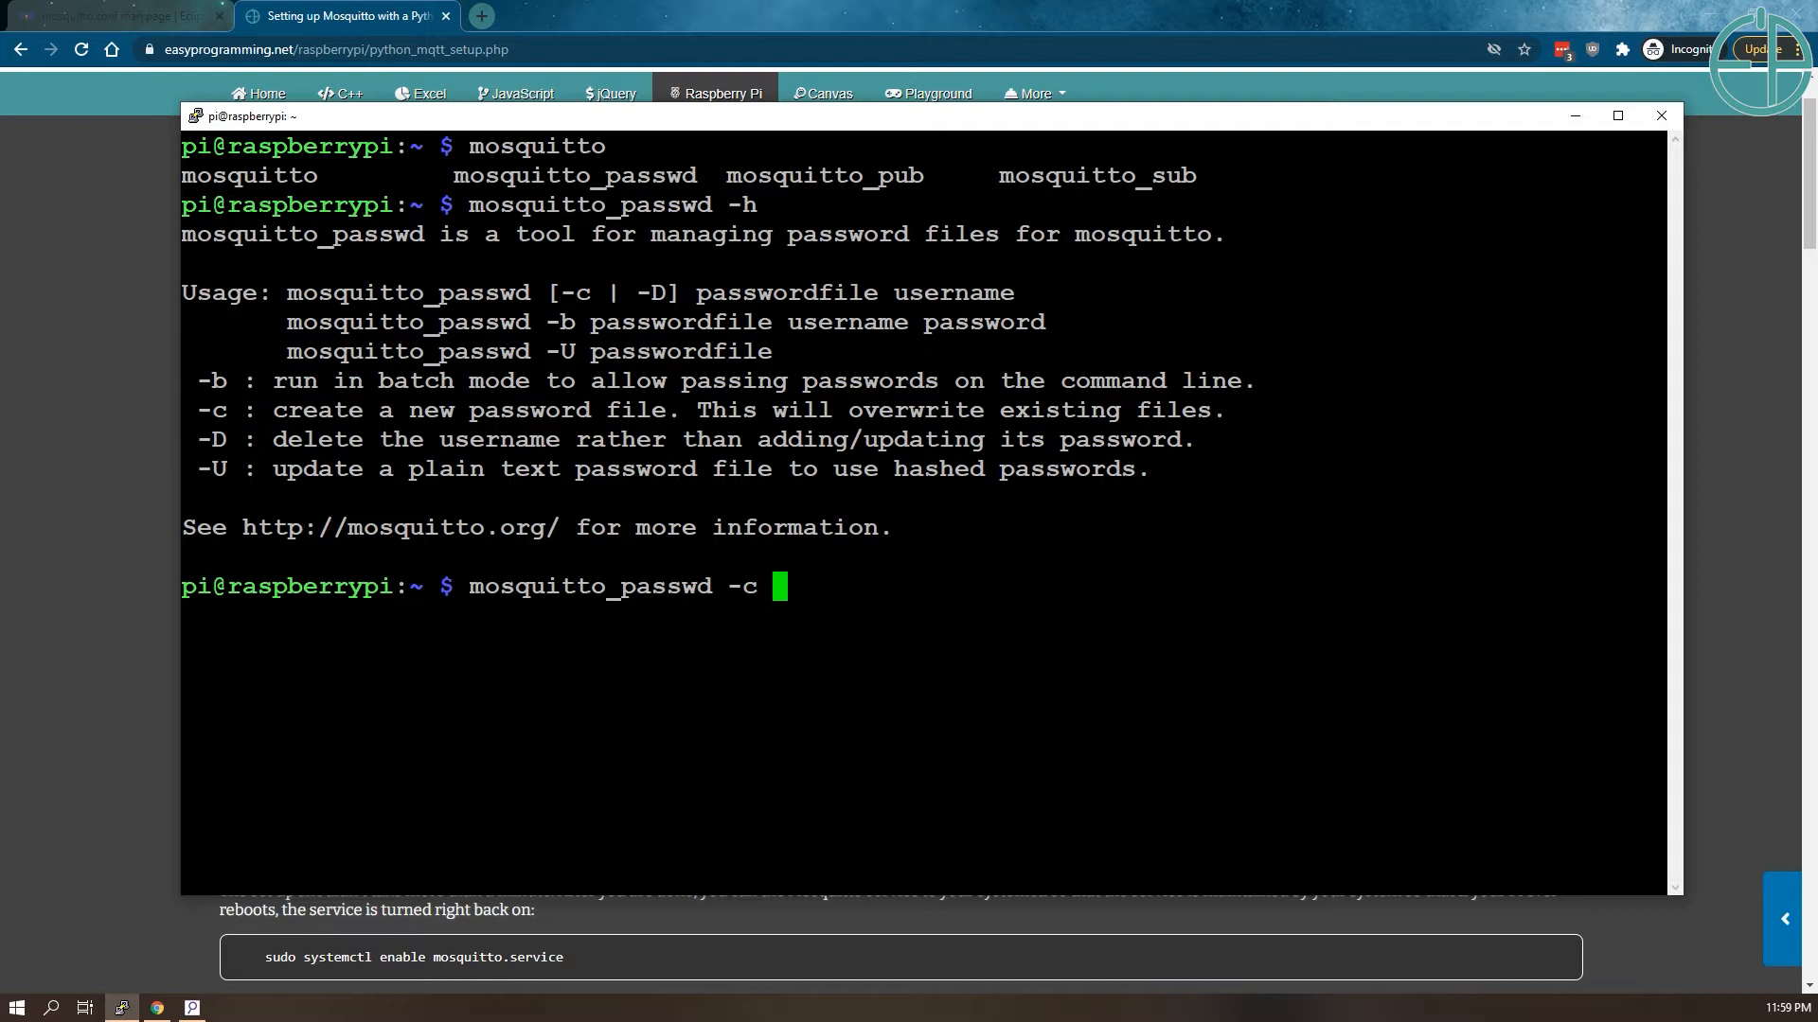
text(pa)
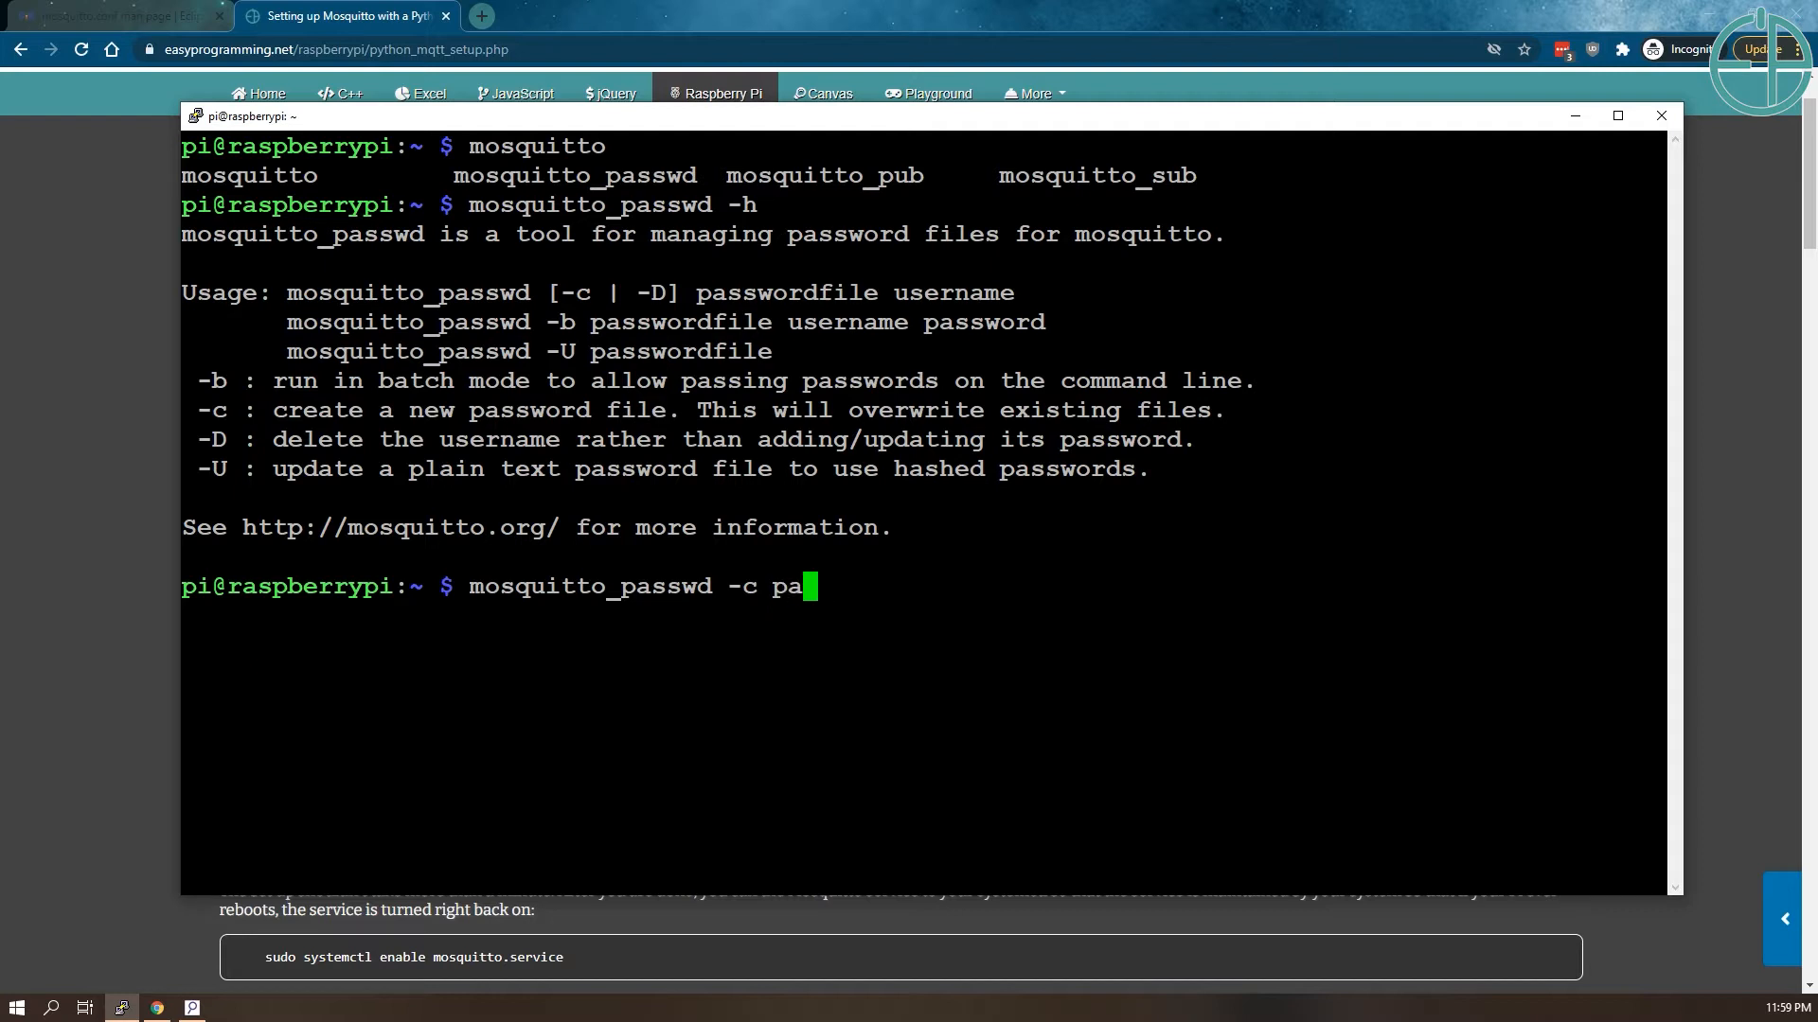
text(w naz)
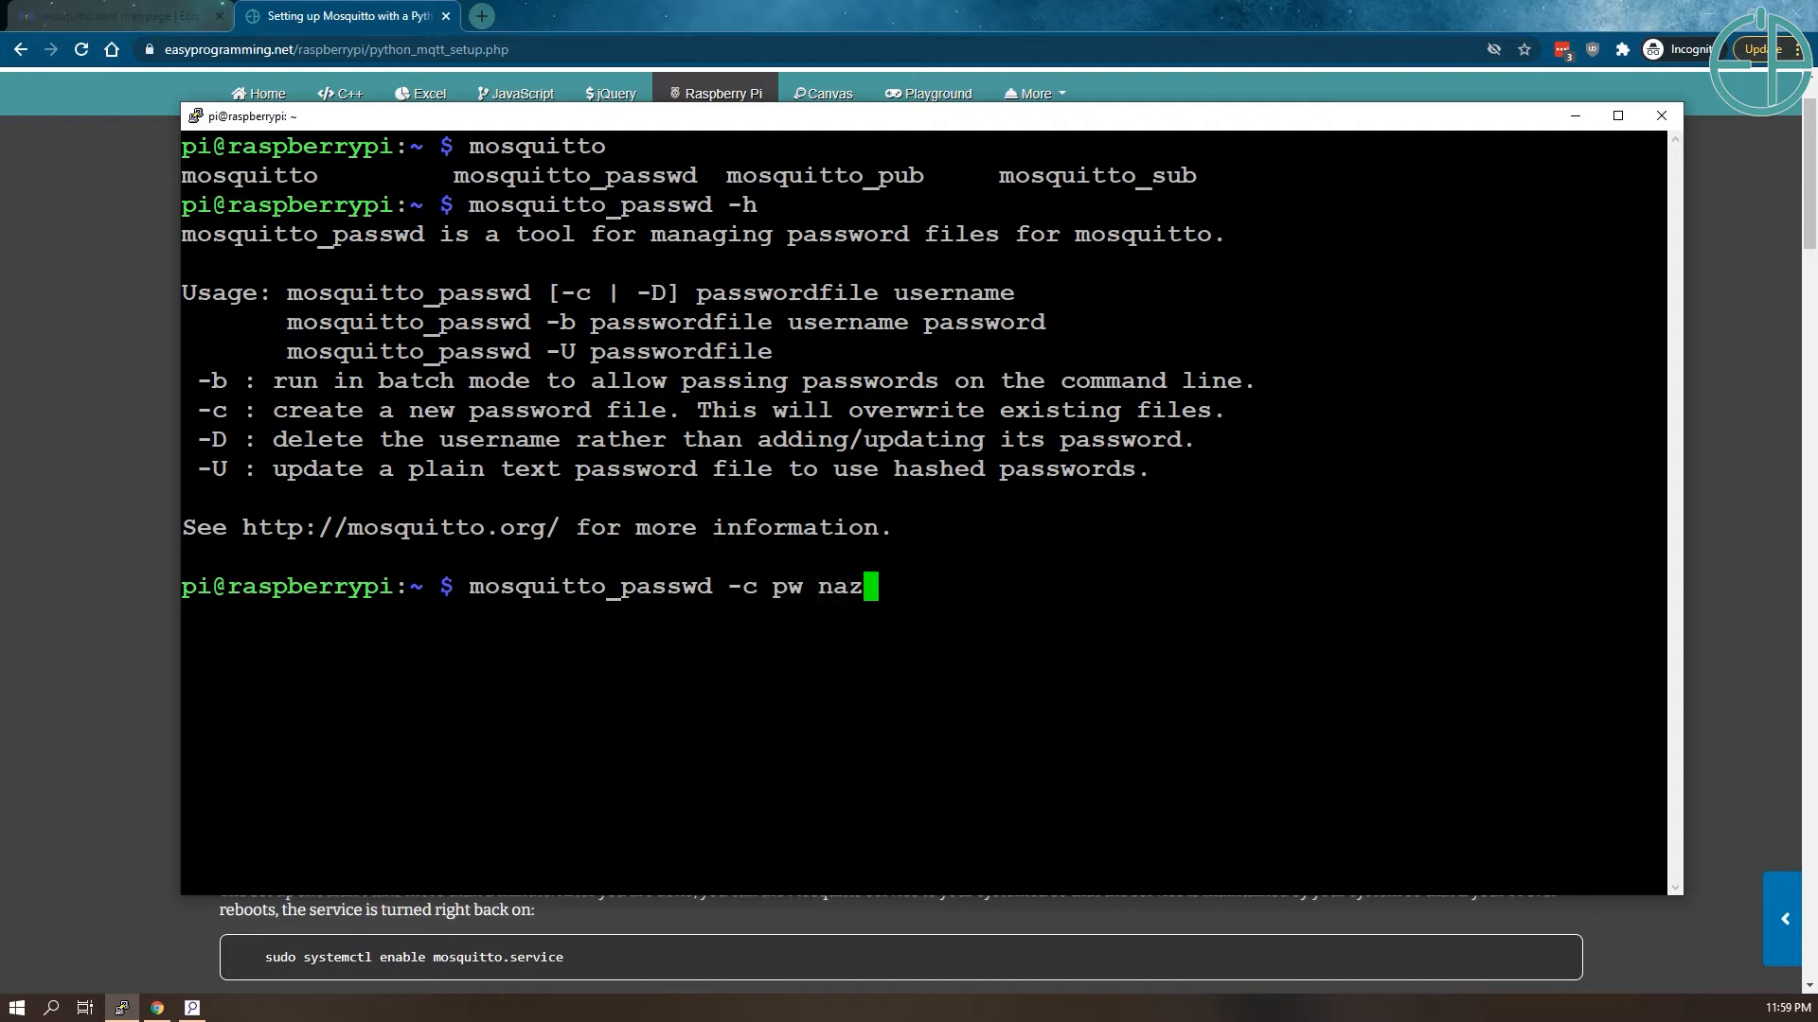
key(Return)
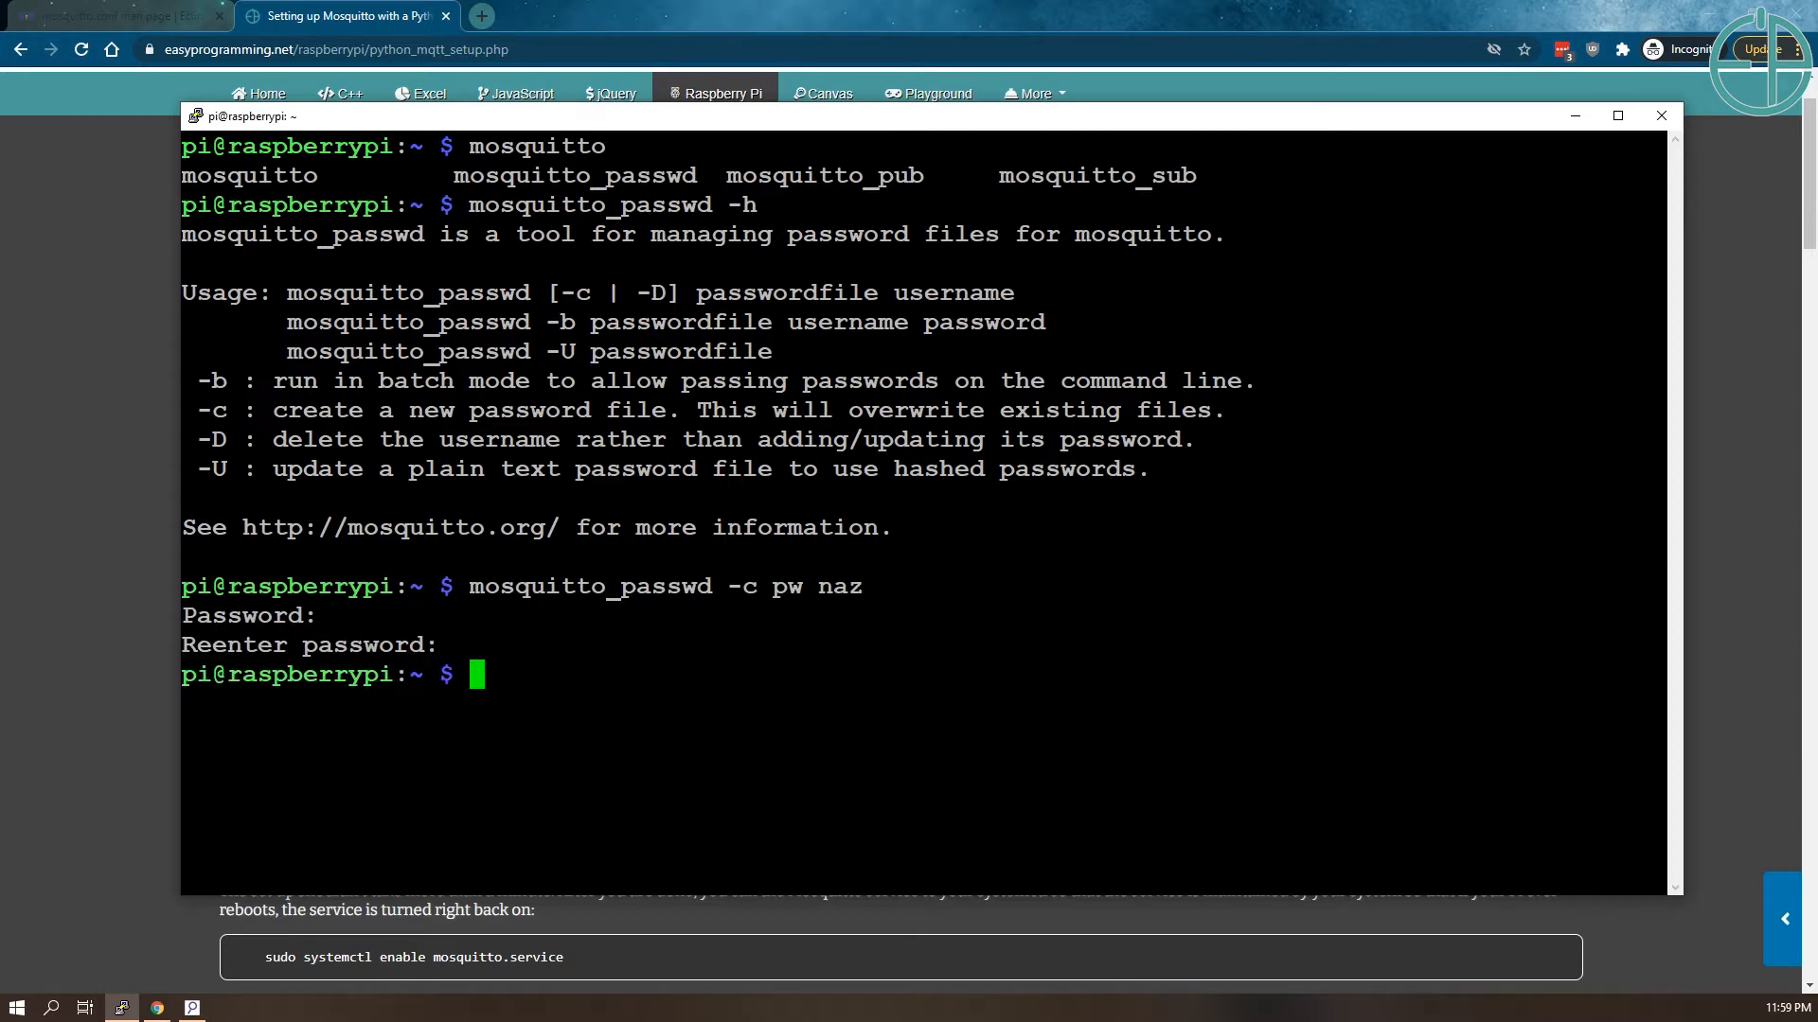
- List the directory and check the hashed entry in pw with nano, then leave the editor
text(ls)
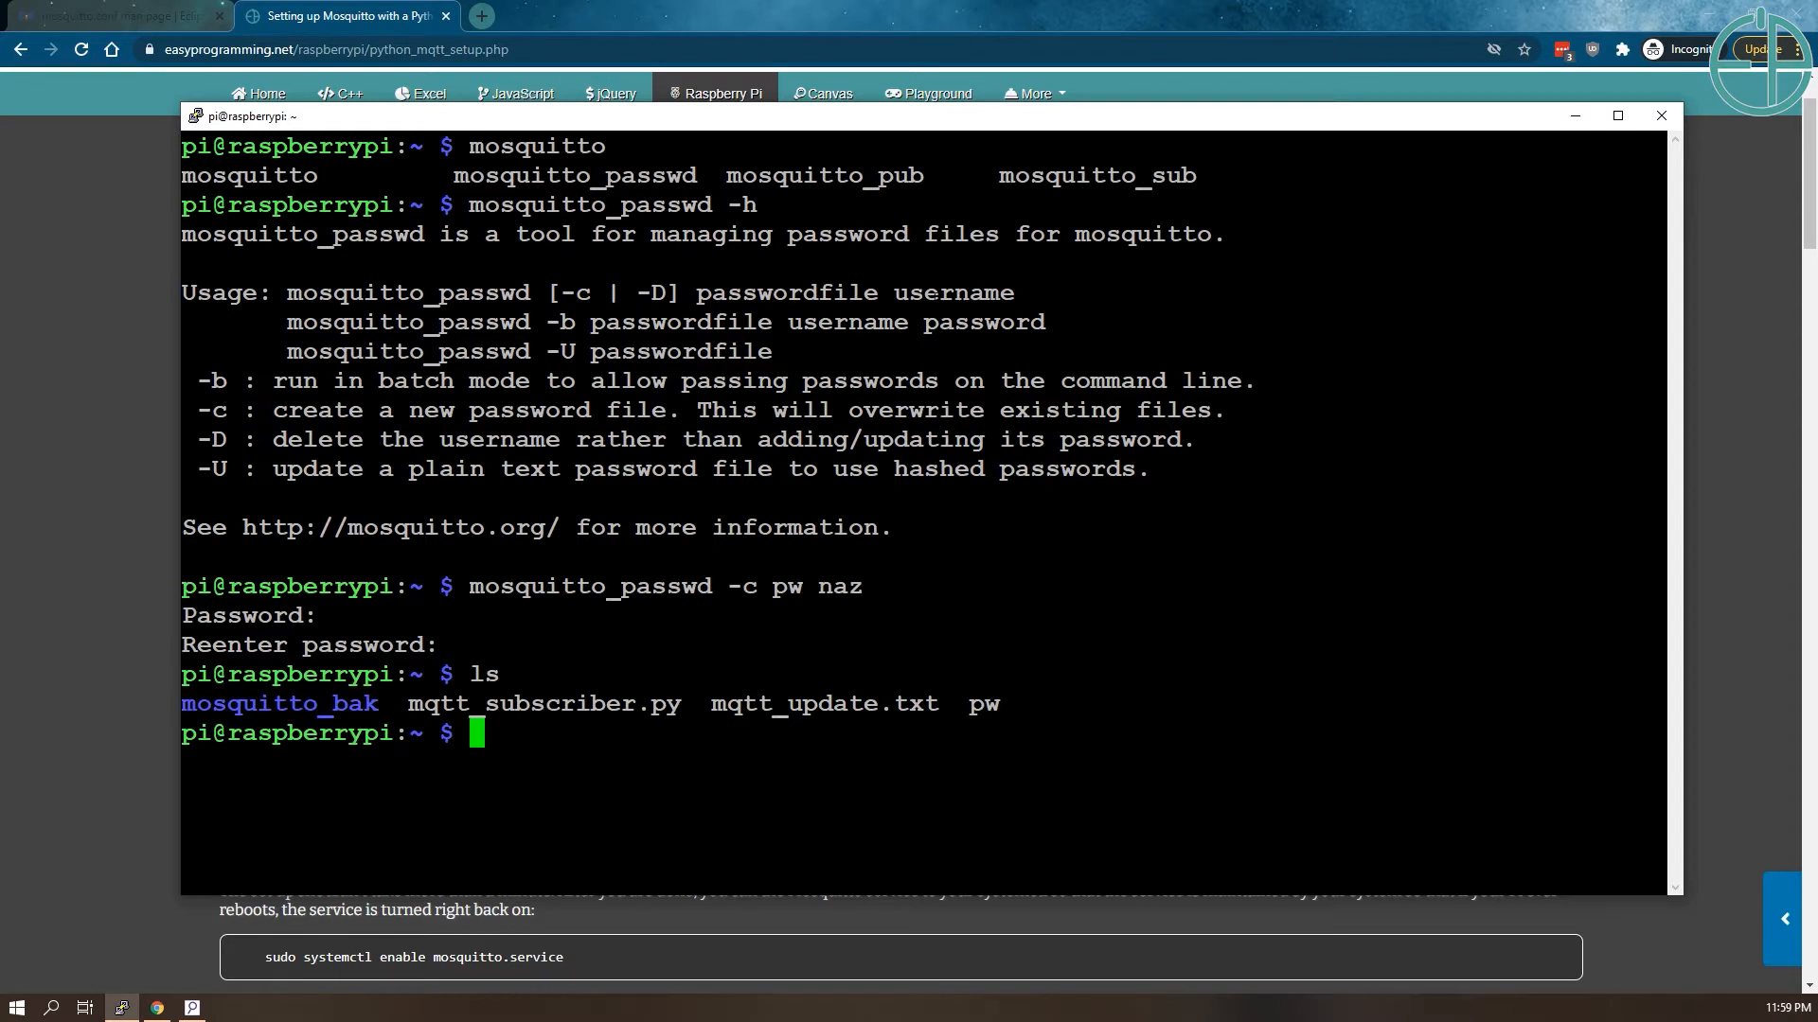
text(nan)
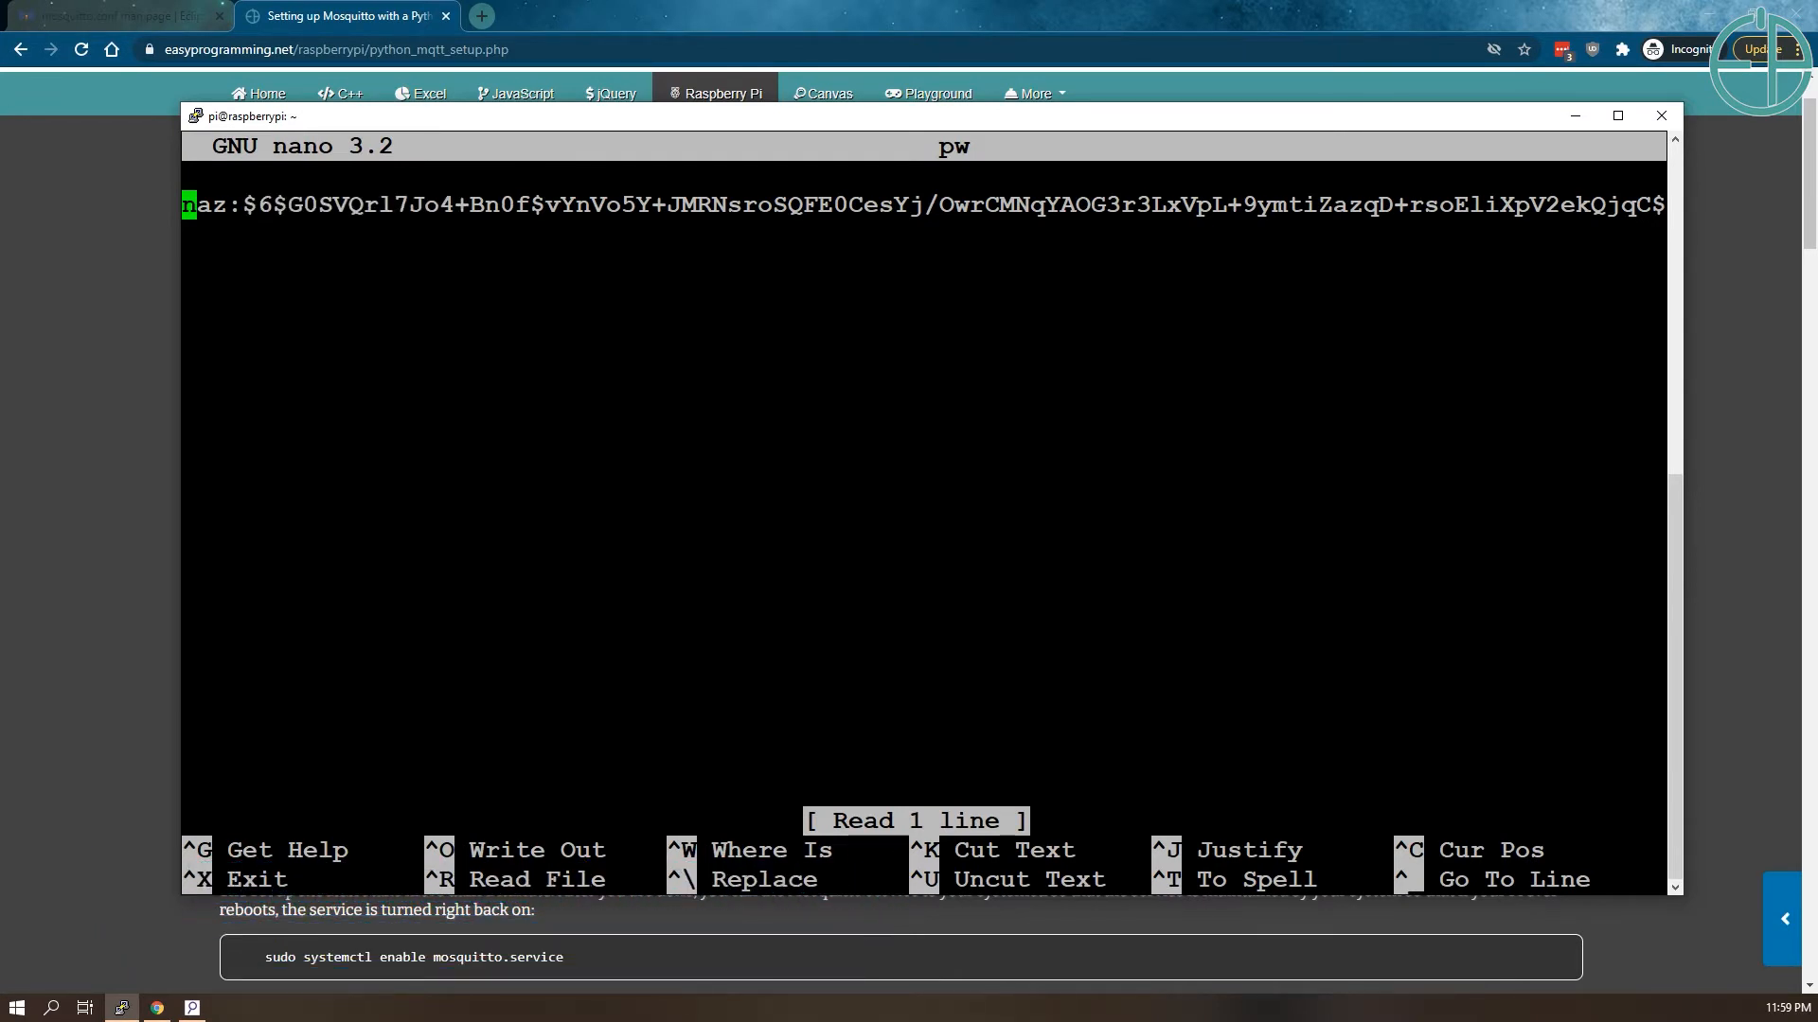
key(ctrl+x)
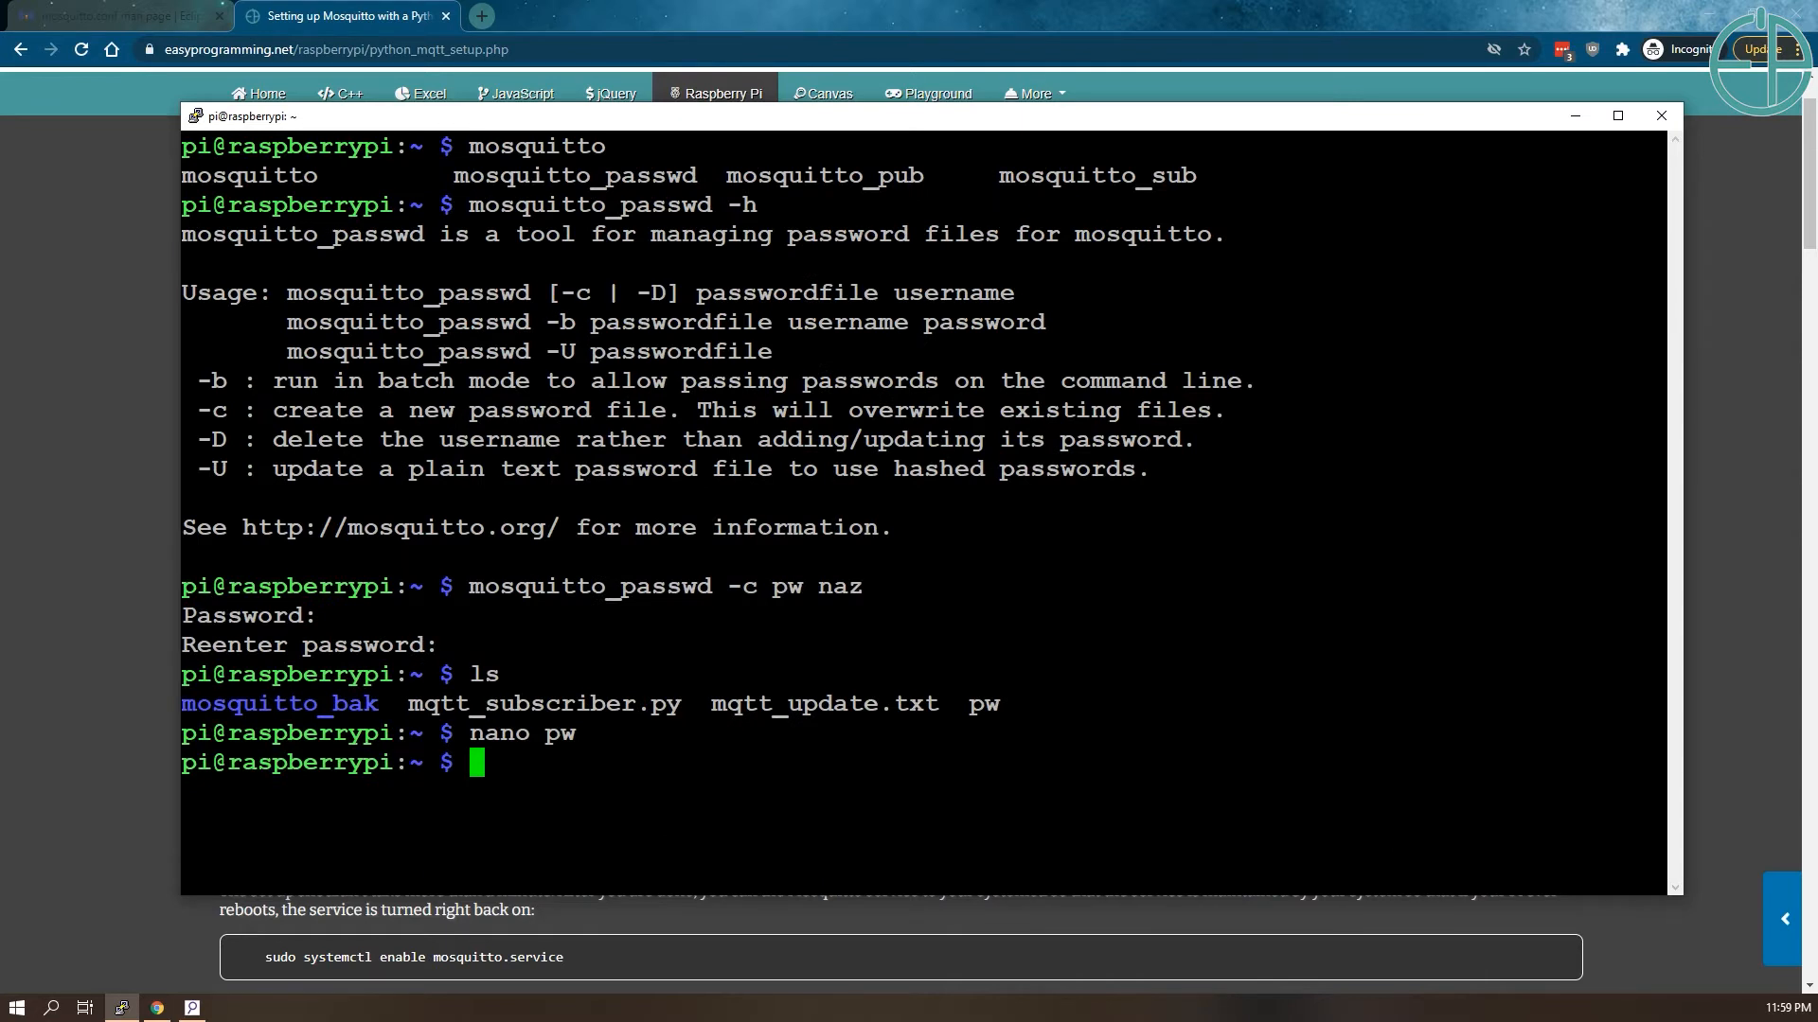
- Start editing a new file named password with sudo nano
text(sudo)
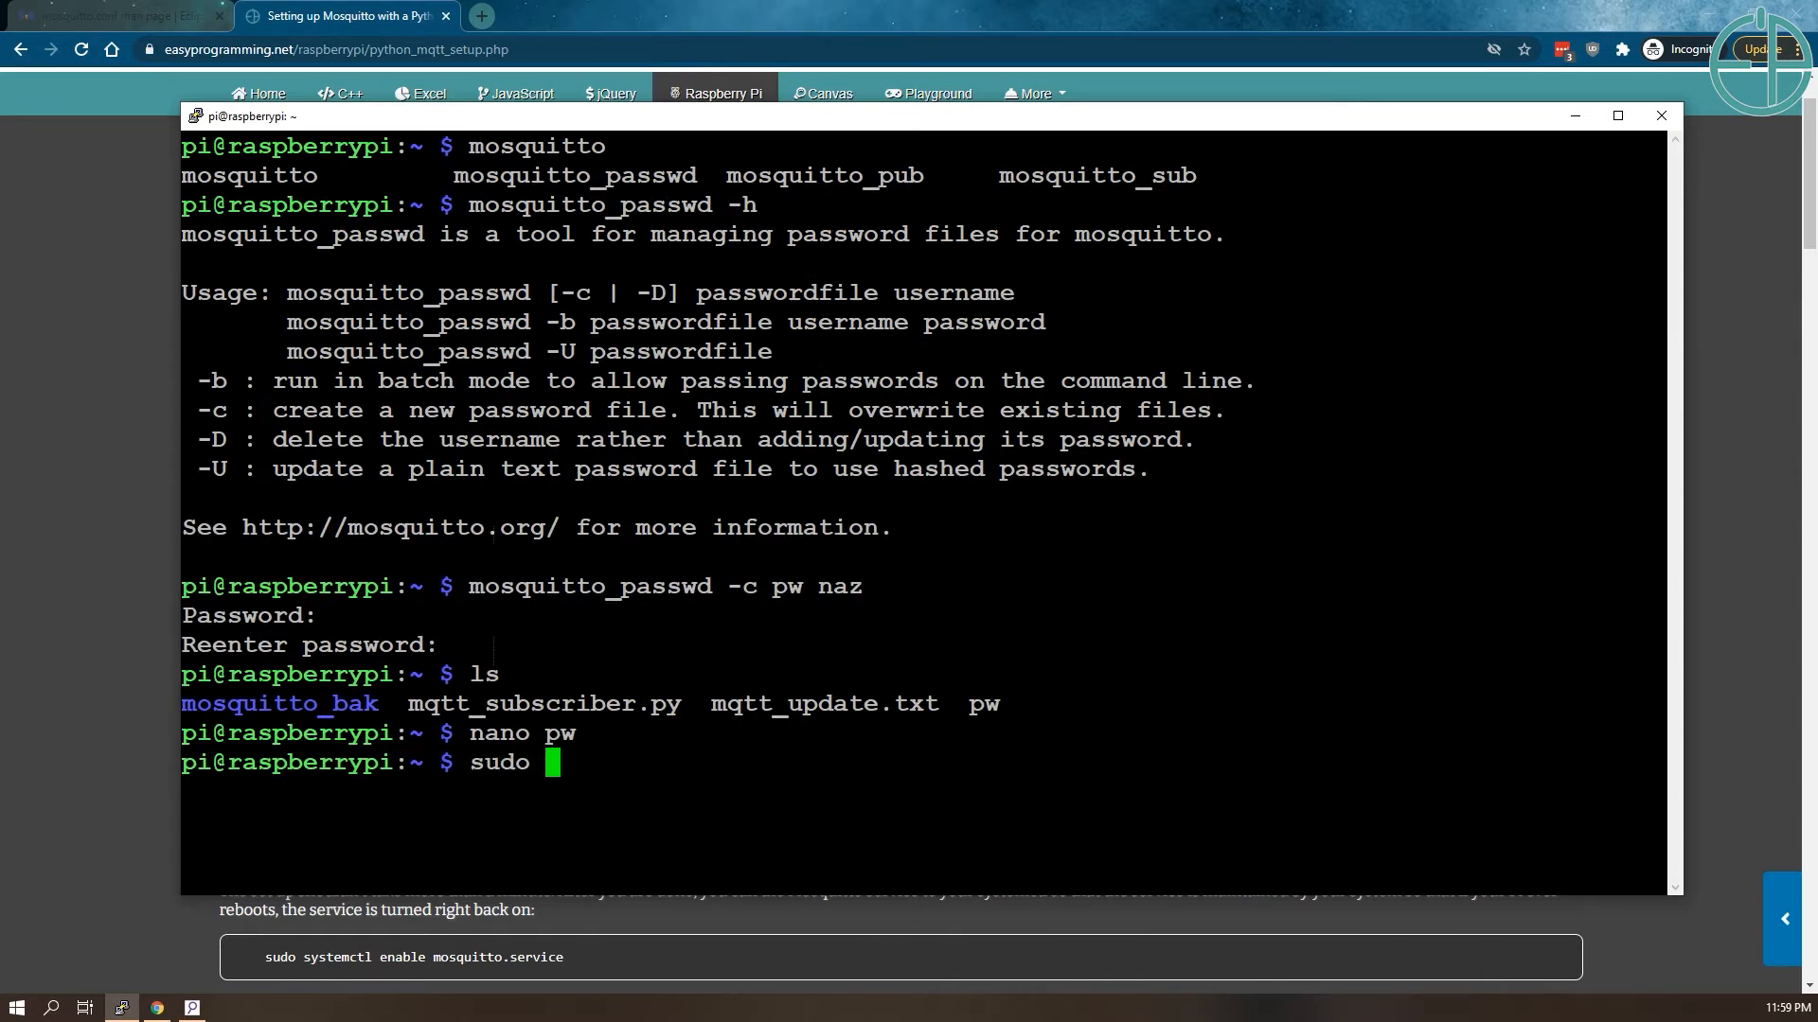
text(nano)
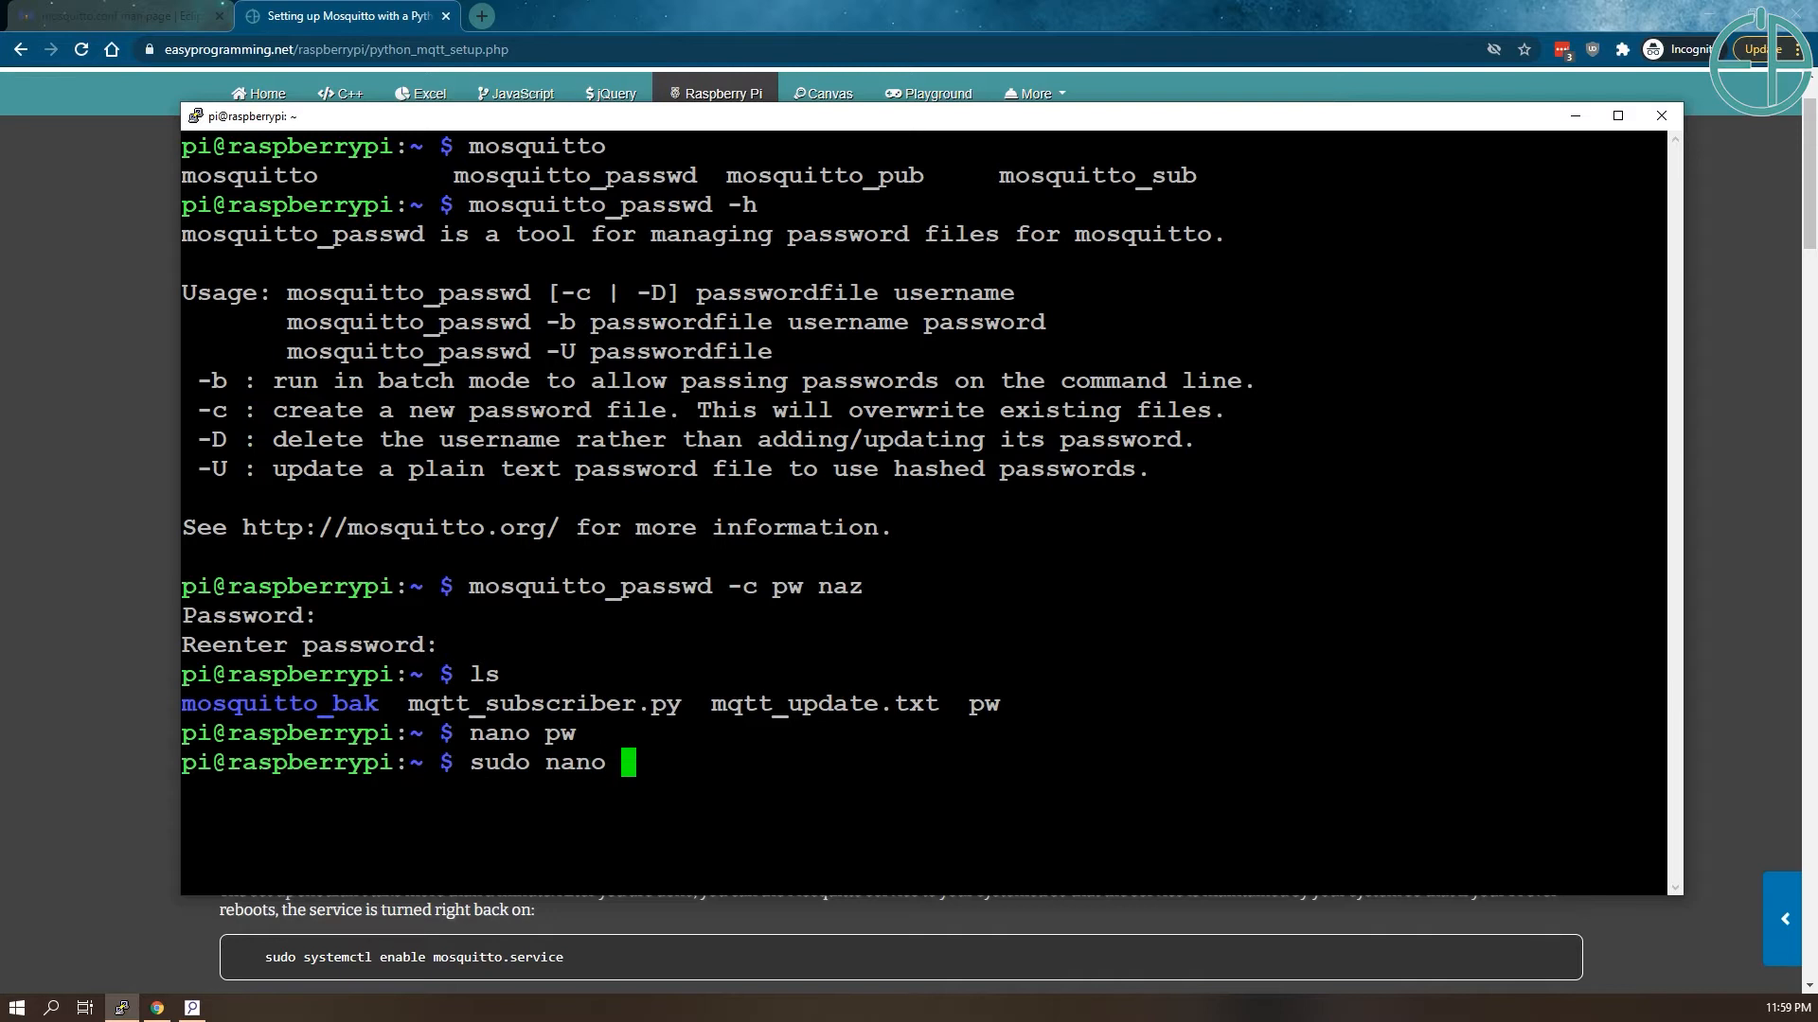
text(password)
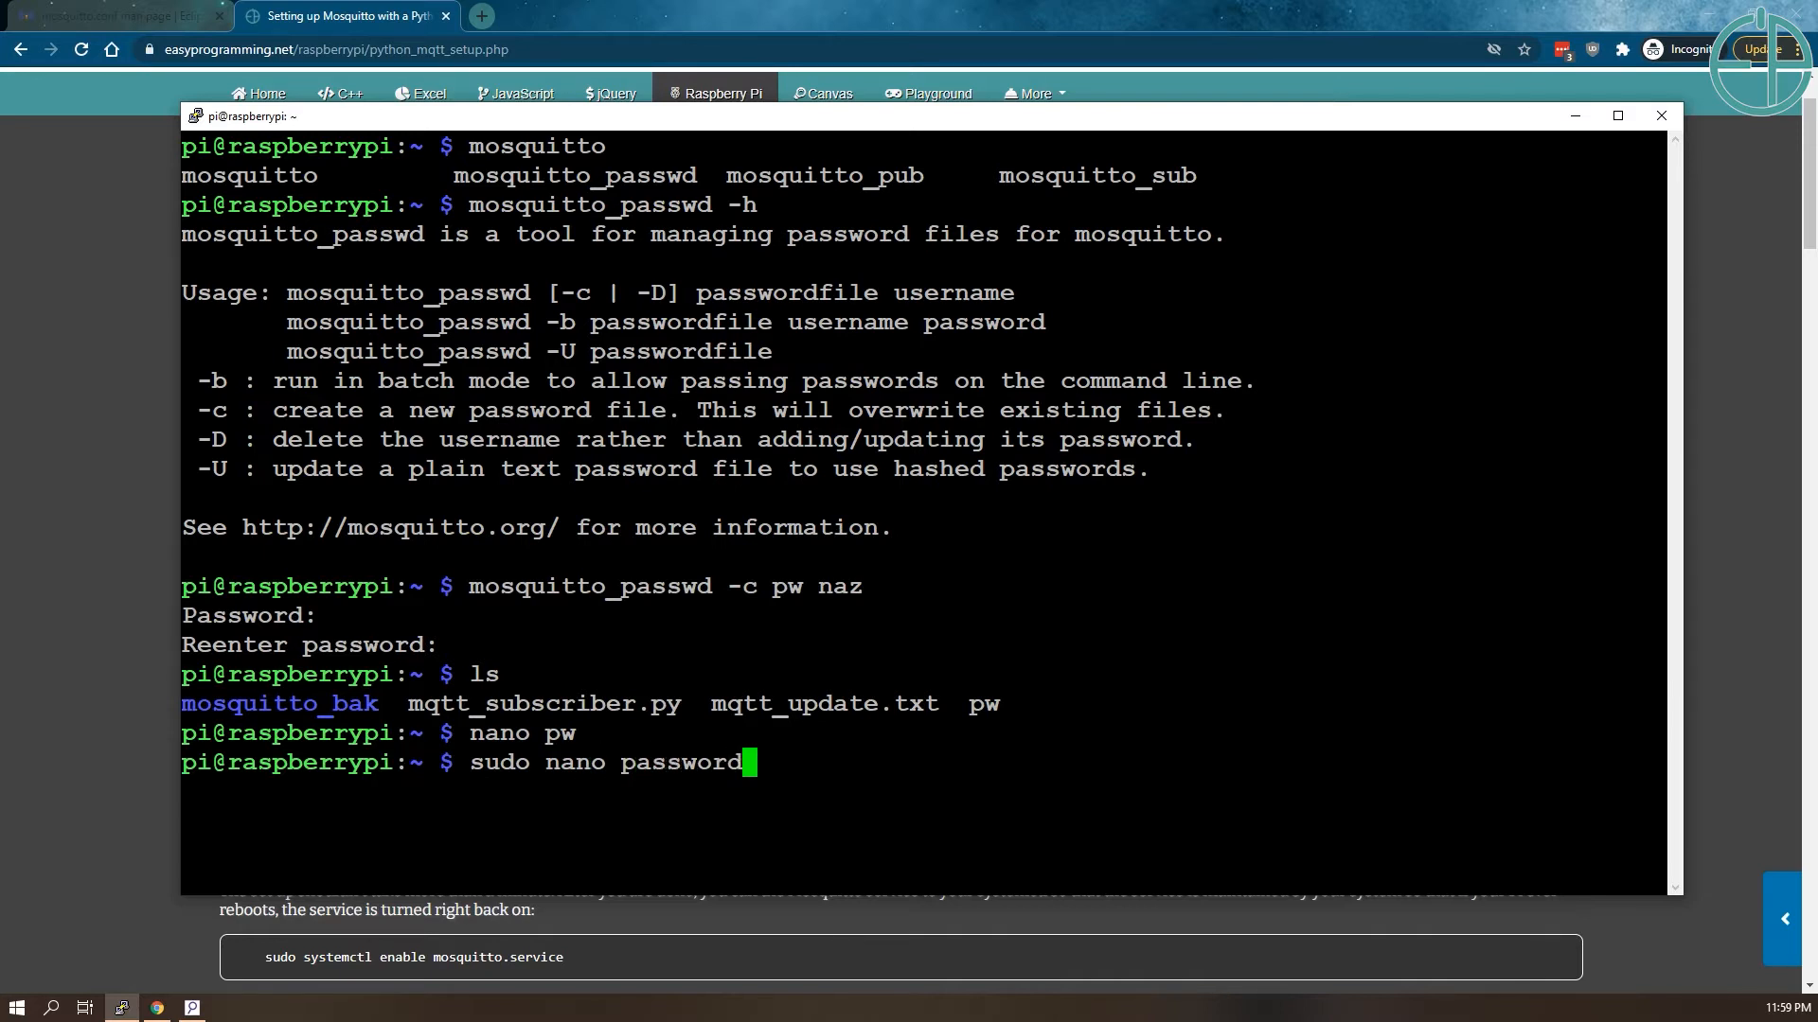
key(Return)
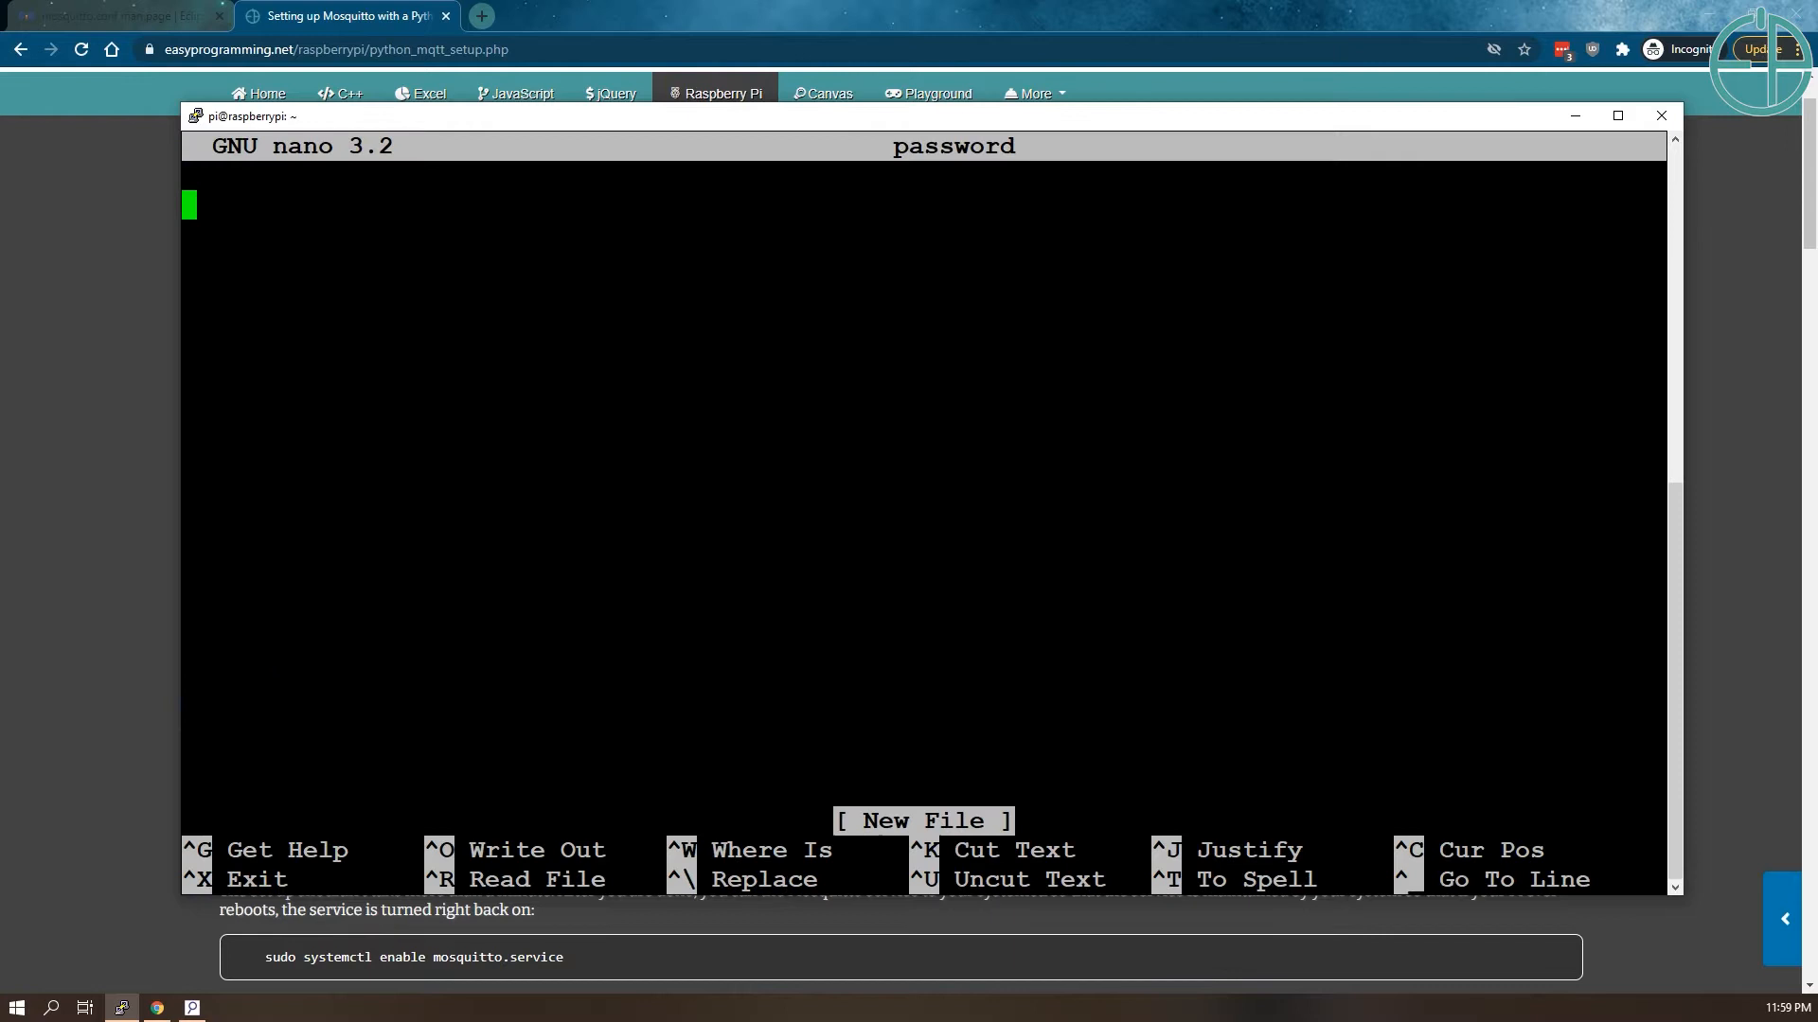
text(naz:)
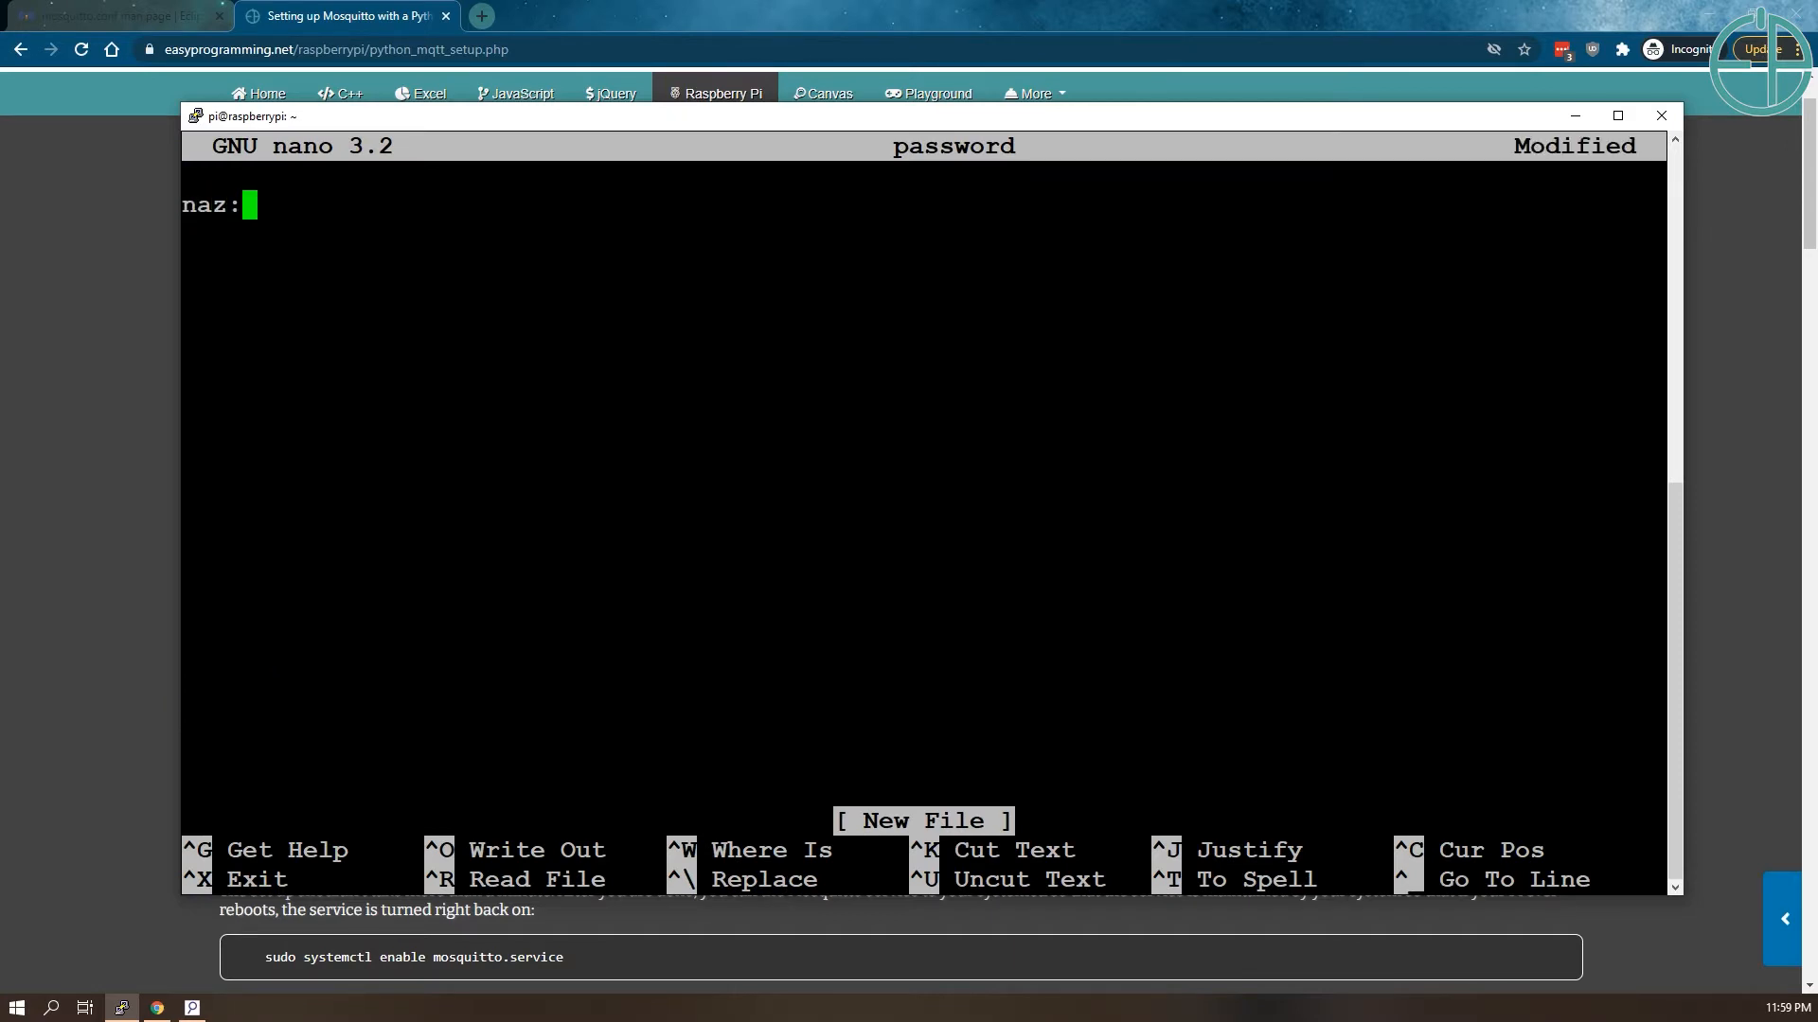
text(password)
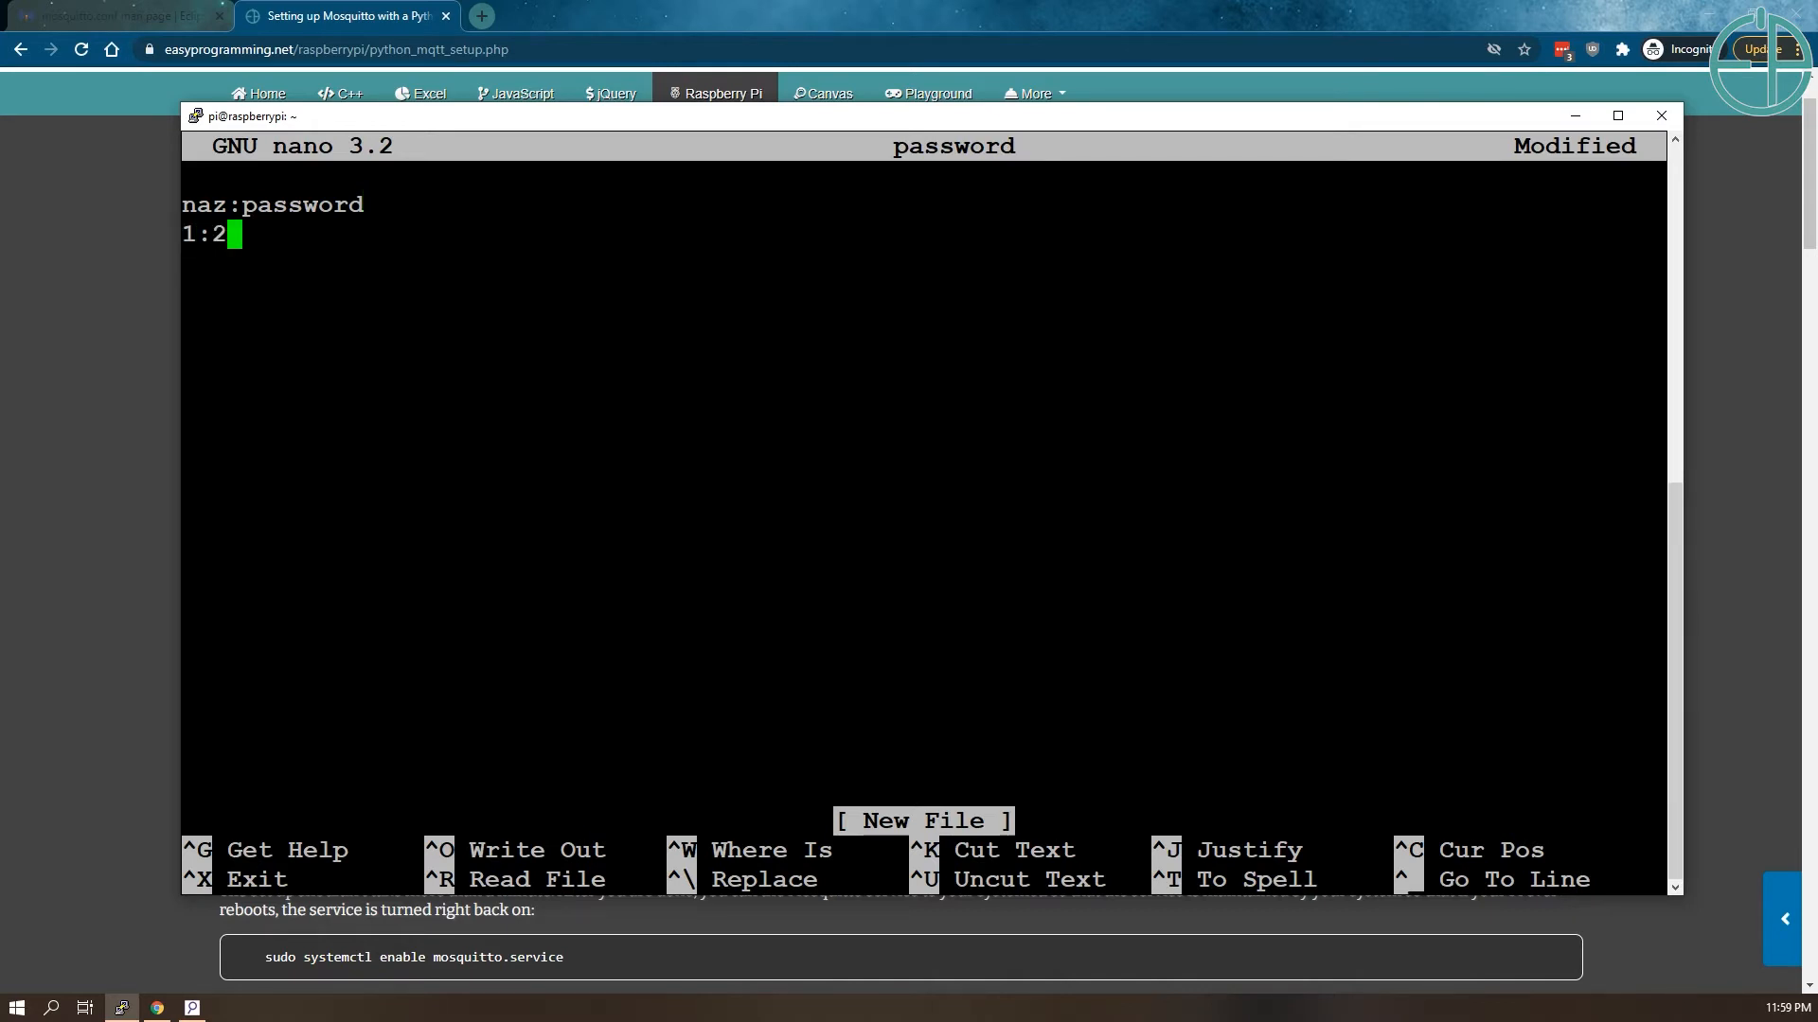
key(ctrl+x)
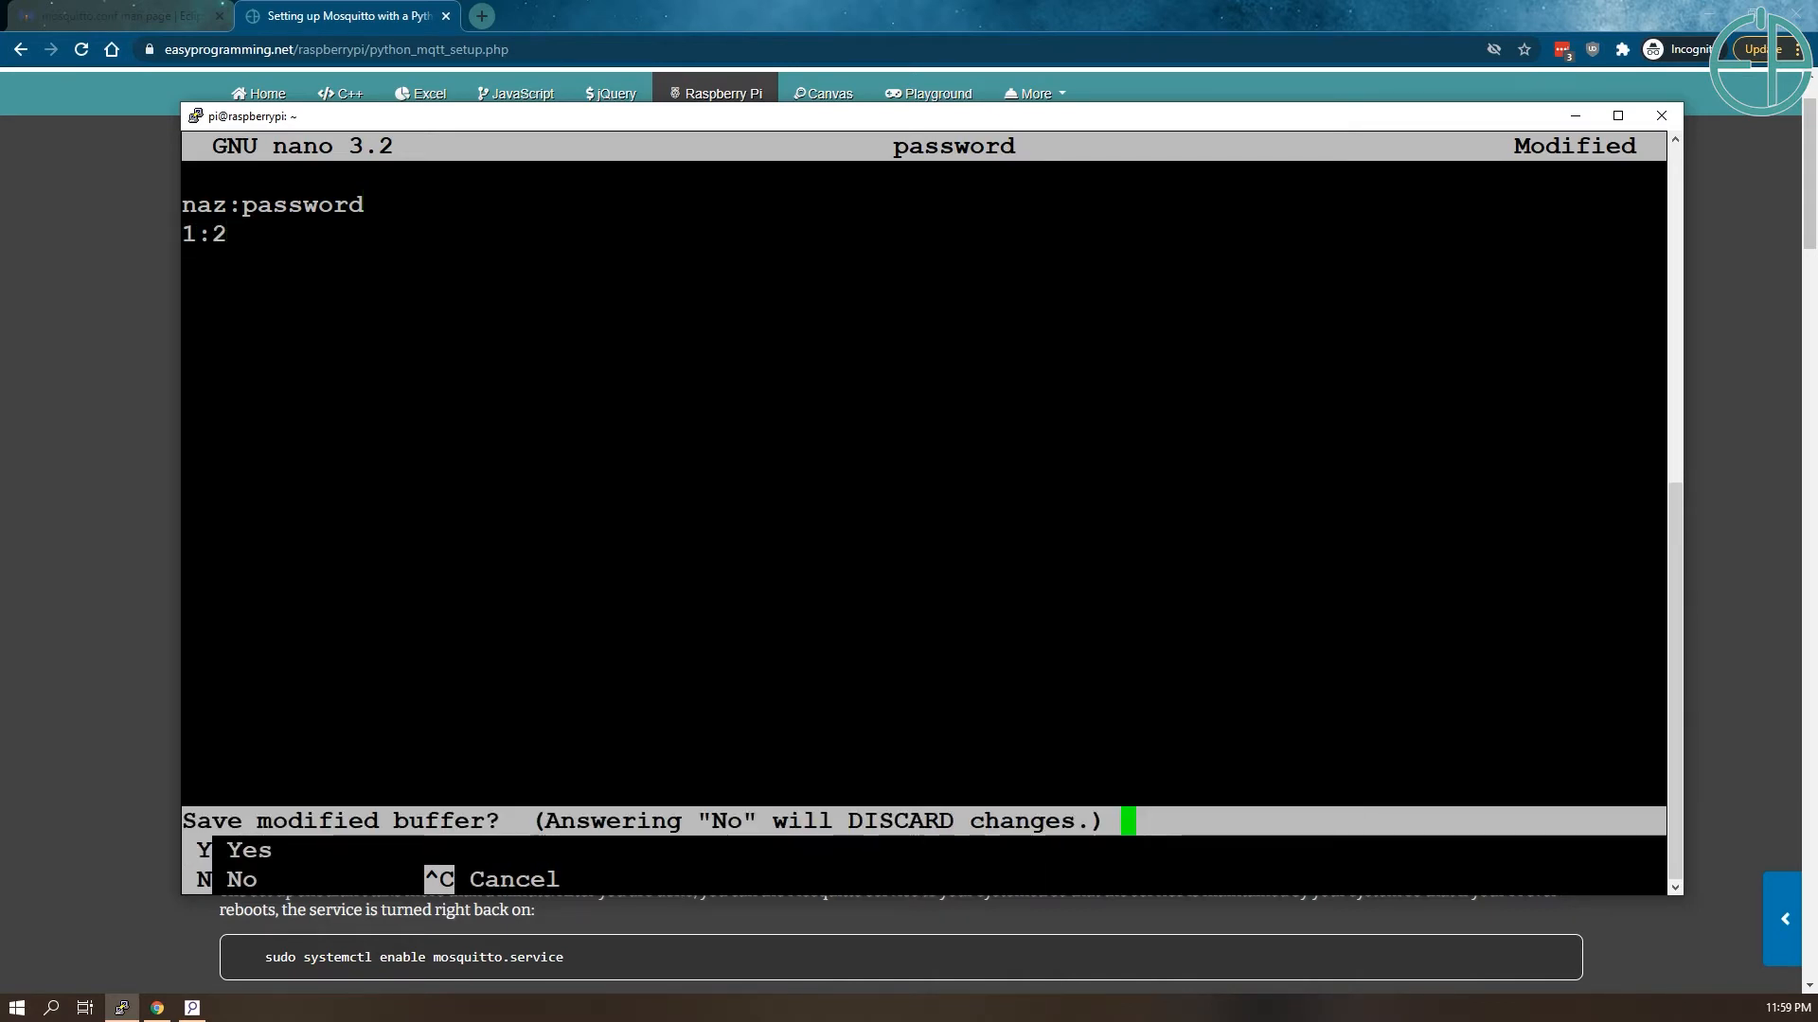
key(y)
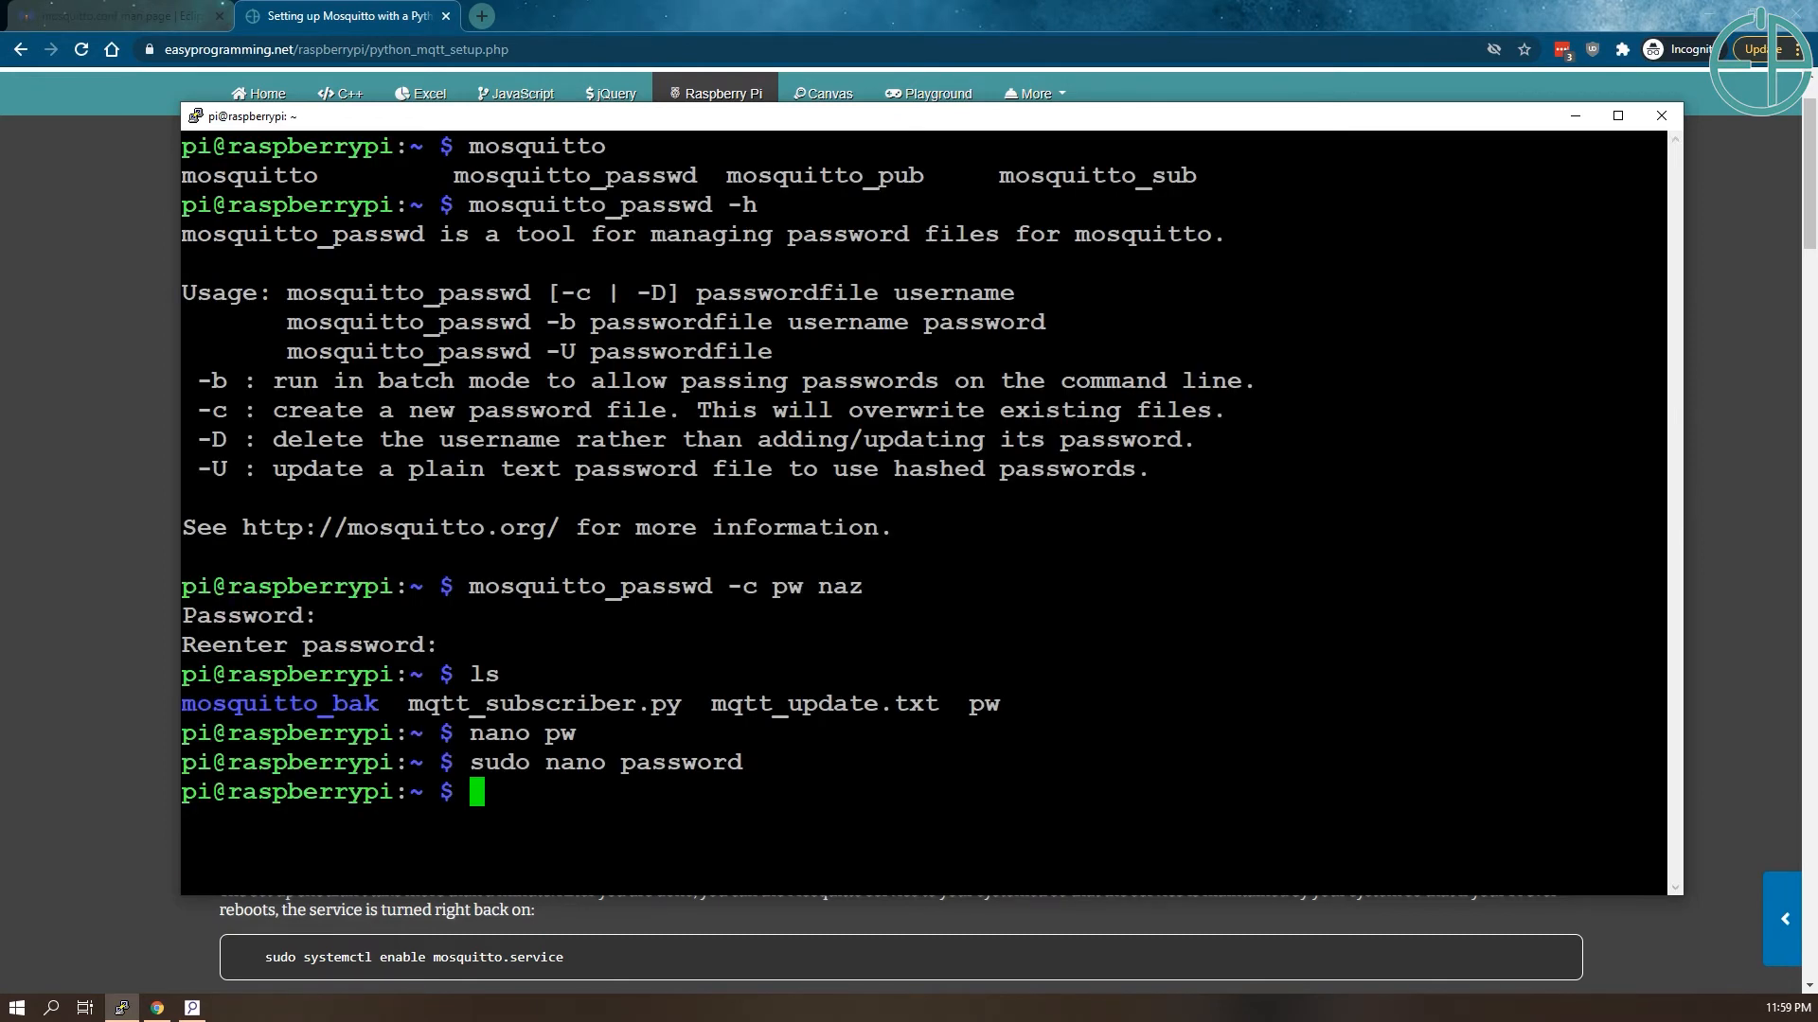
- Hash the password file with mosquitto_passwd -U, retrying with sudo after permission denied
text(mosquitto_)
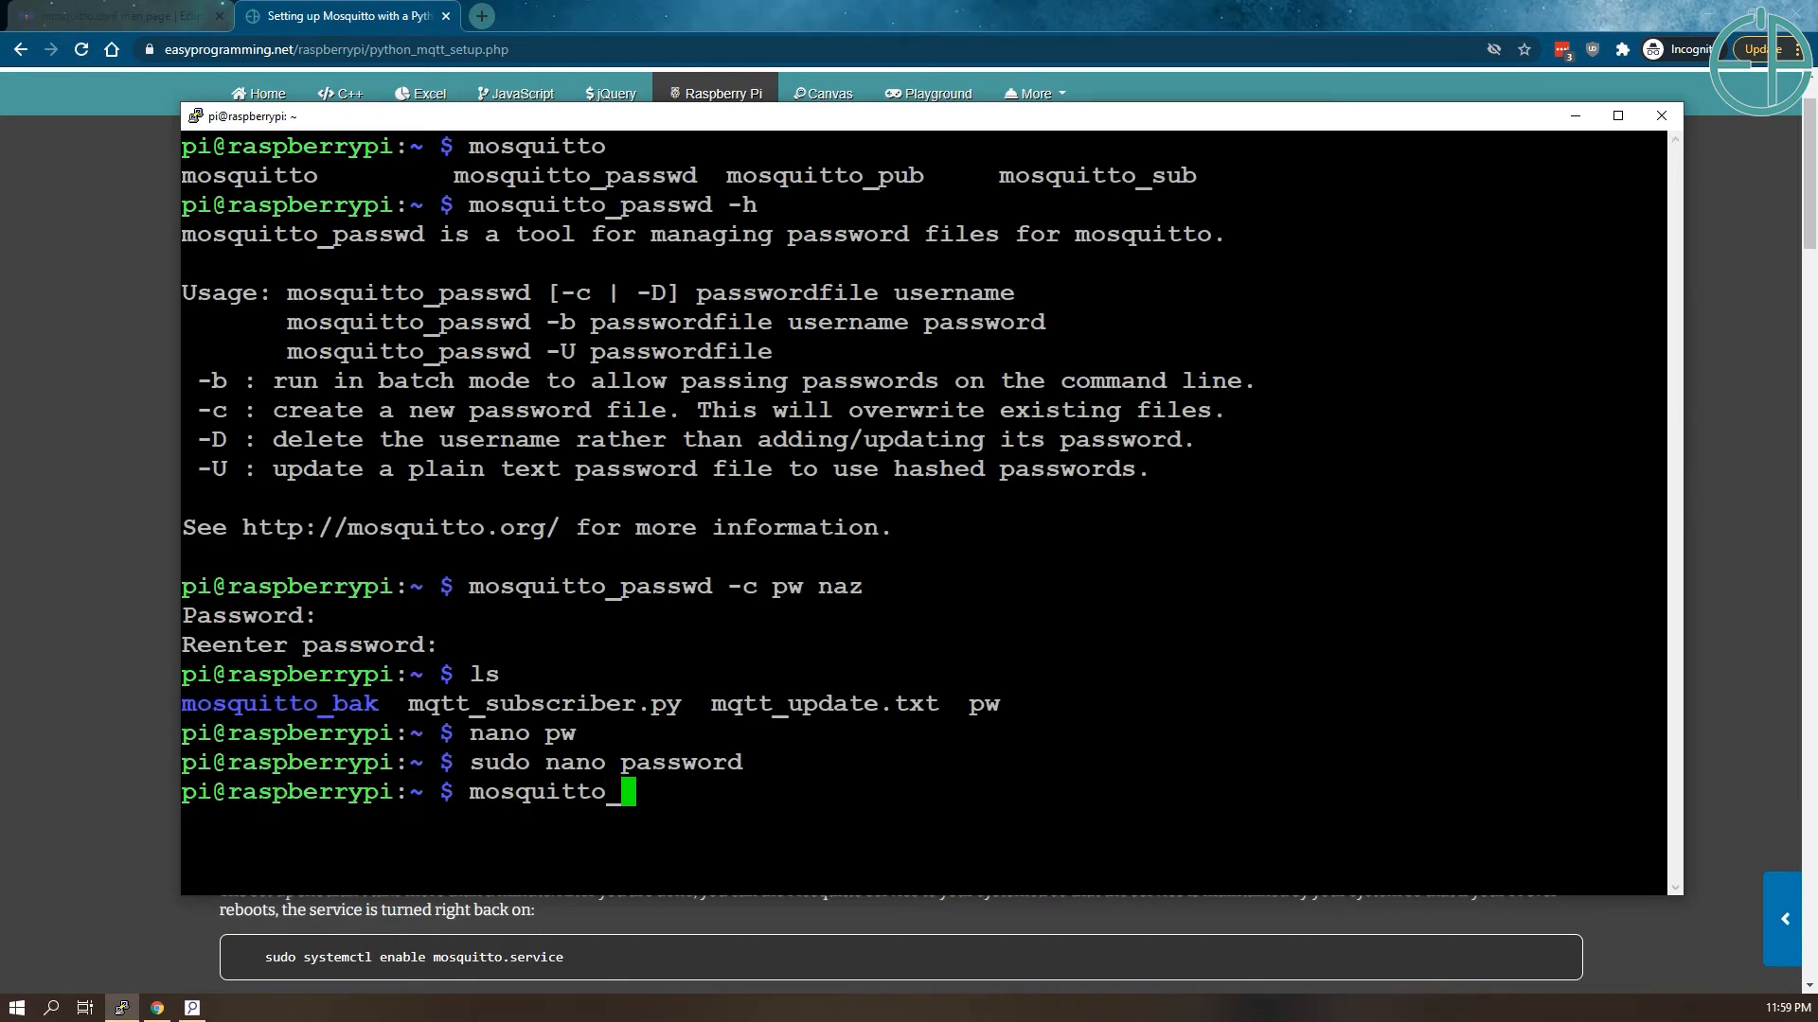
text(passwd -)
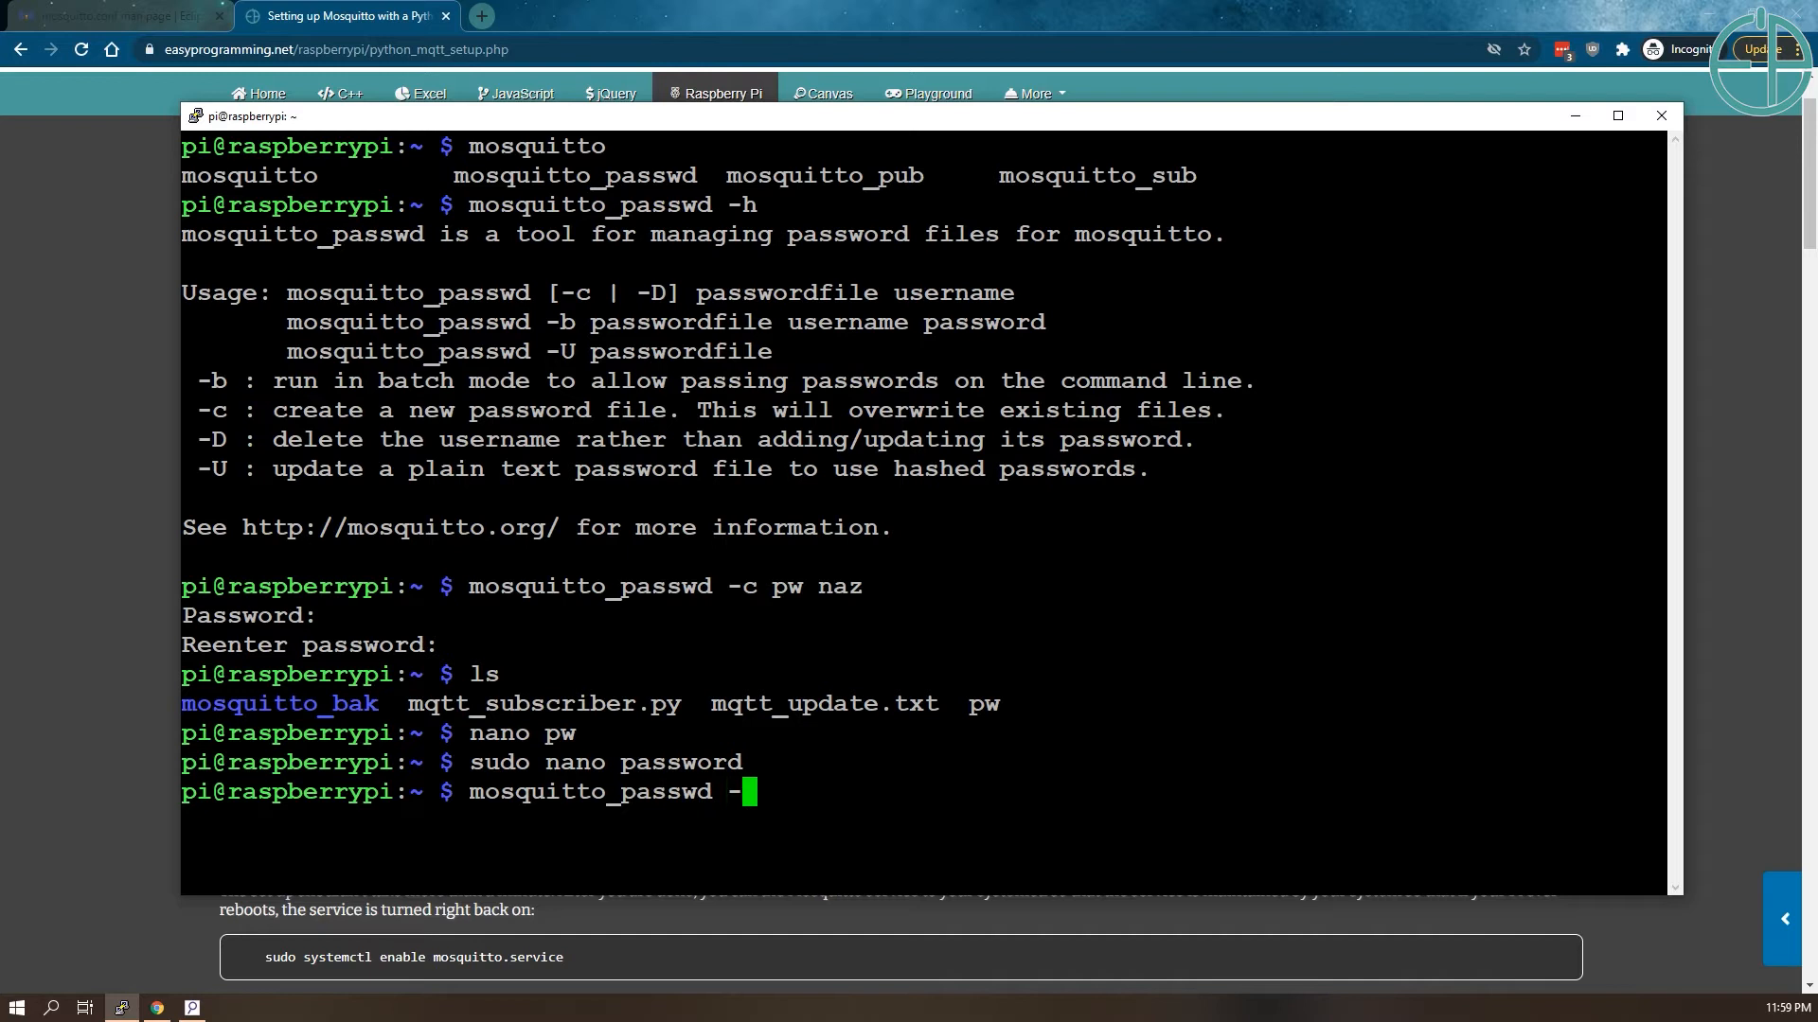
text(U pa)
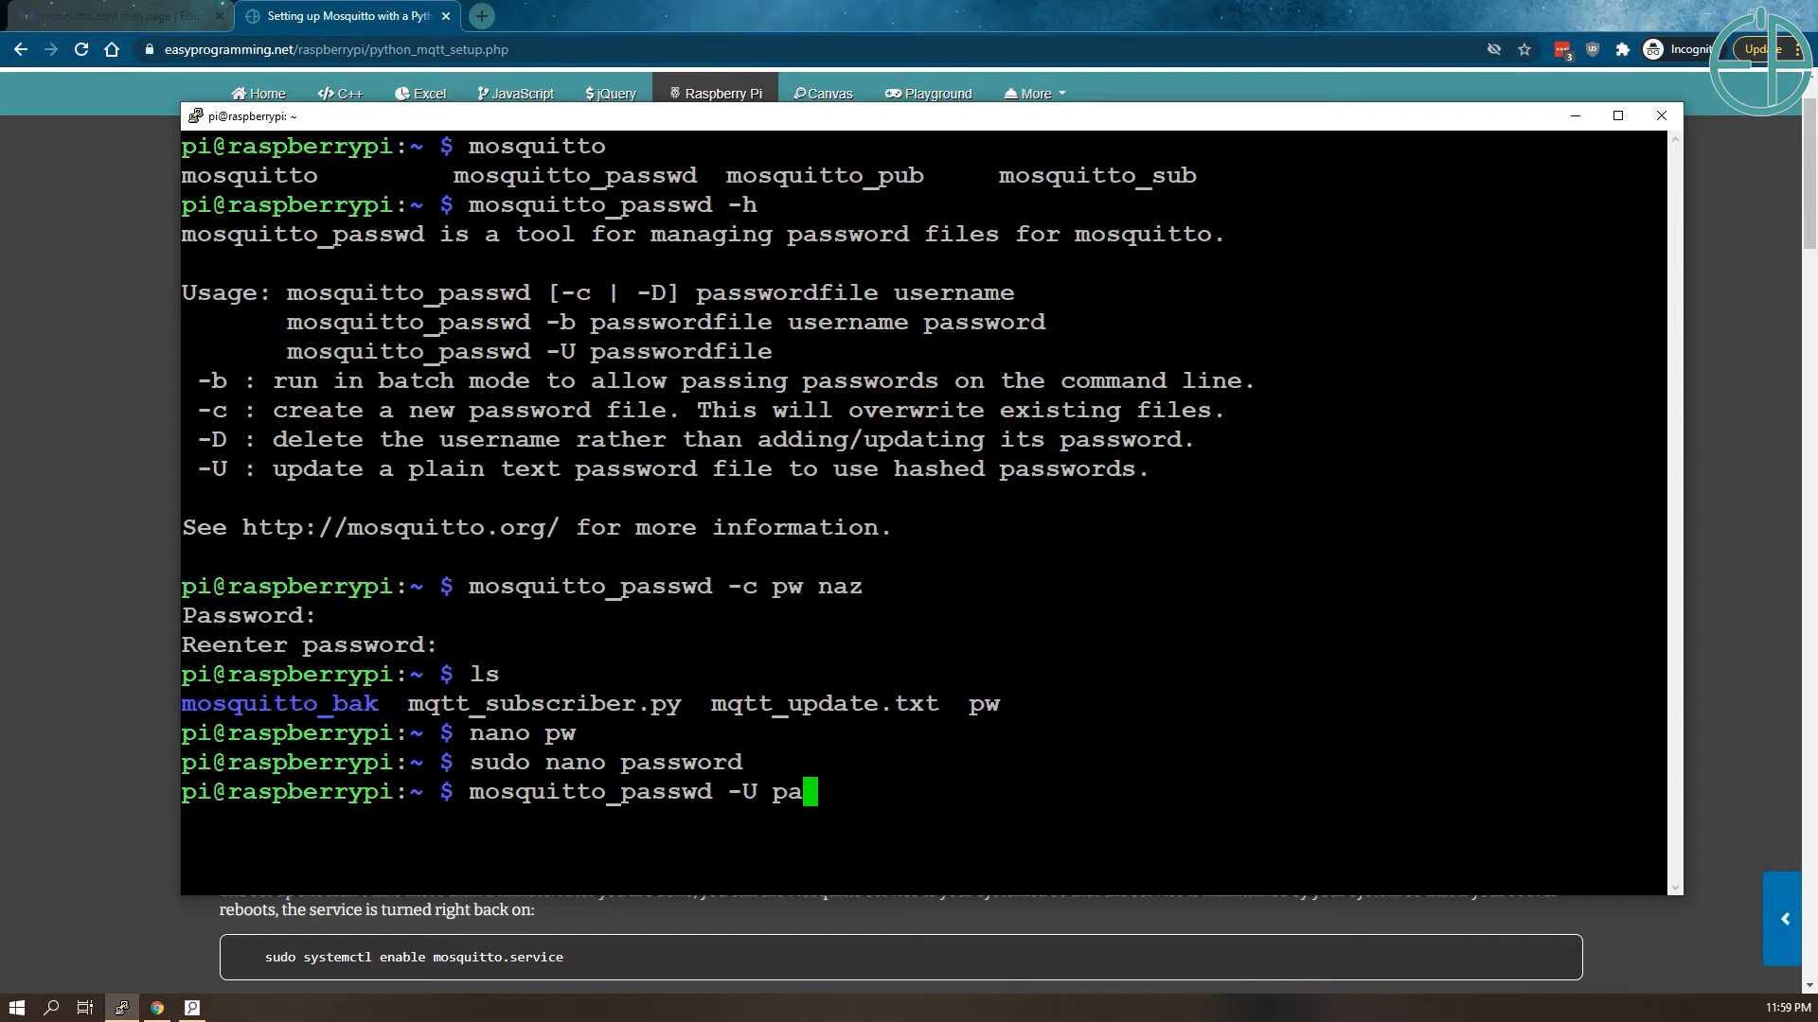
key(Return)
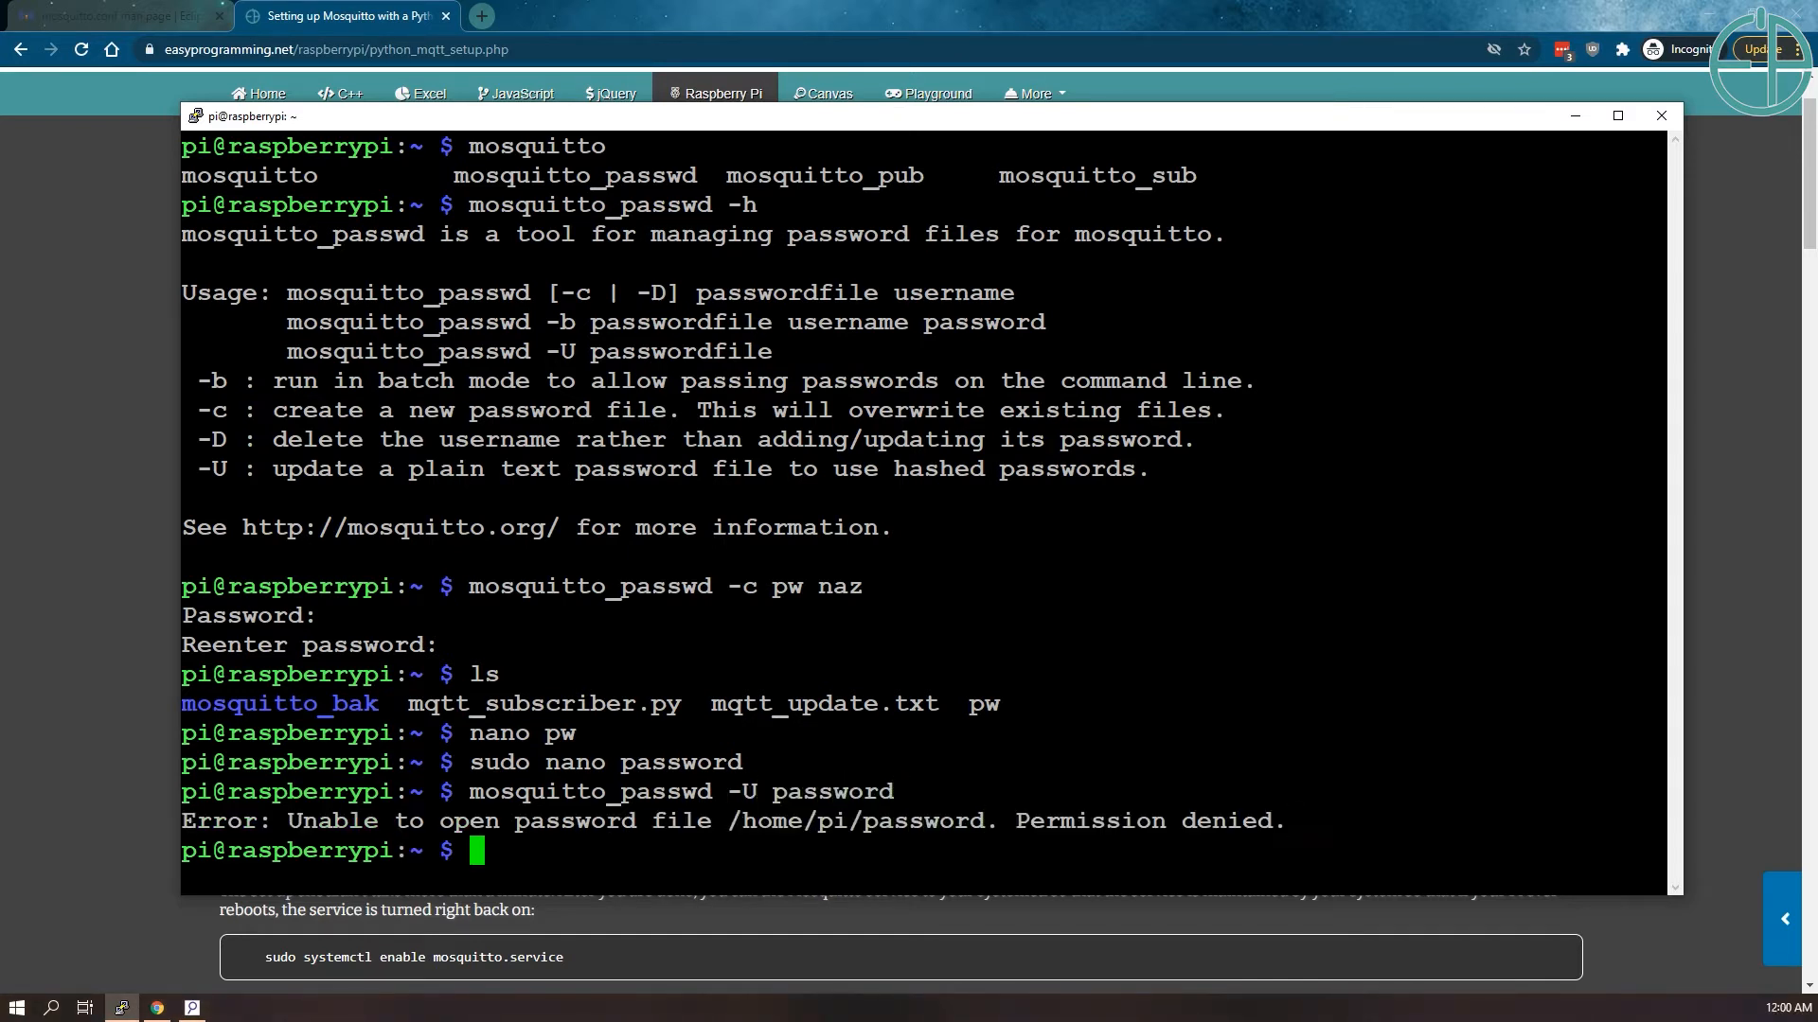
text(mosquitto_passwd -U password)
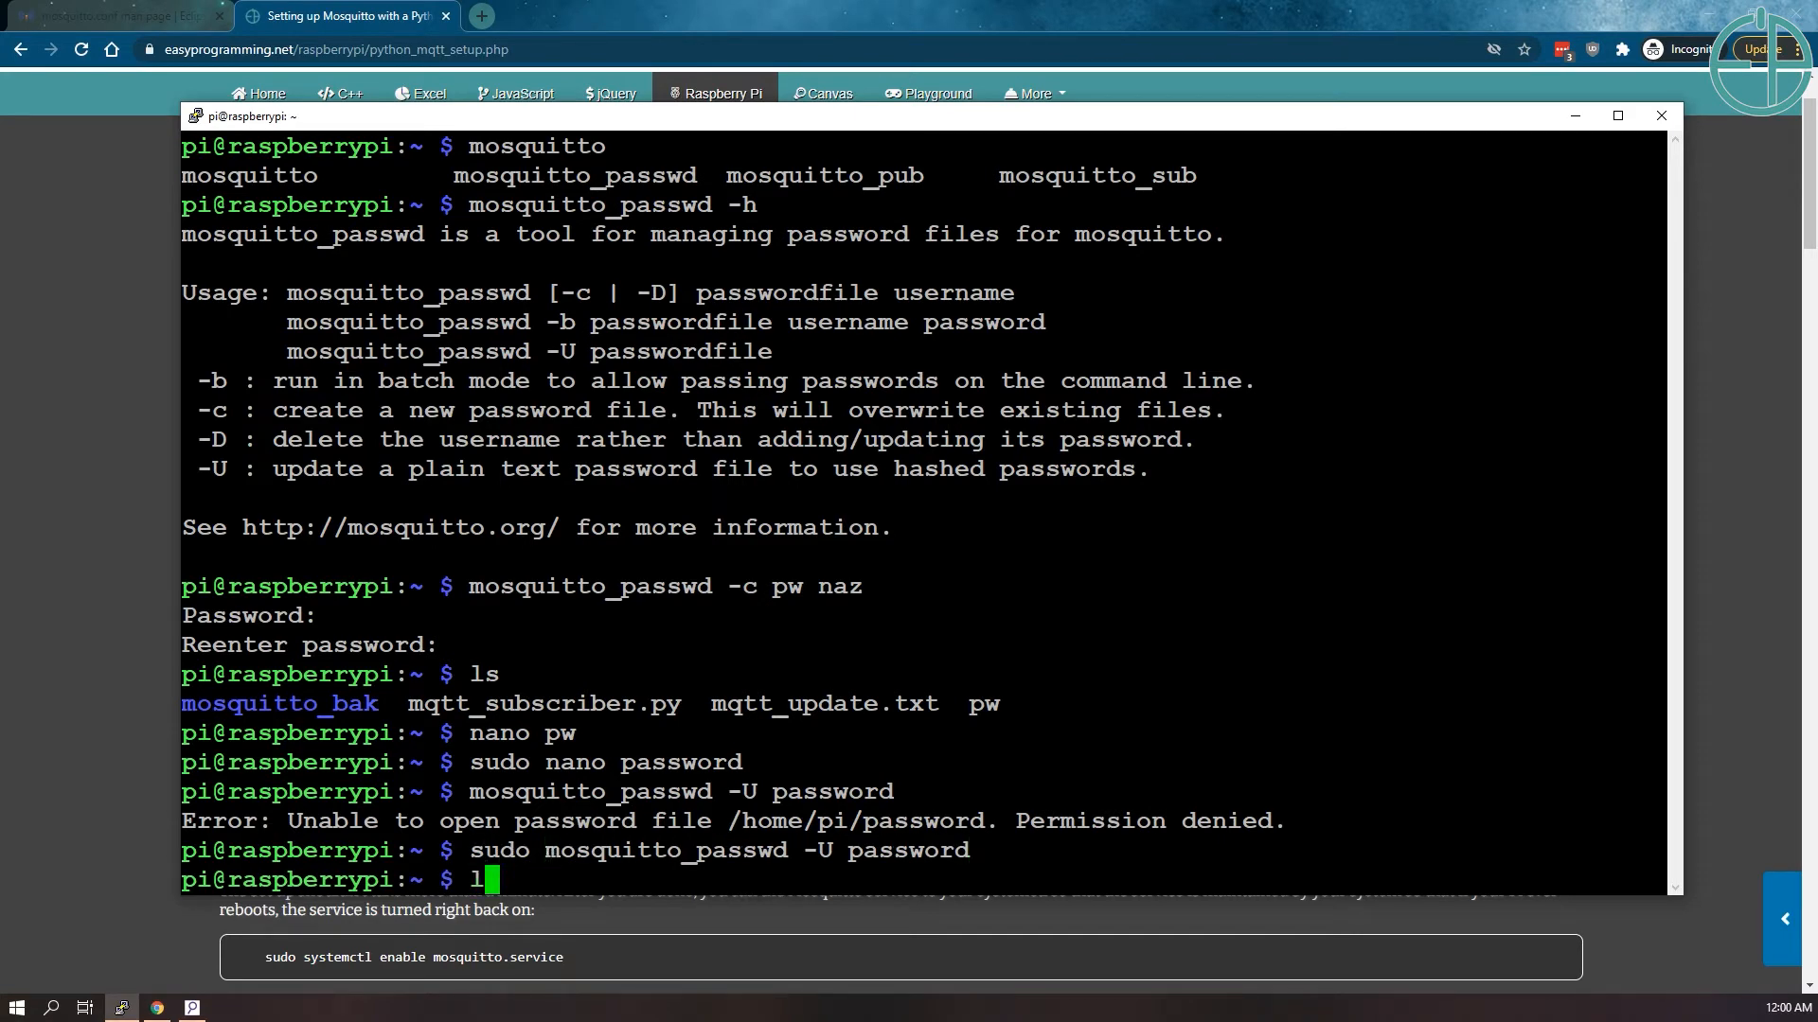
- Inspect the now-hashed password file in nano and clear the screen
text(nano pass)
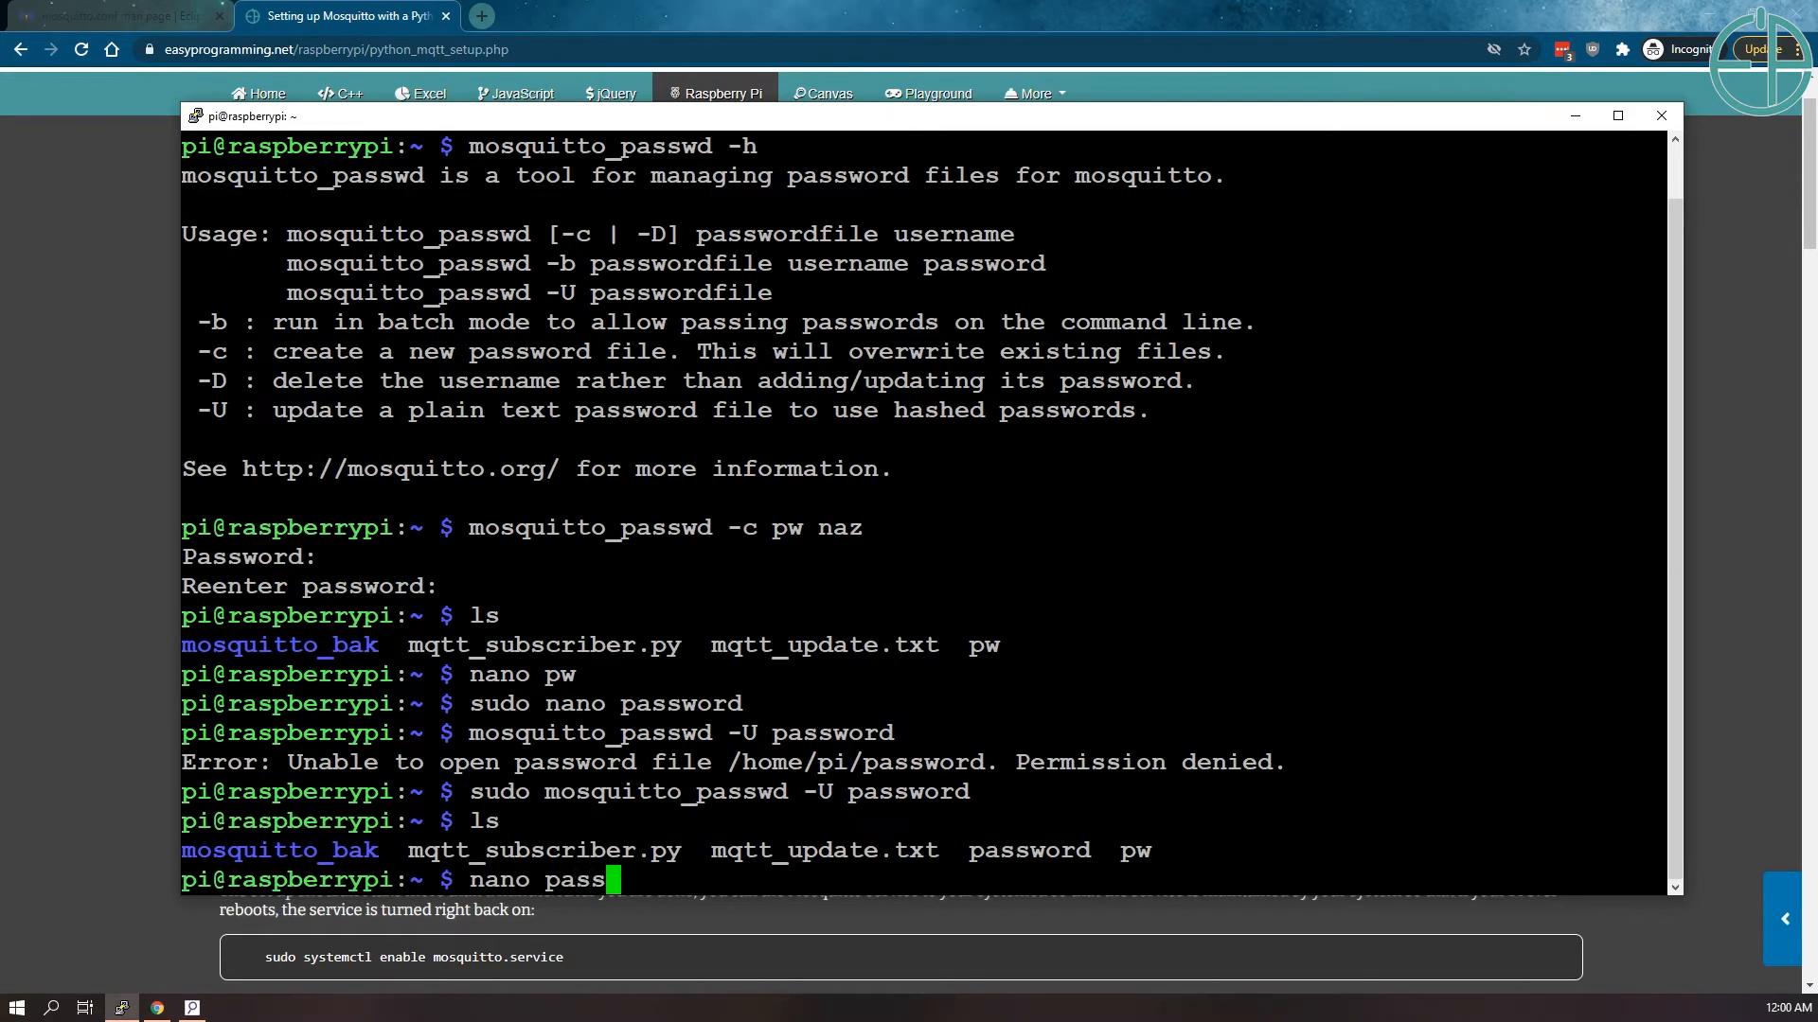
key(Return)
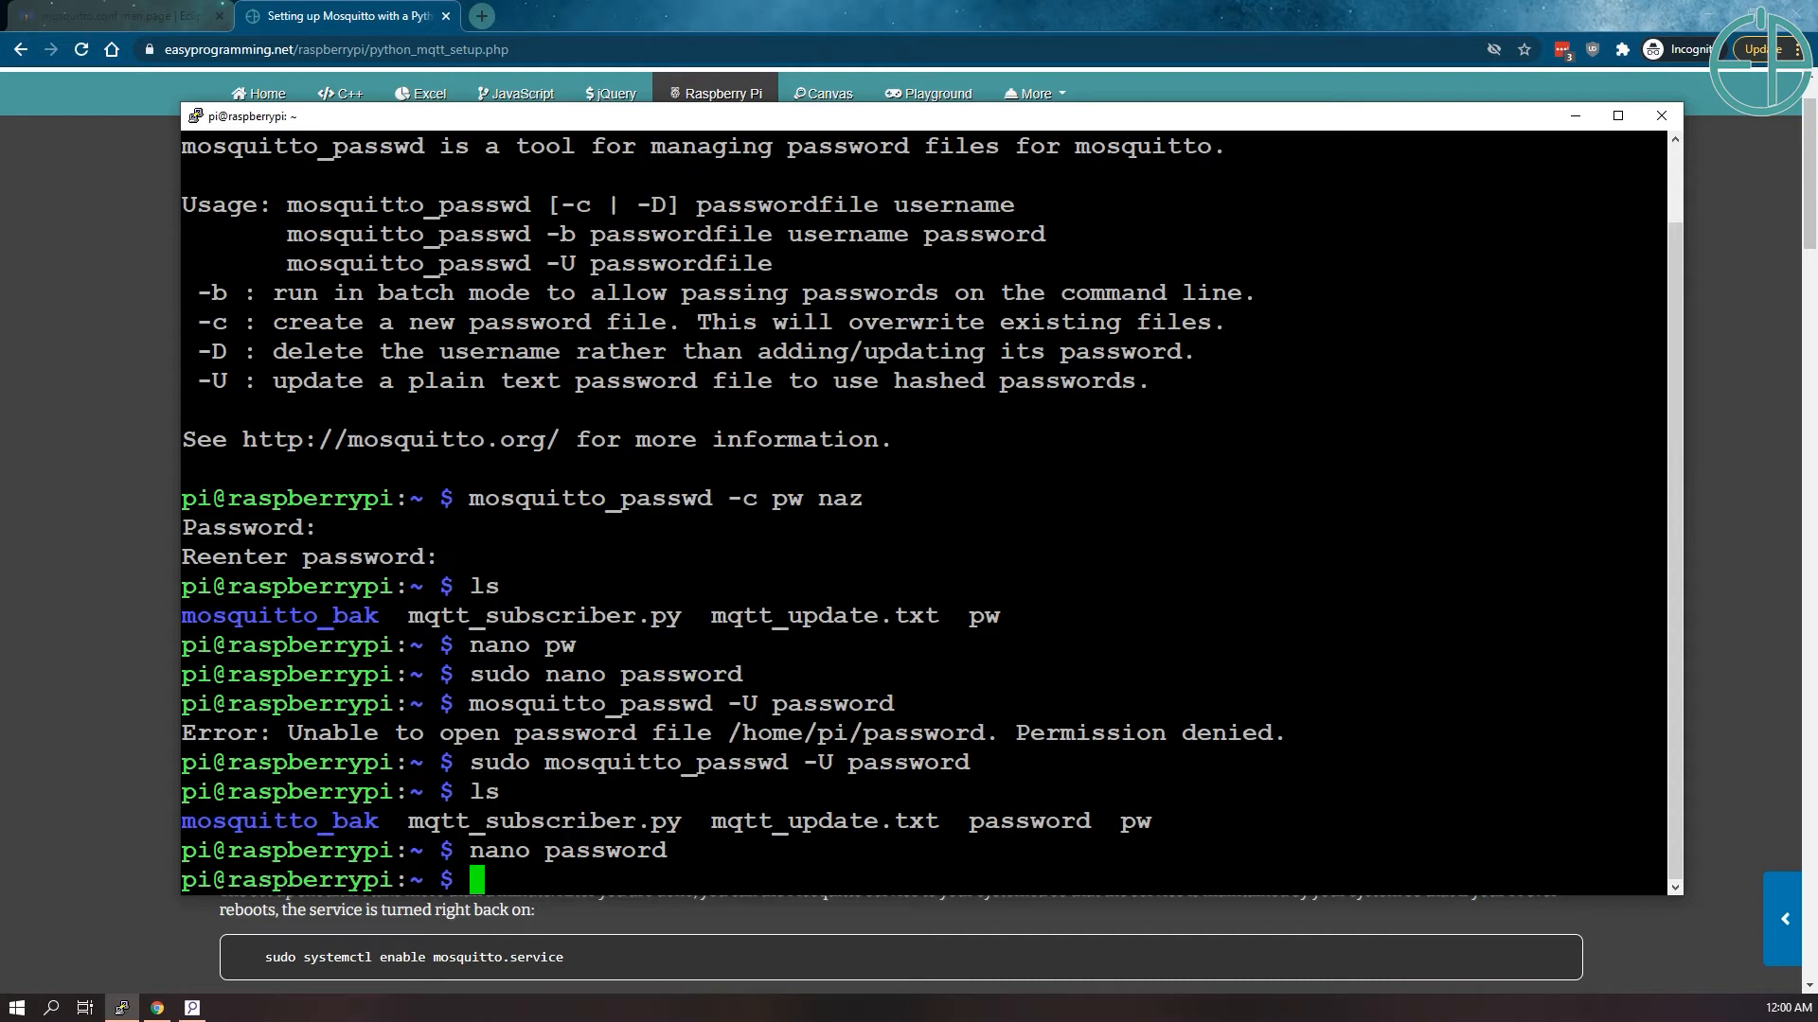
double_click(651, 204)
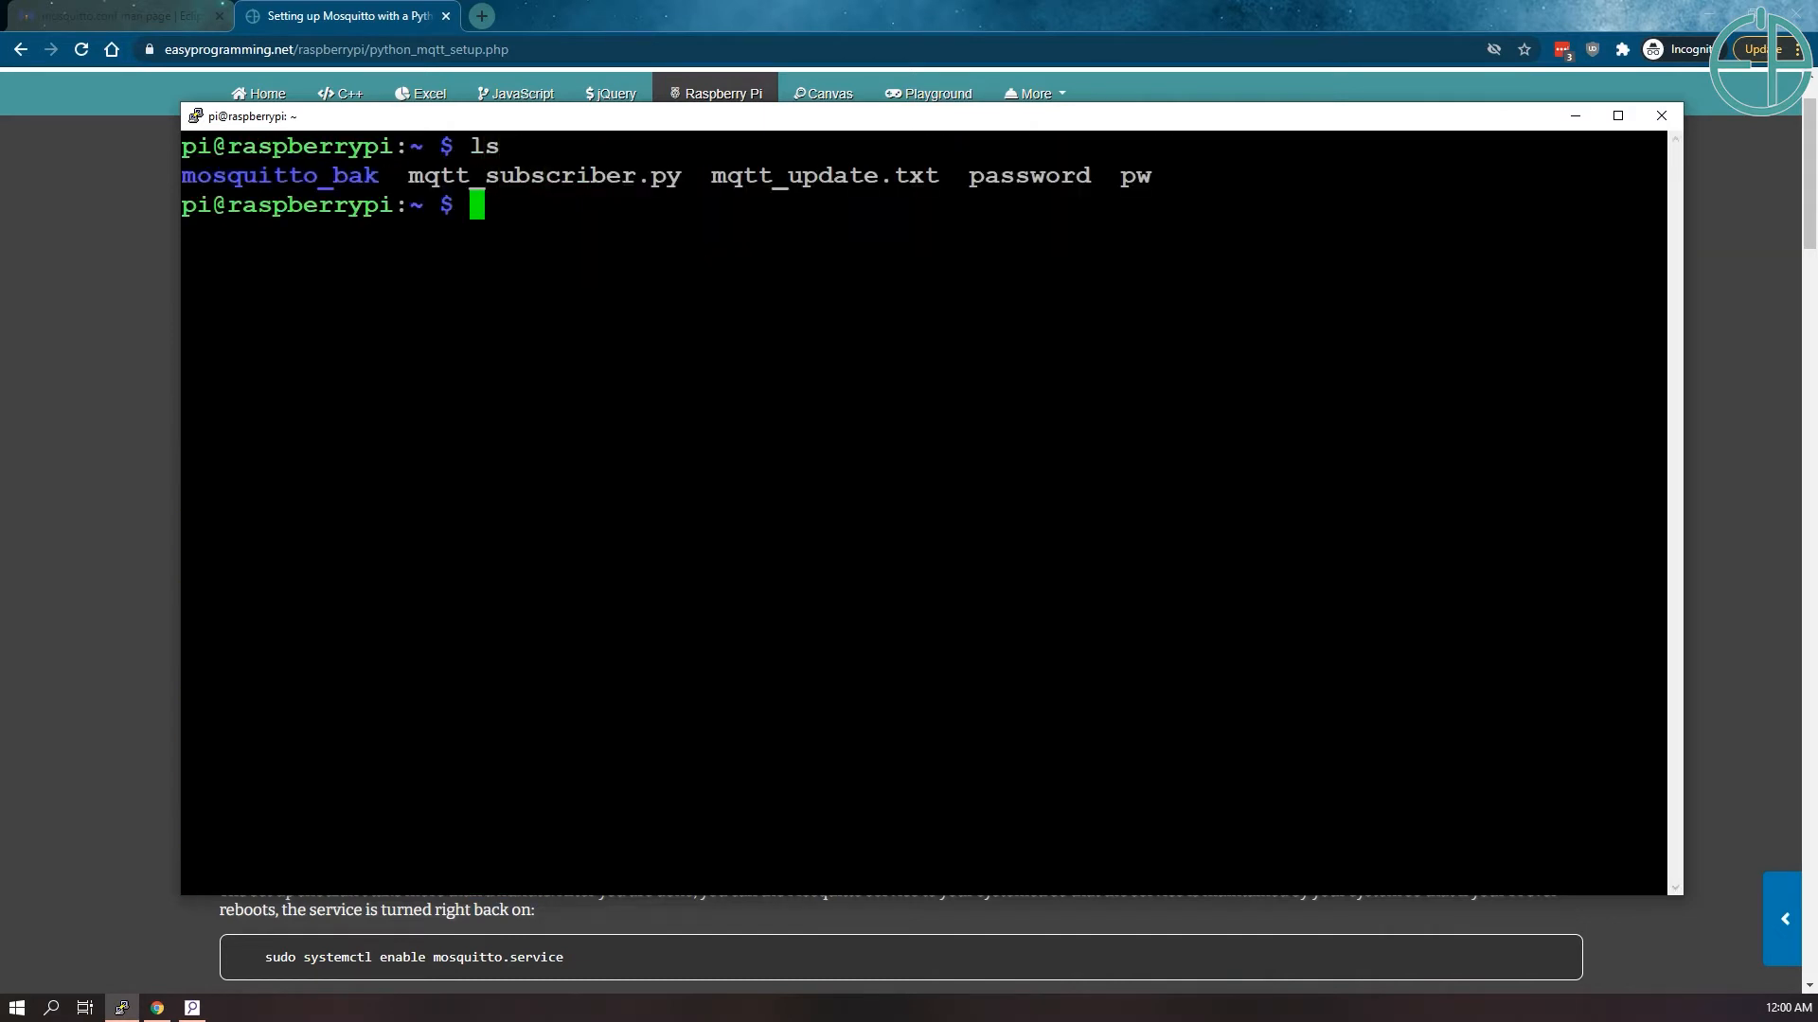
- Copy pw into /etc/mosquitto, move into that folder and prepare sudo nano mosquitto.conf
text(sudo cp)
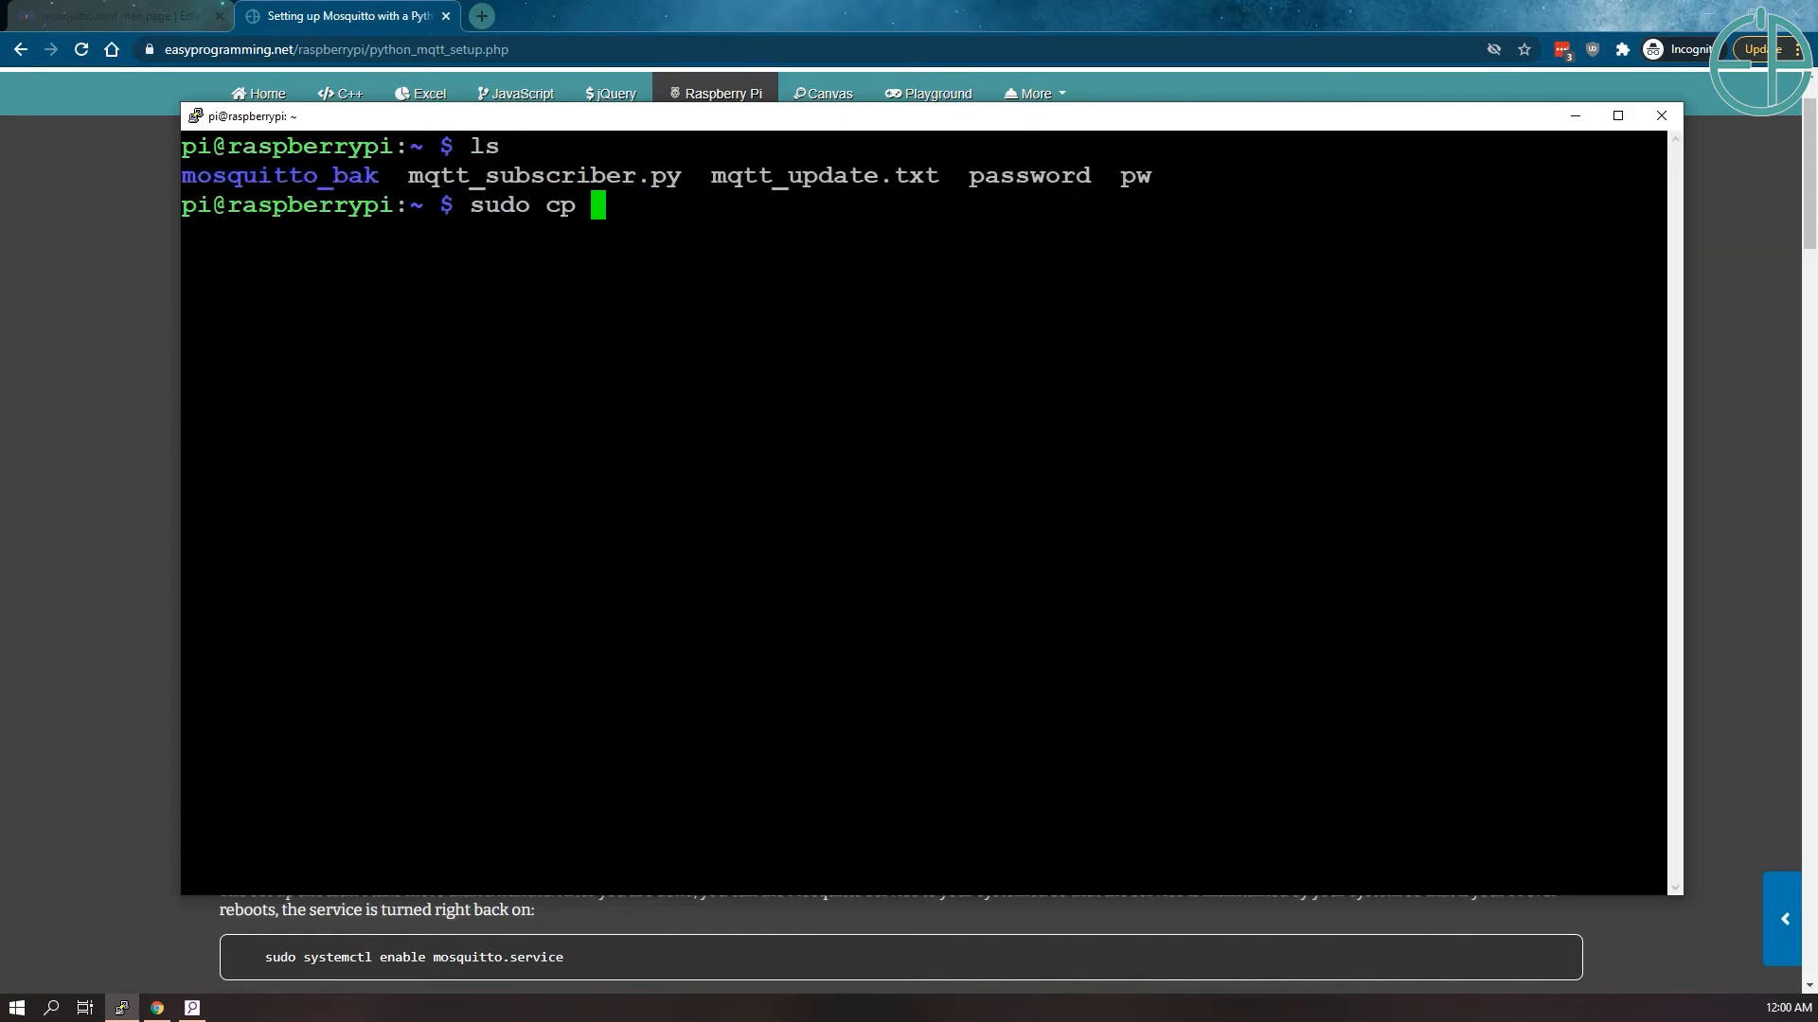
text(pw)
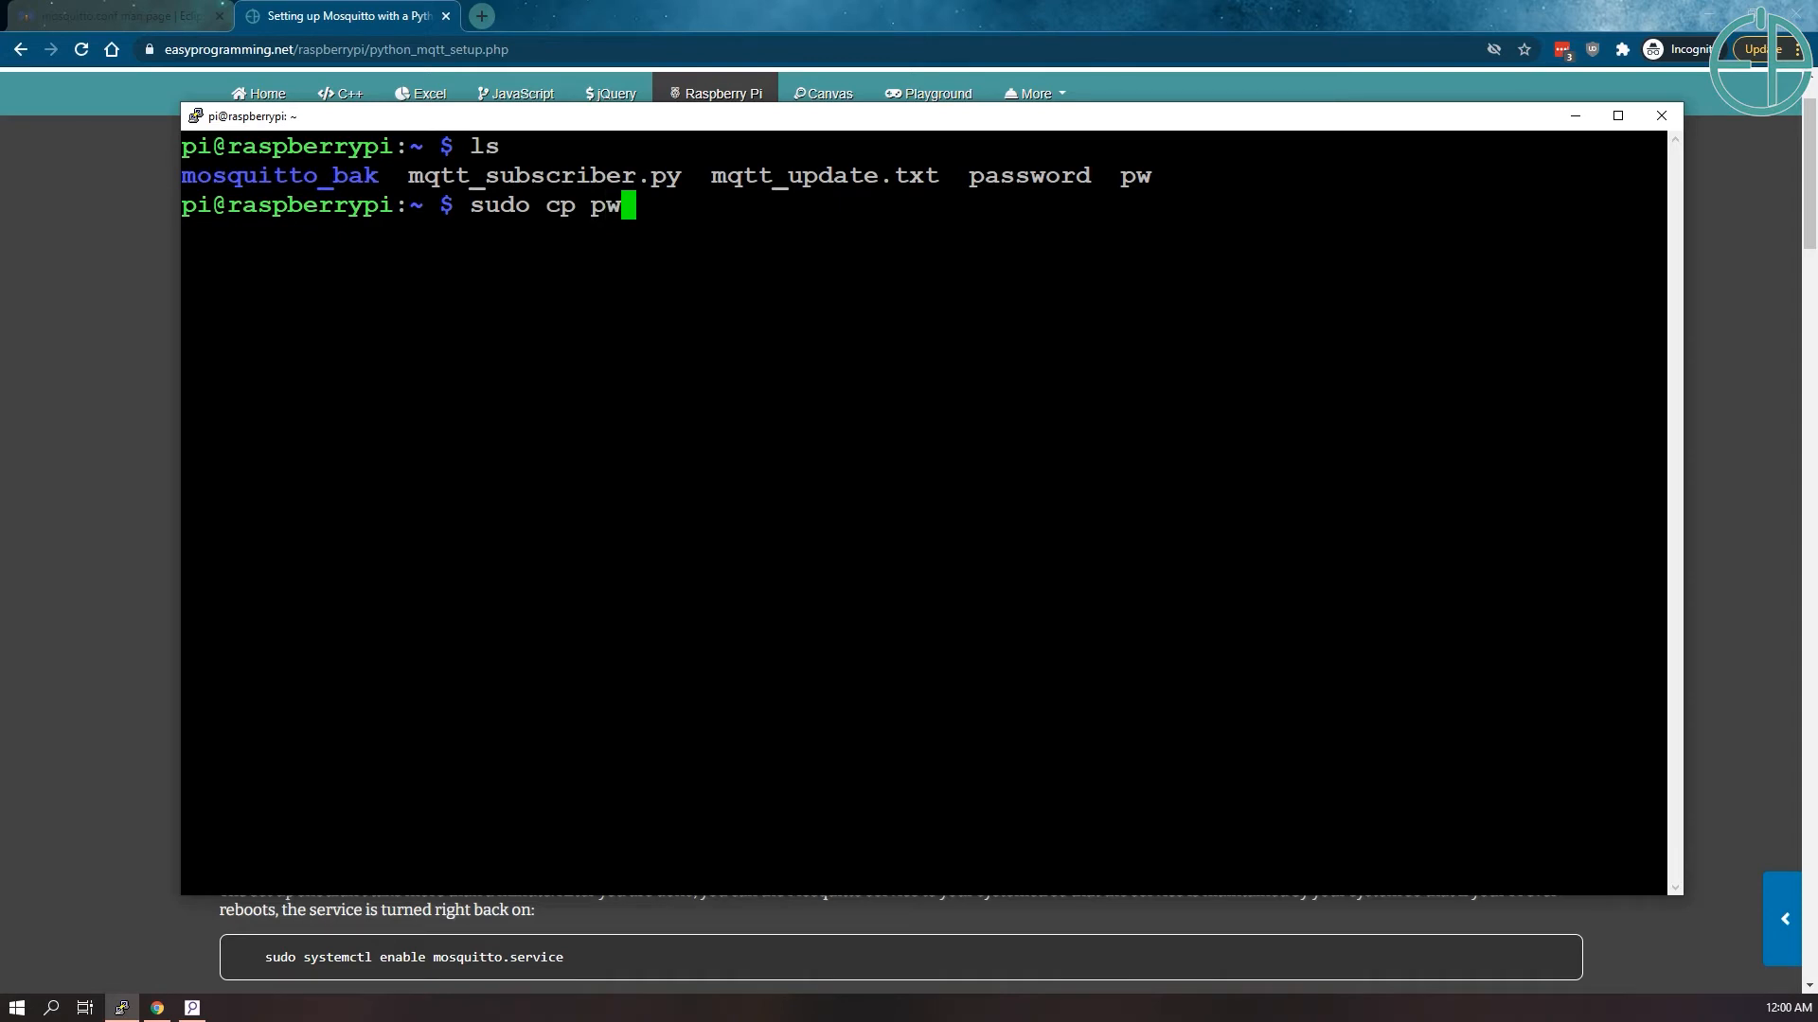
text(/etc/mosquitto/)
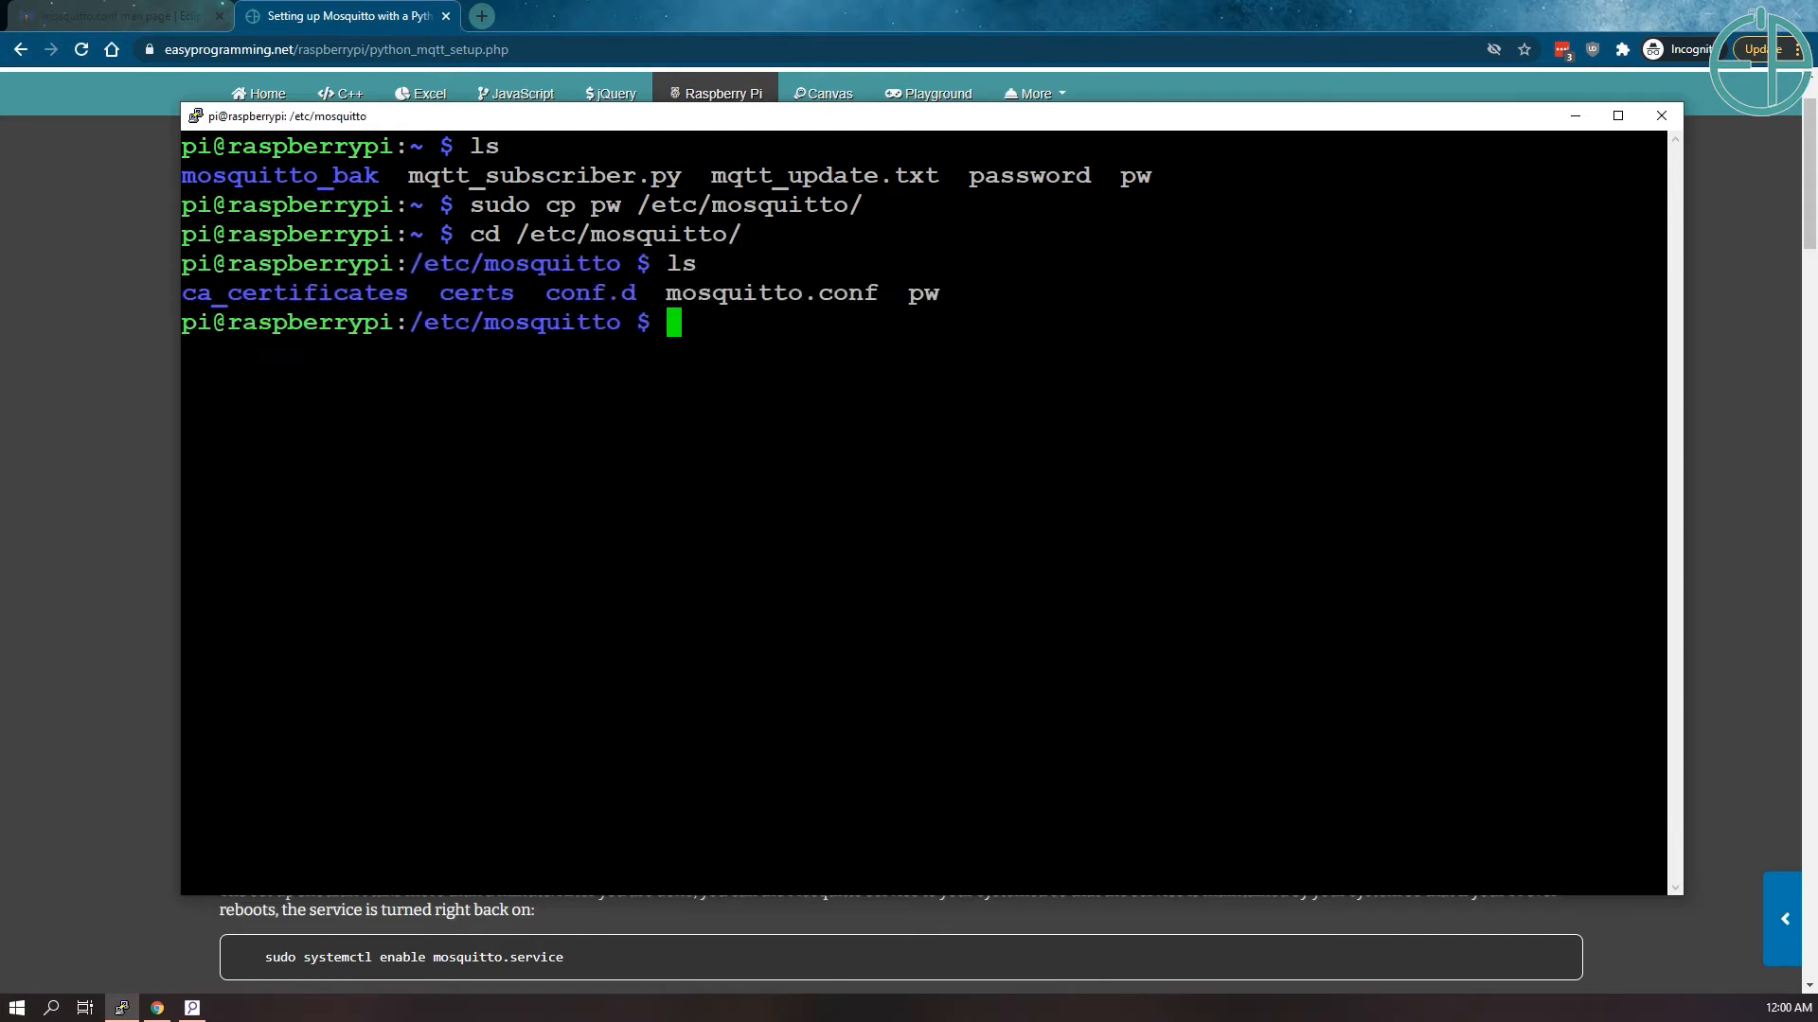
double_click(721, 292)
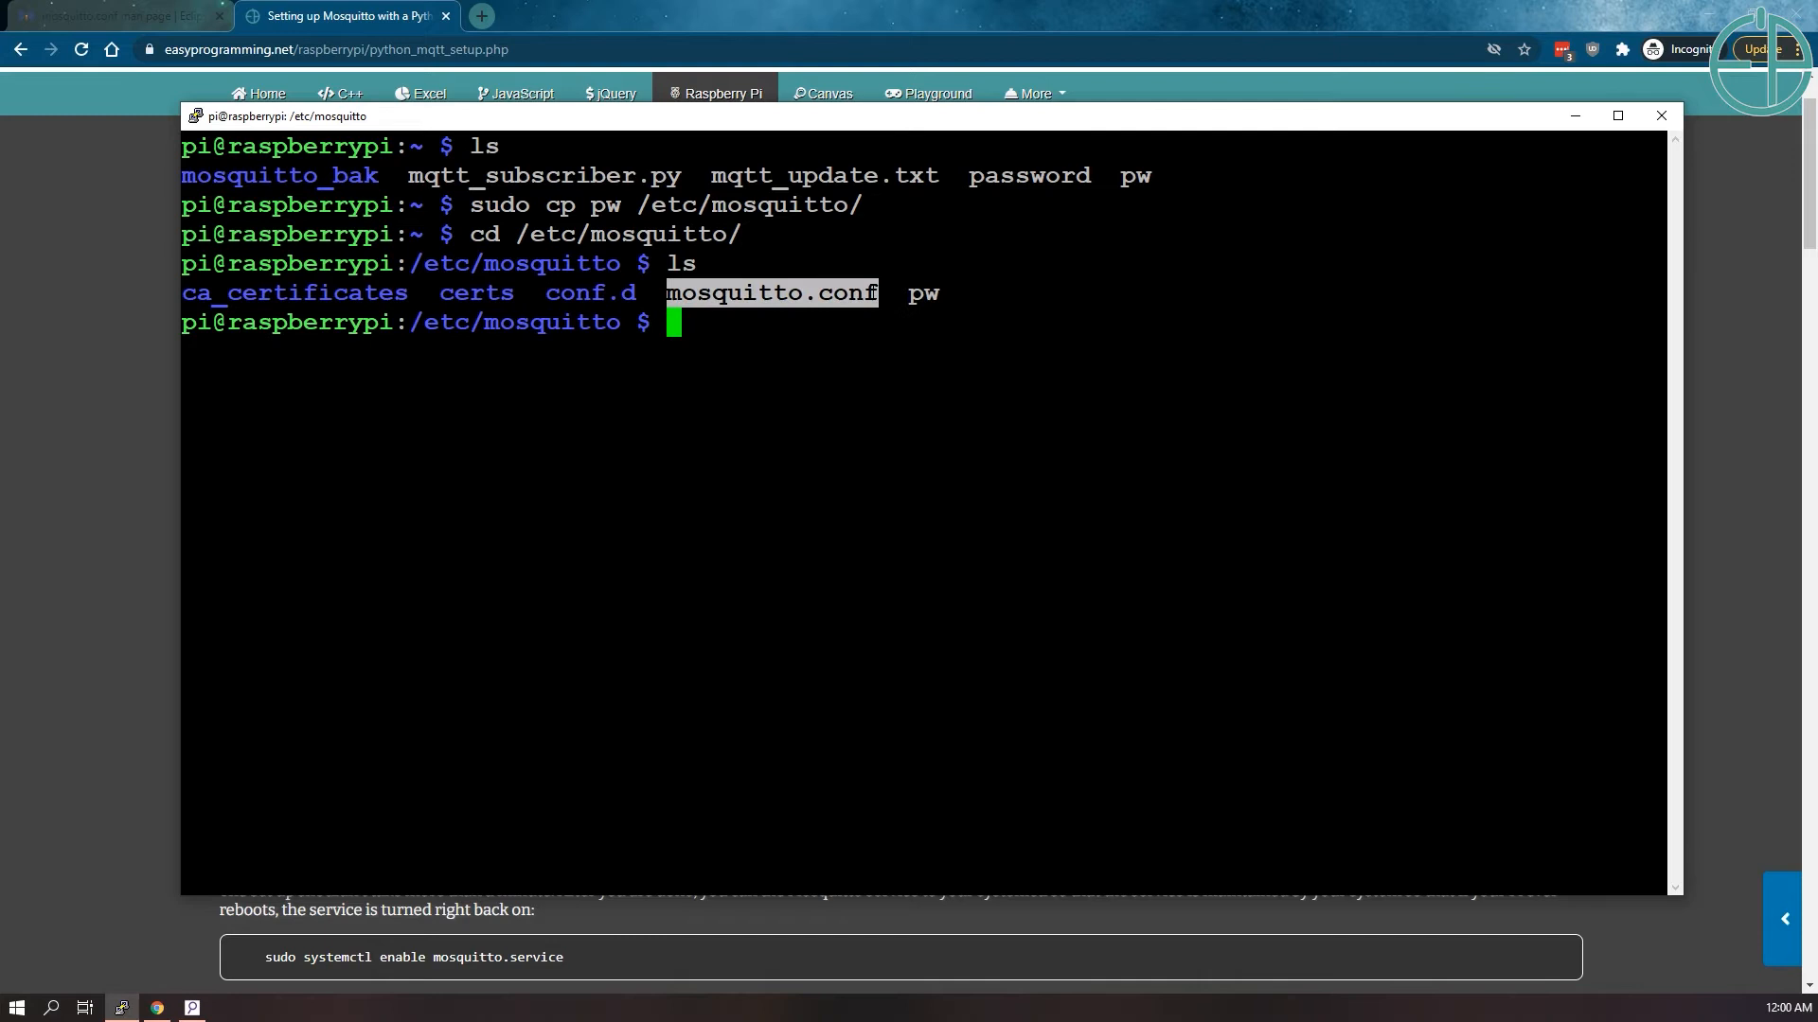
text(su)
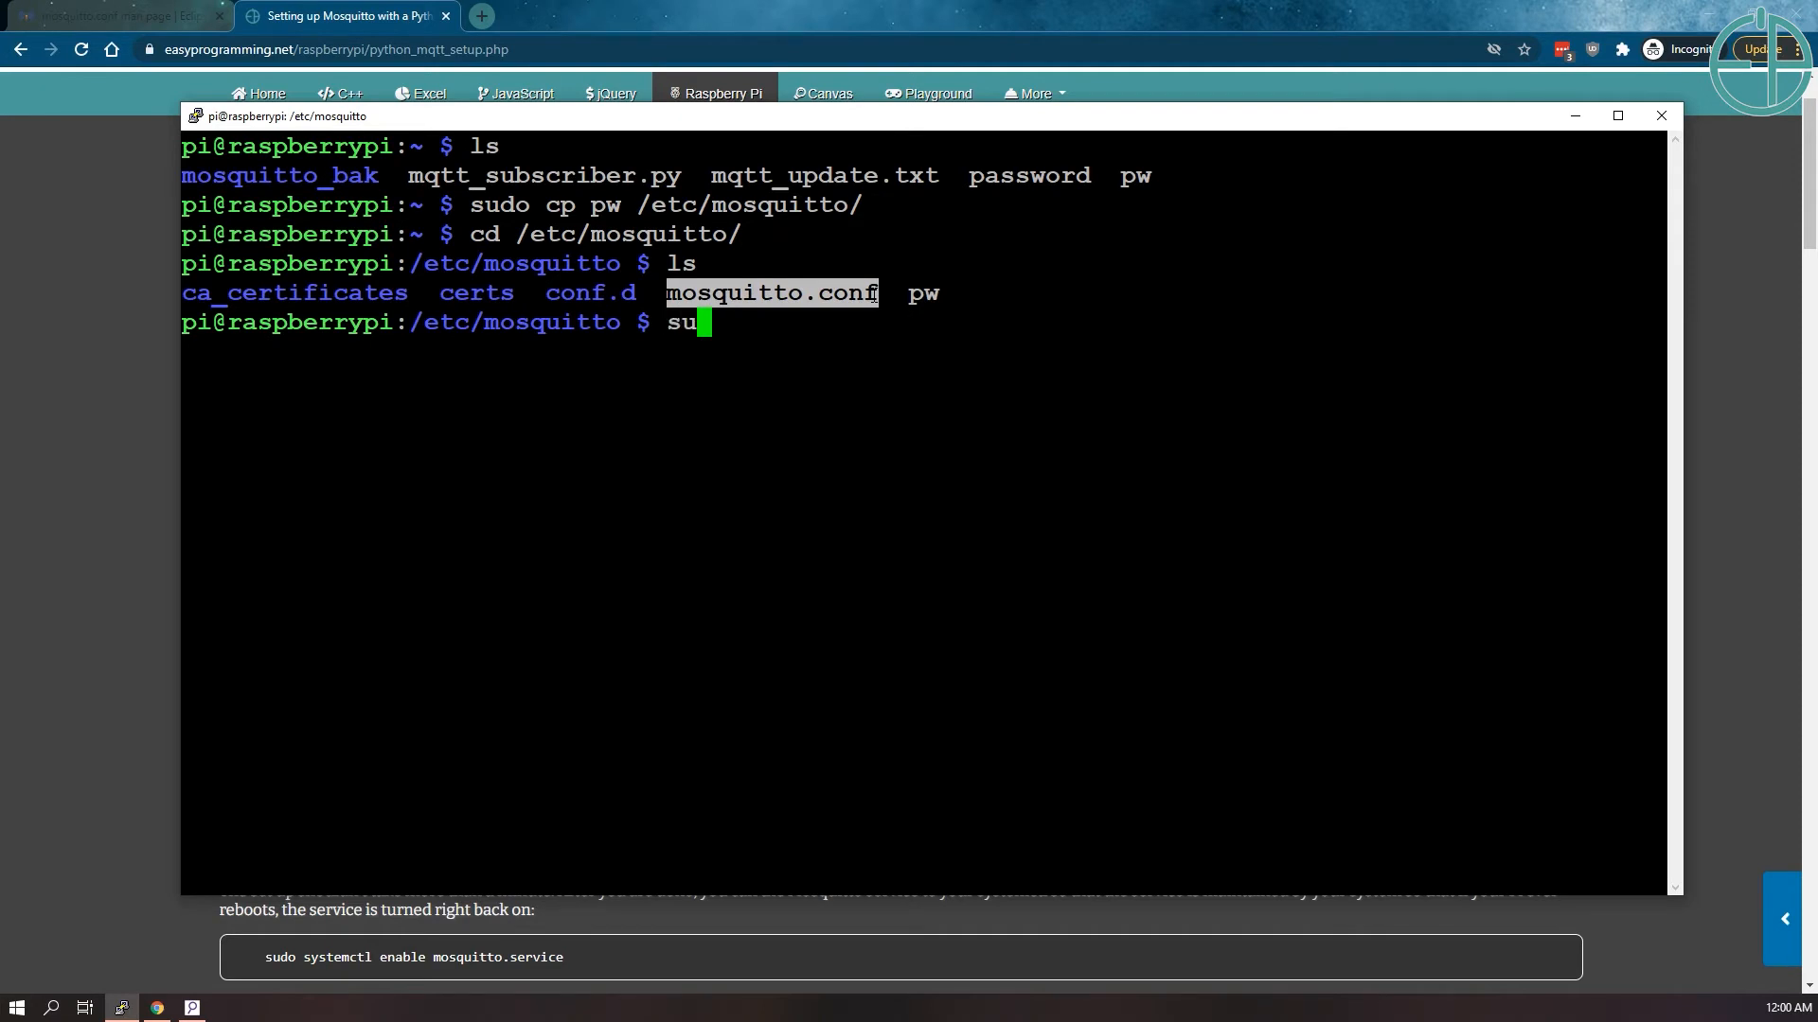
text(do nano mosquitto.conf)
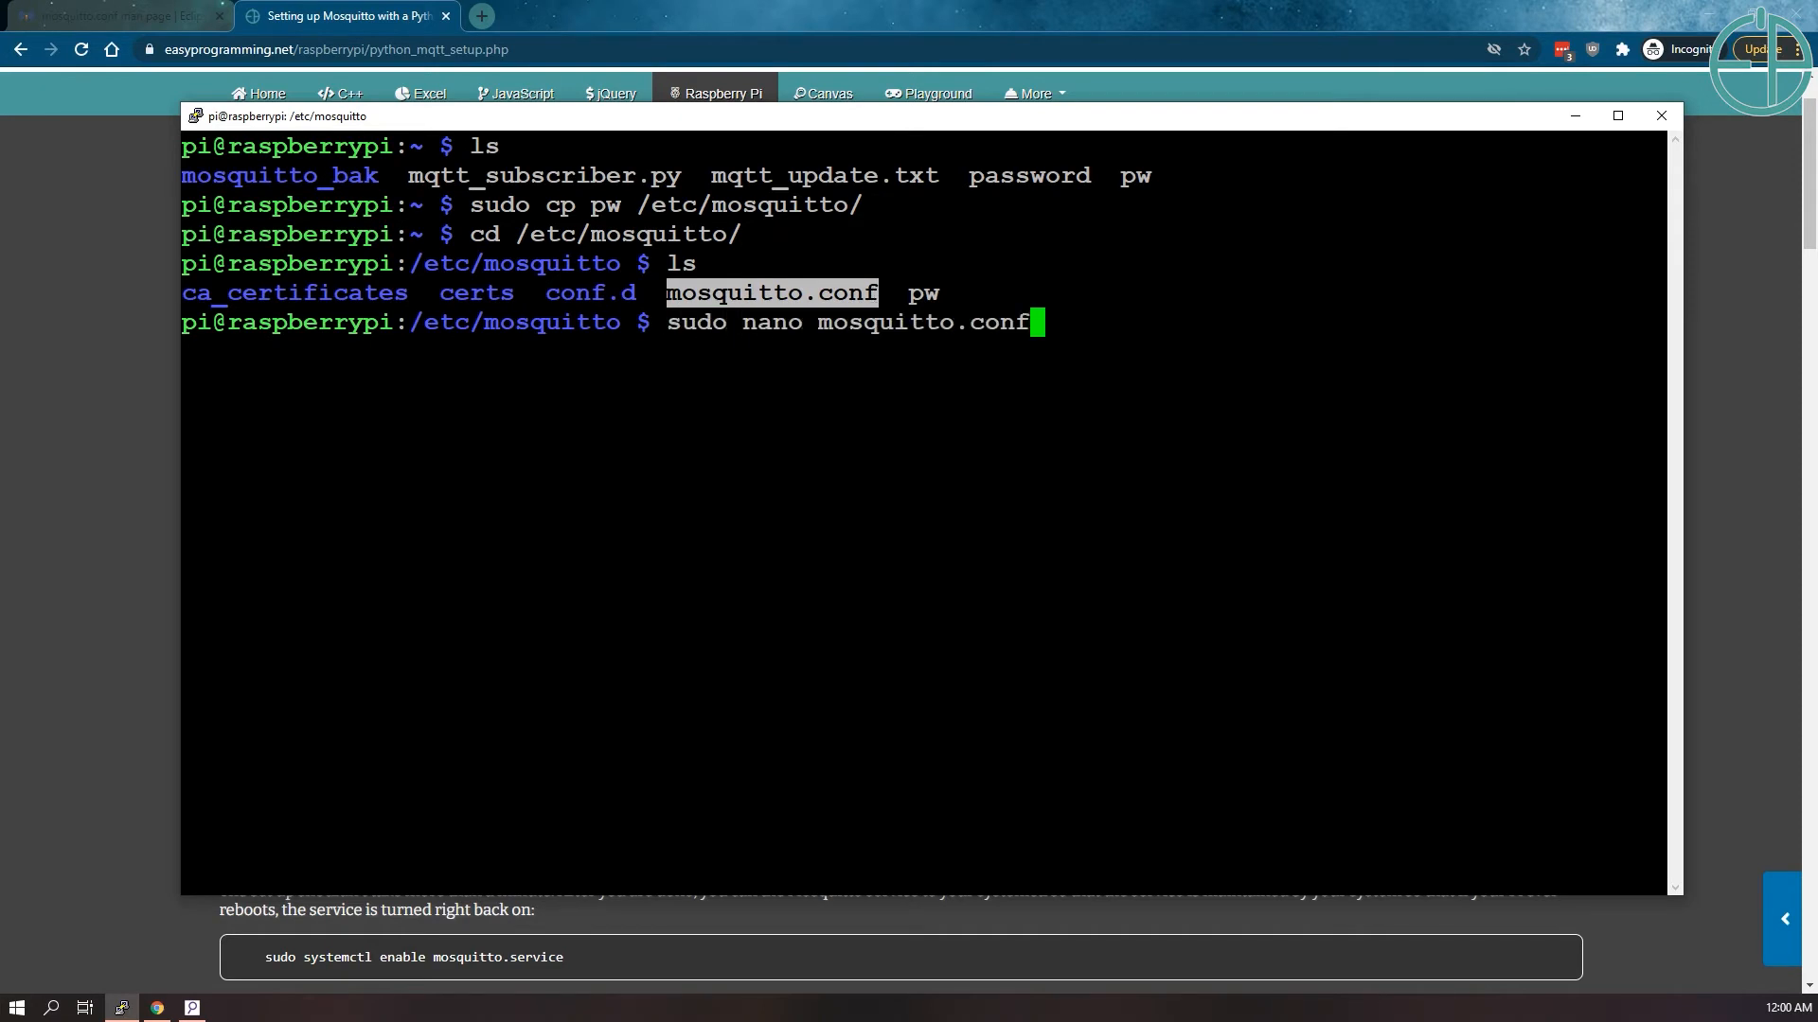
- In mosquitto.conf, add the line allow_anonymous false
key(Return)
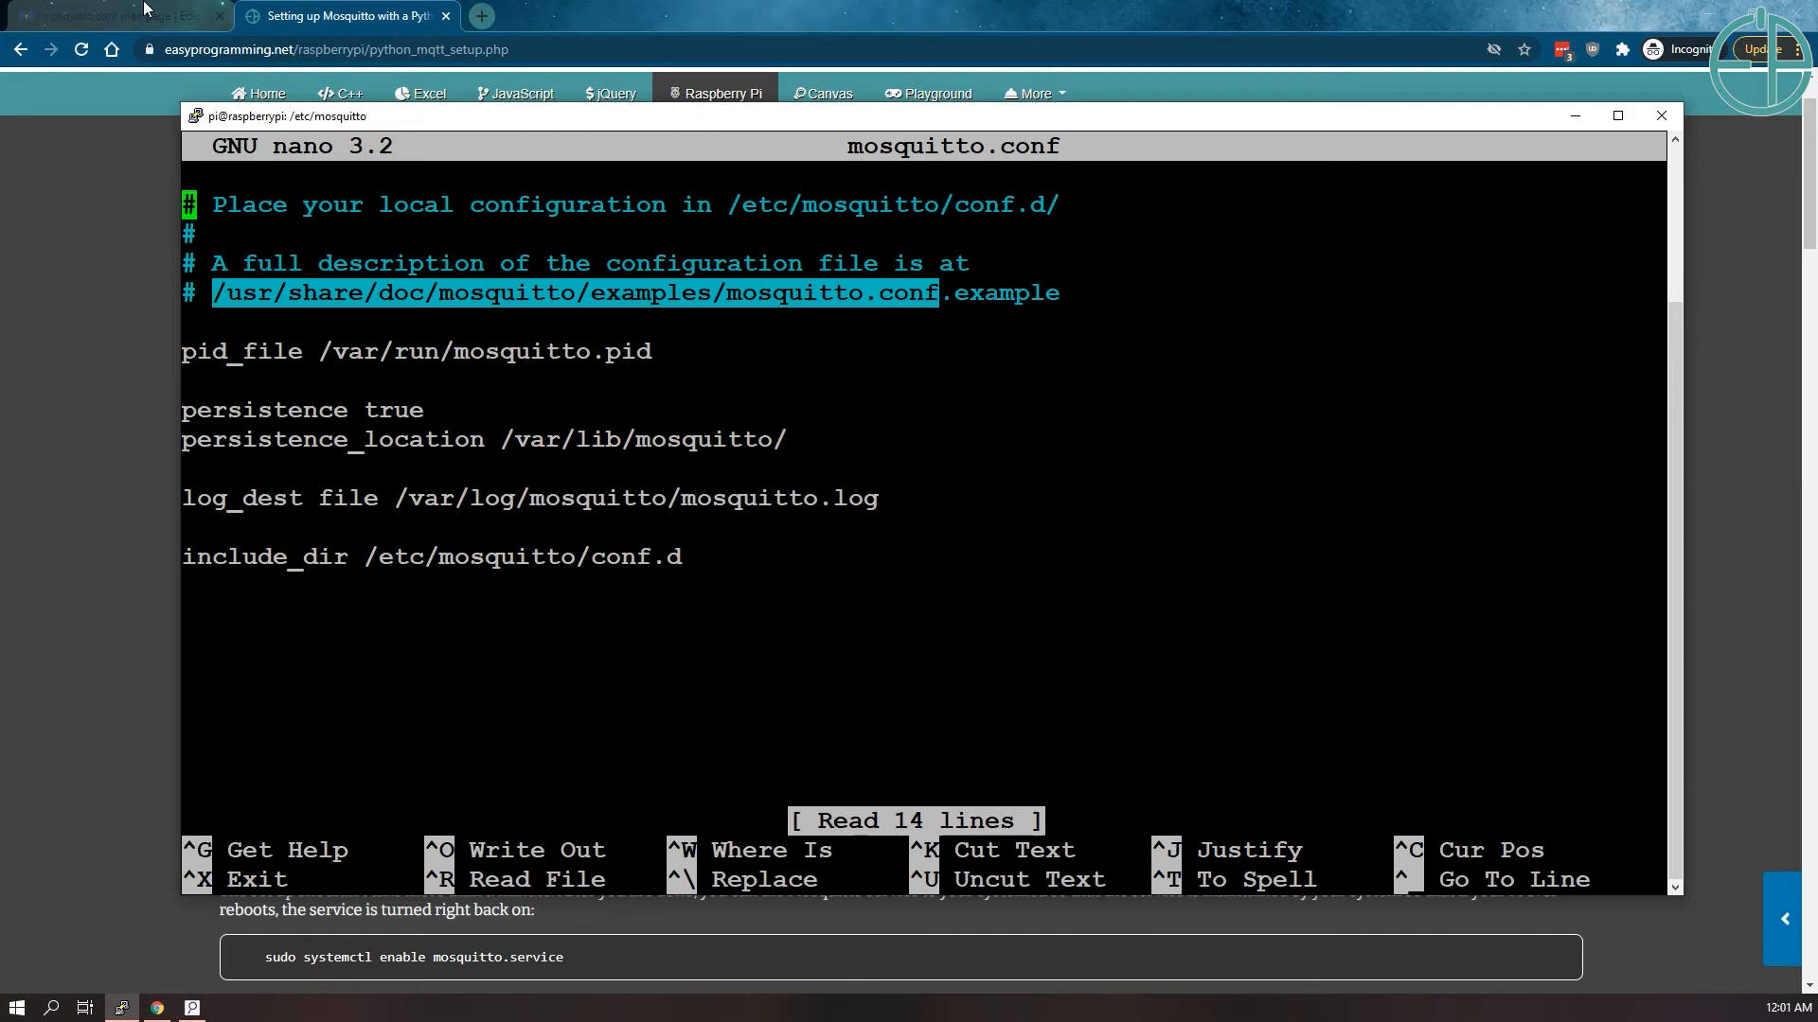
click(116, 15)
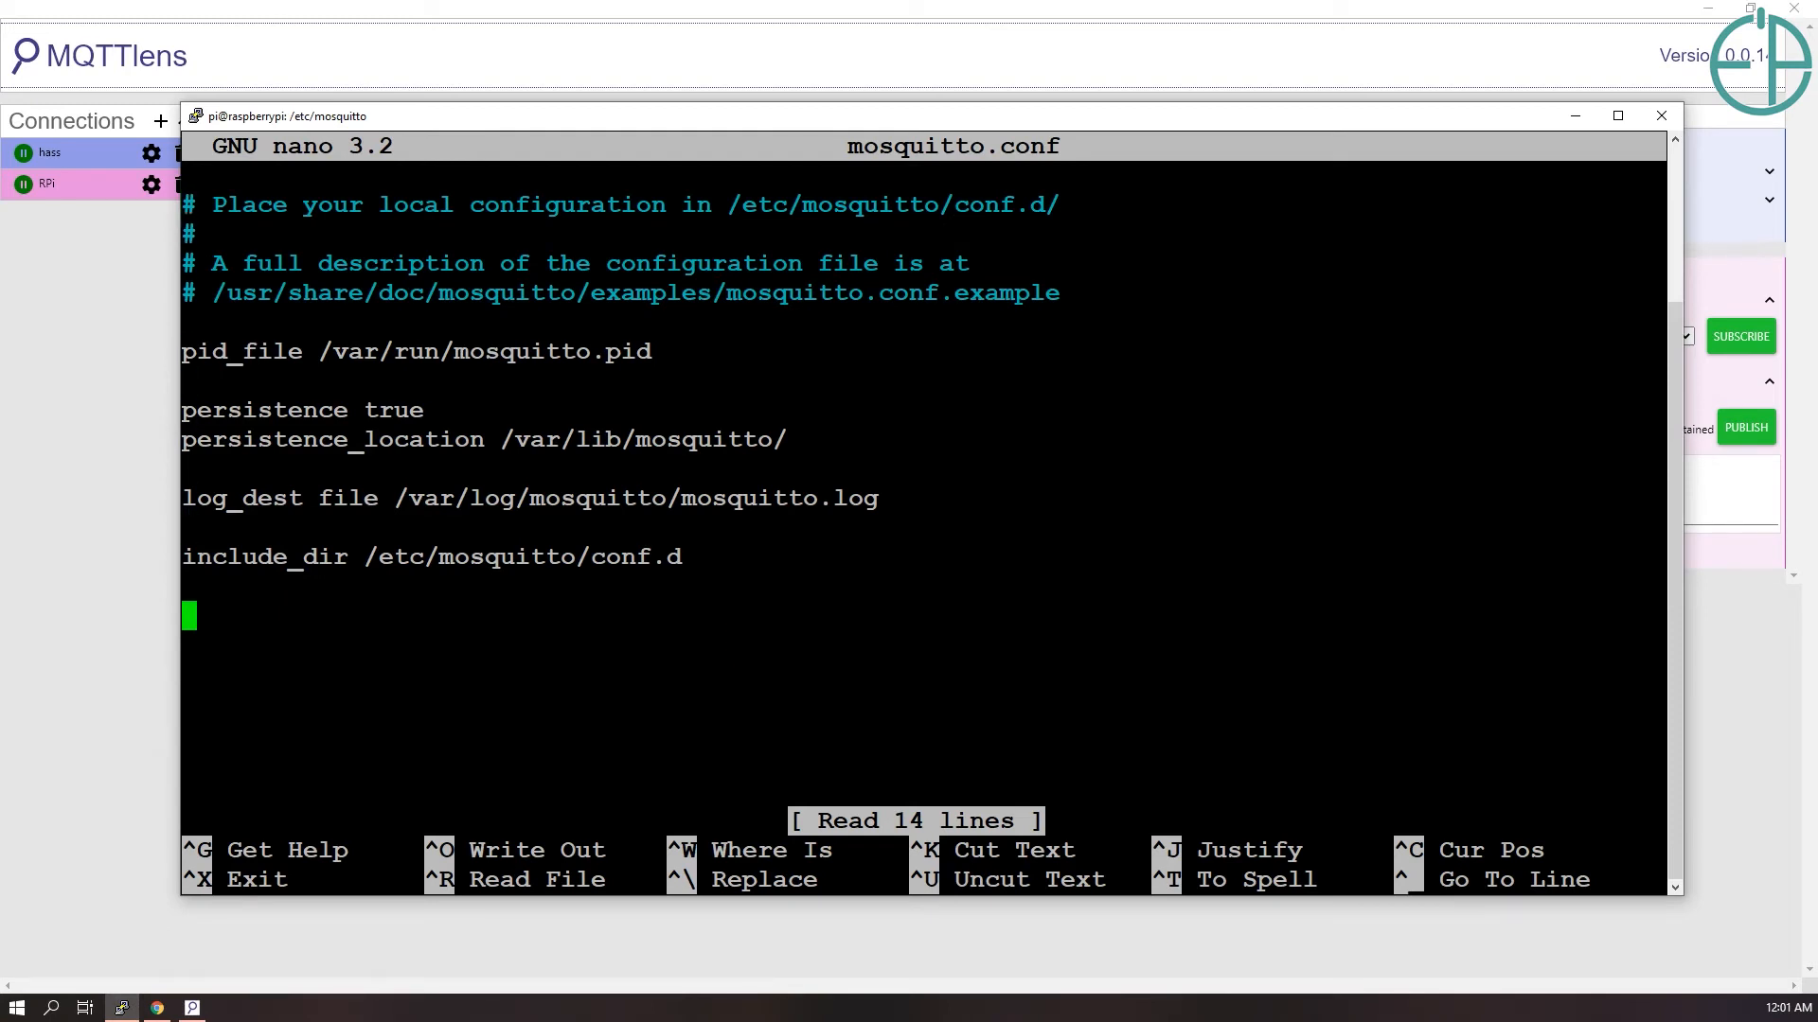
text(al)
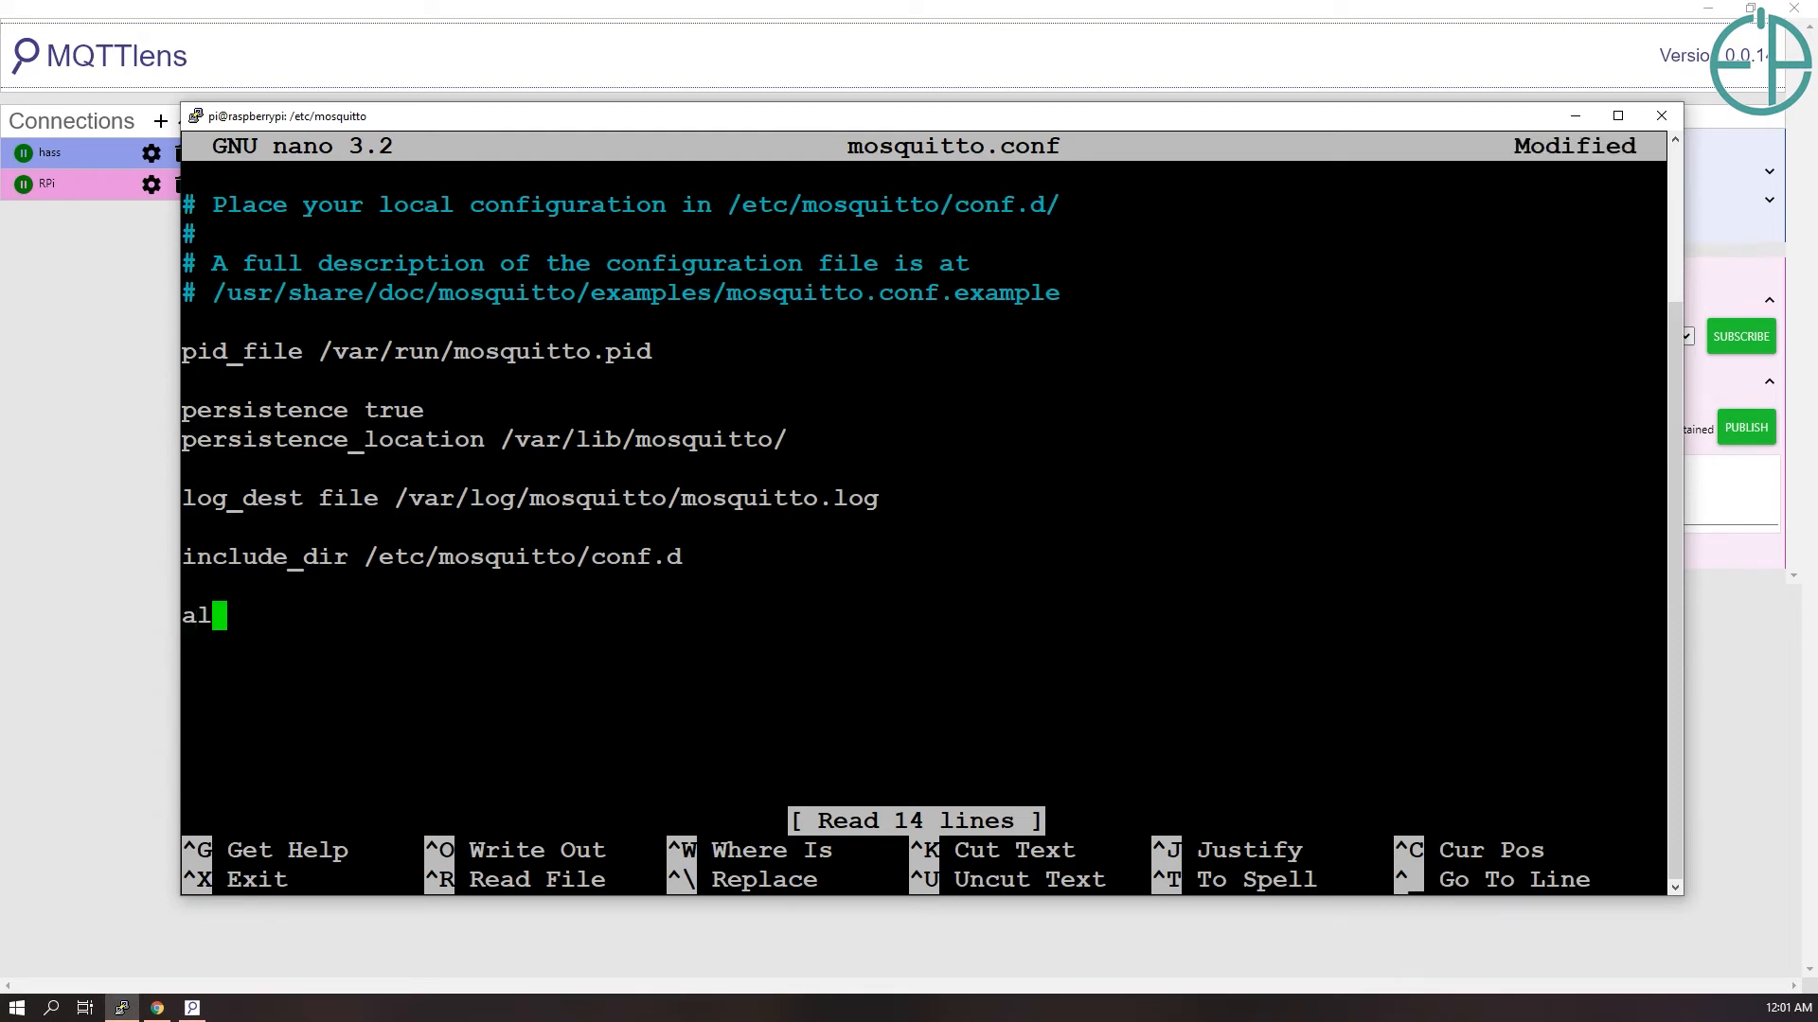
text(low_a)
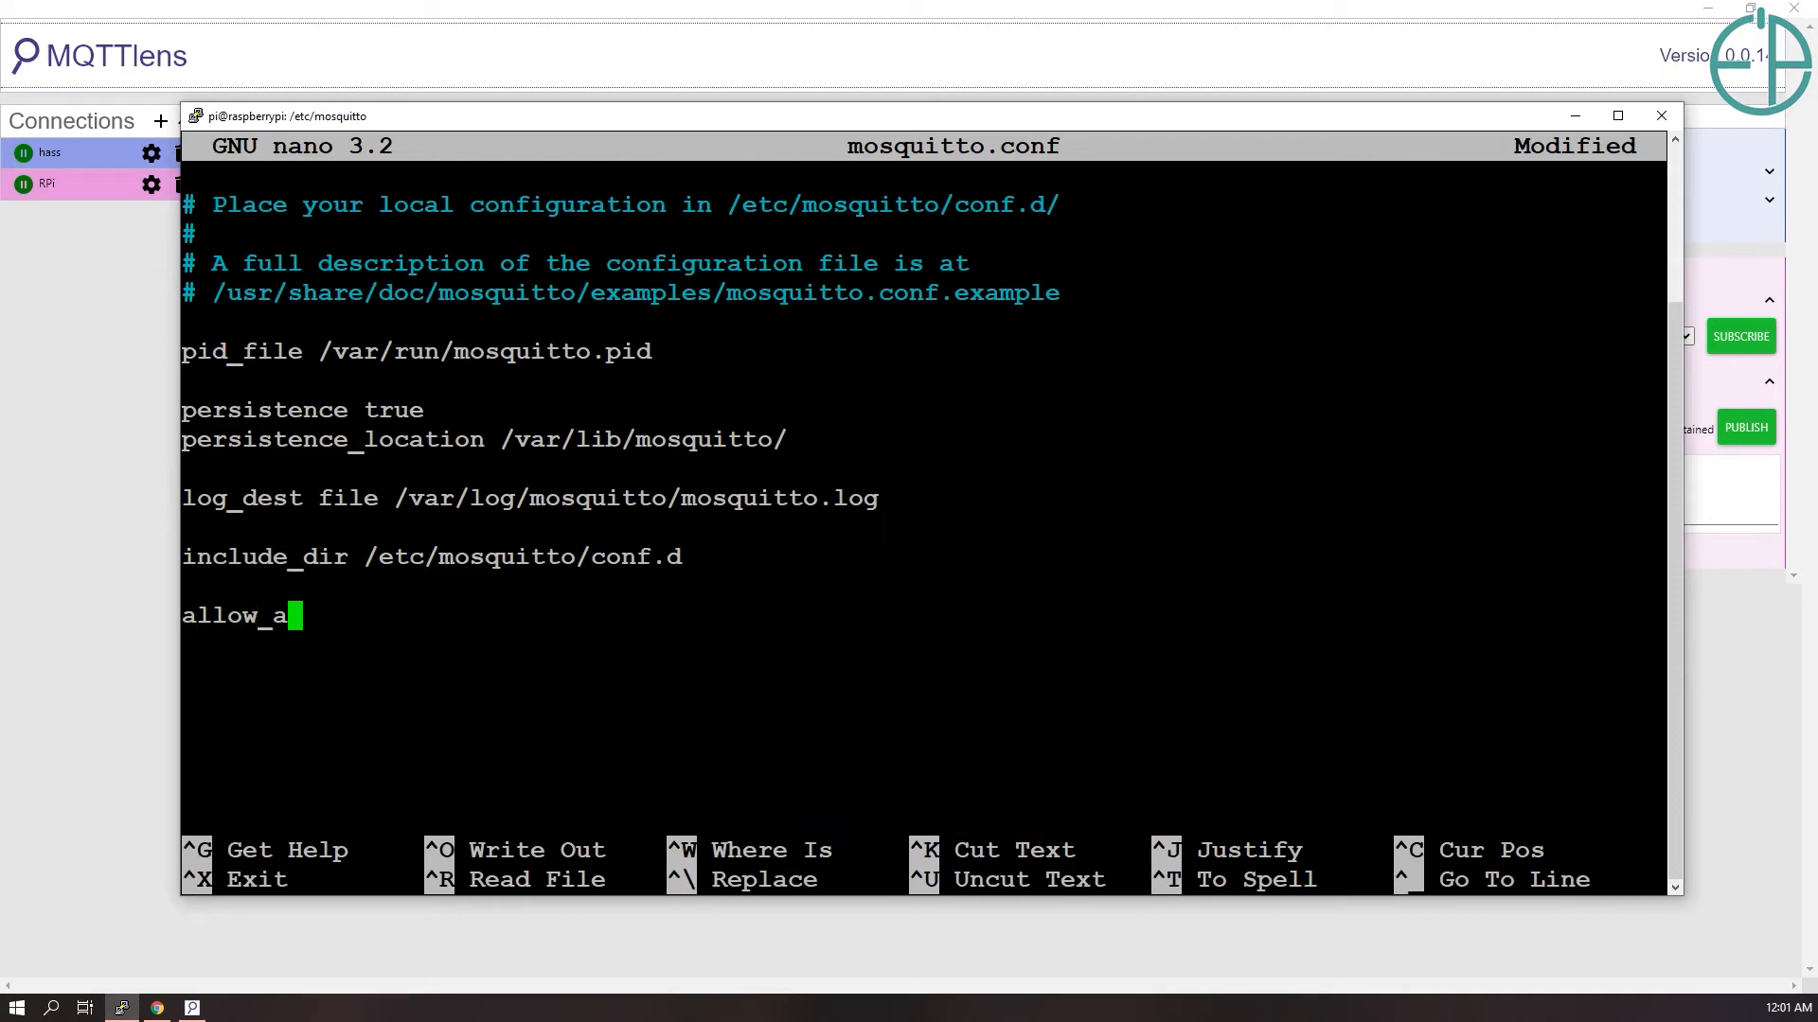
text(nonymous f)
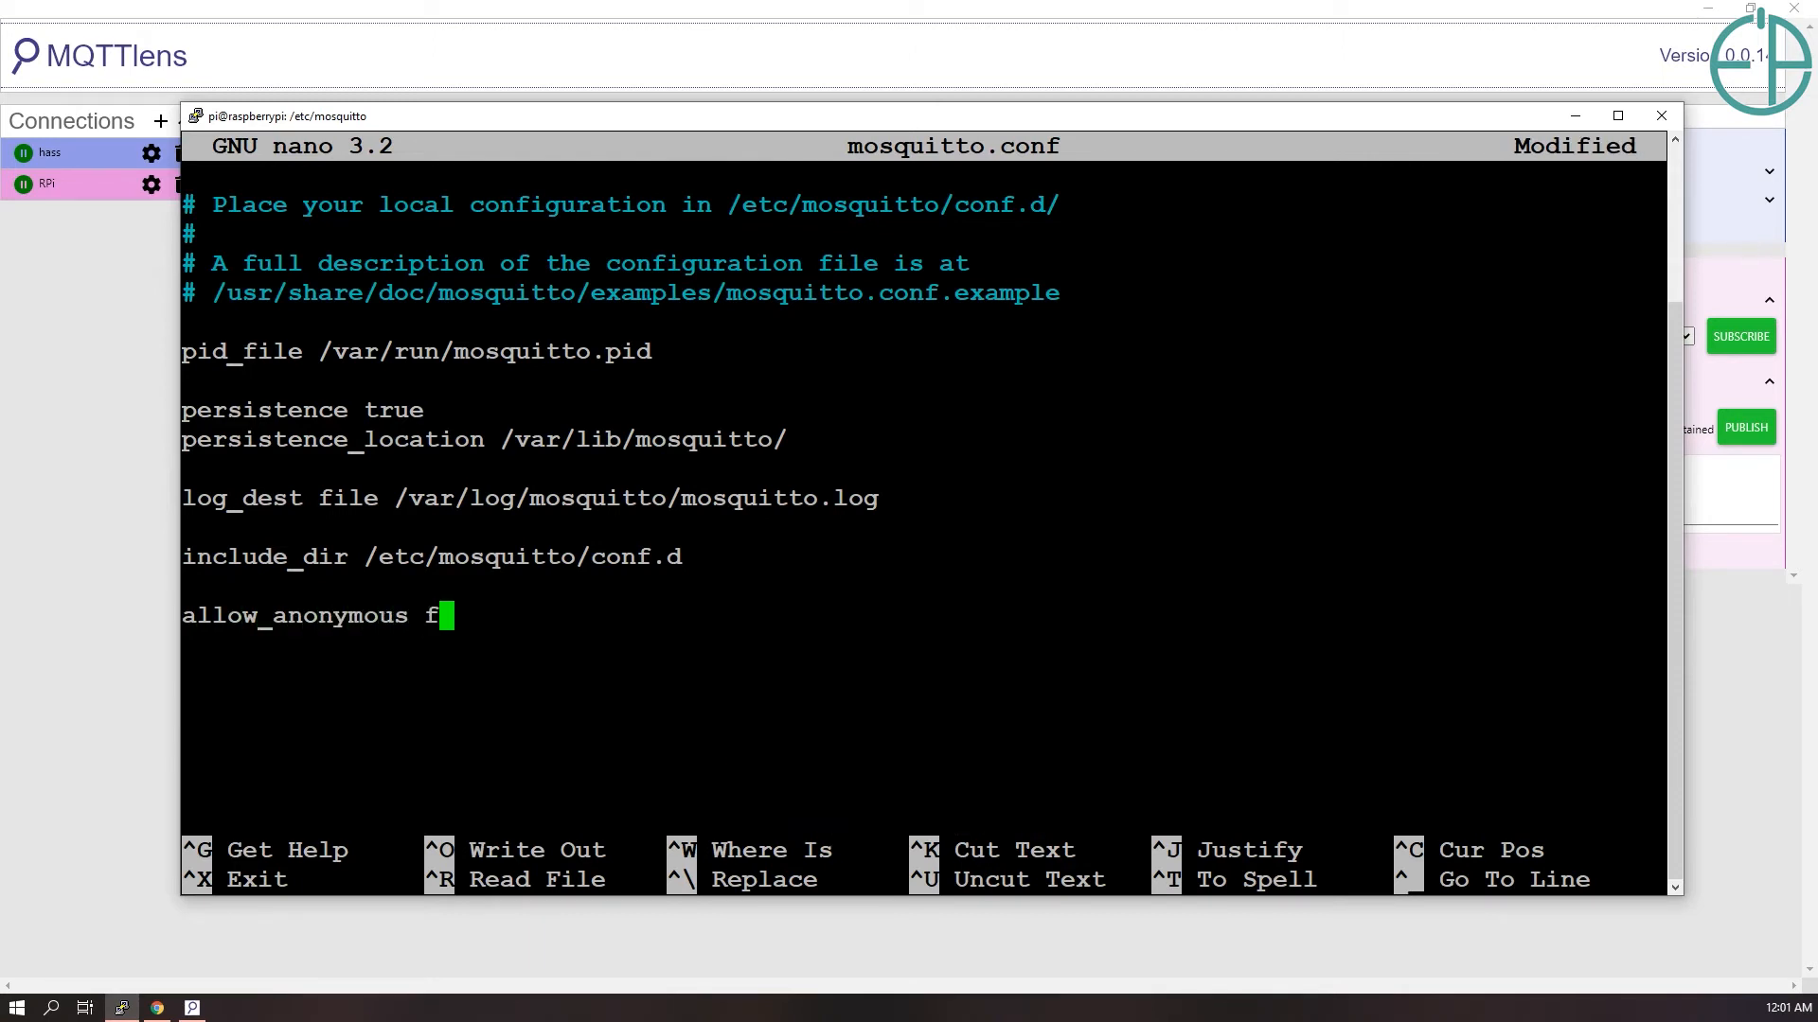
text(alse)
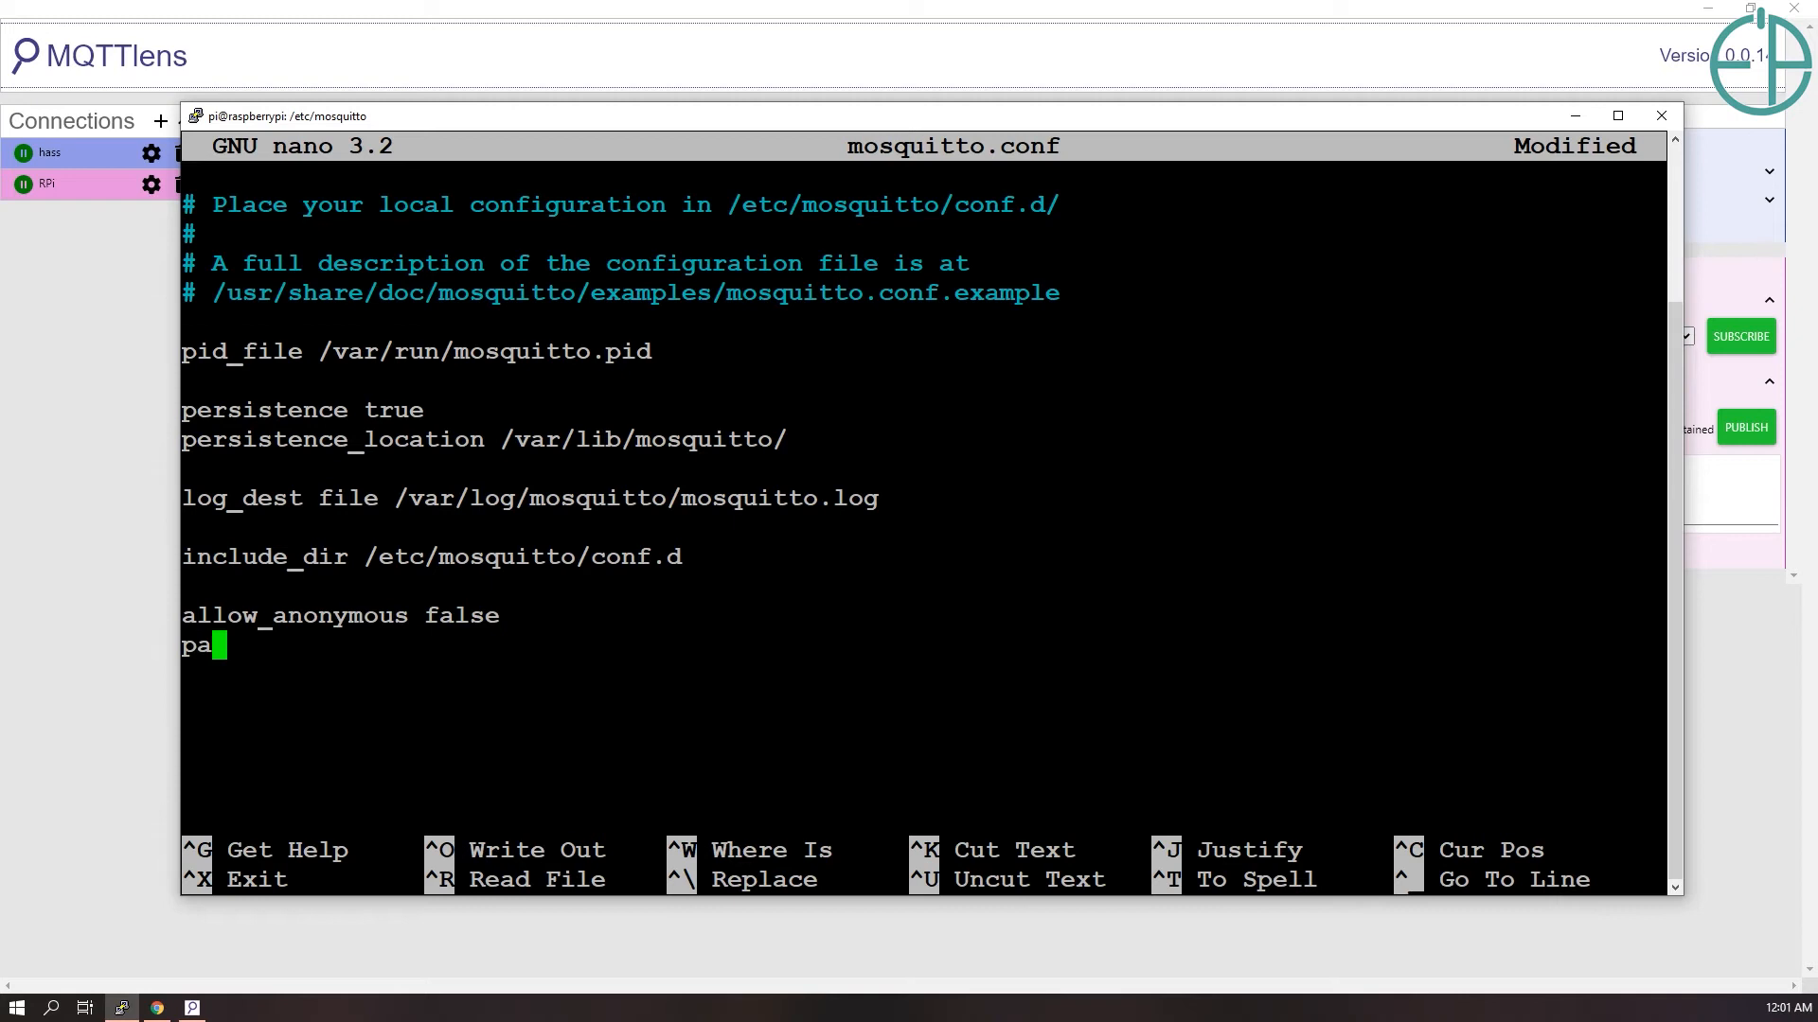
- Add the line password_file /etc/mosquitto/pw
text(ssword_p)
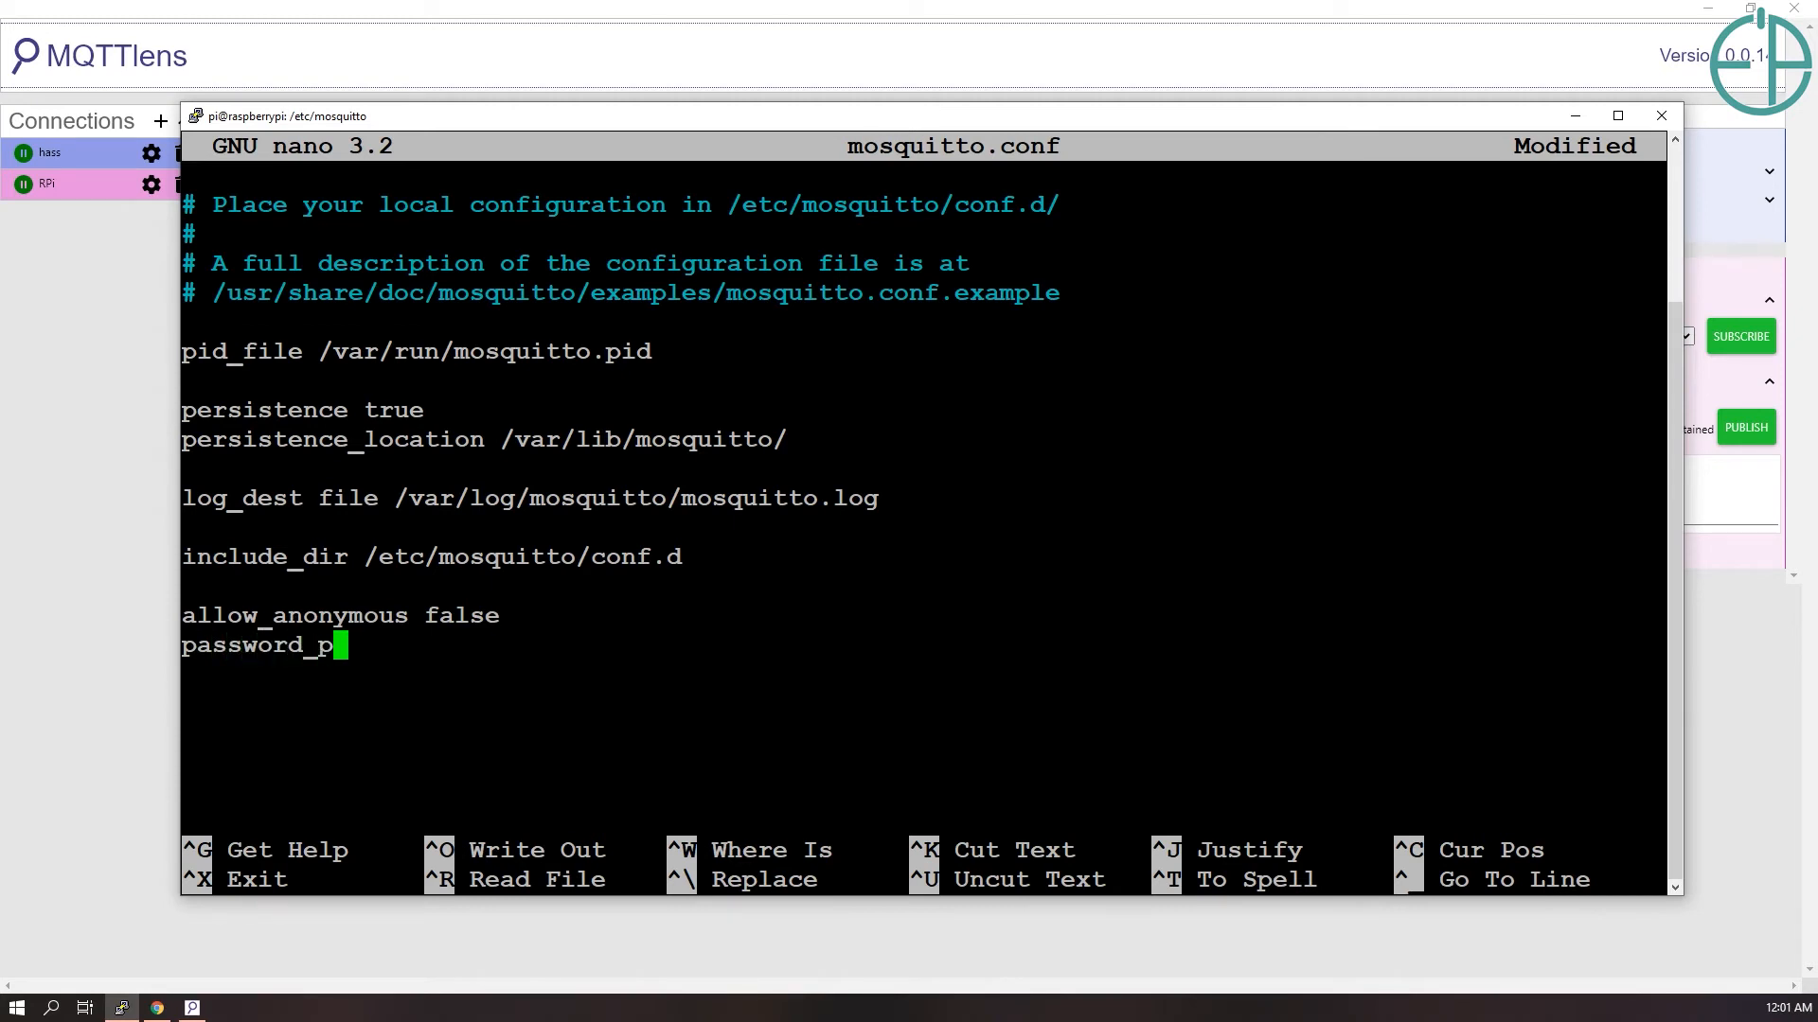
text(ile /etc/)
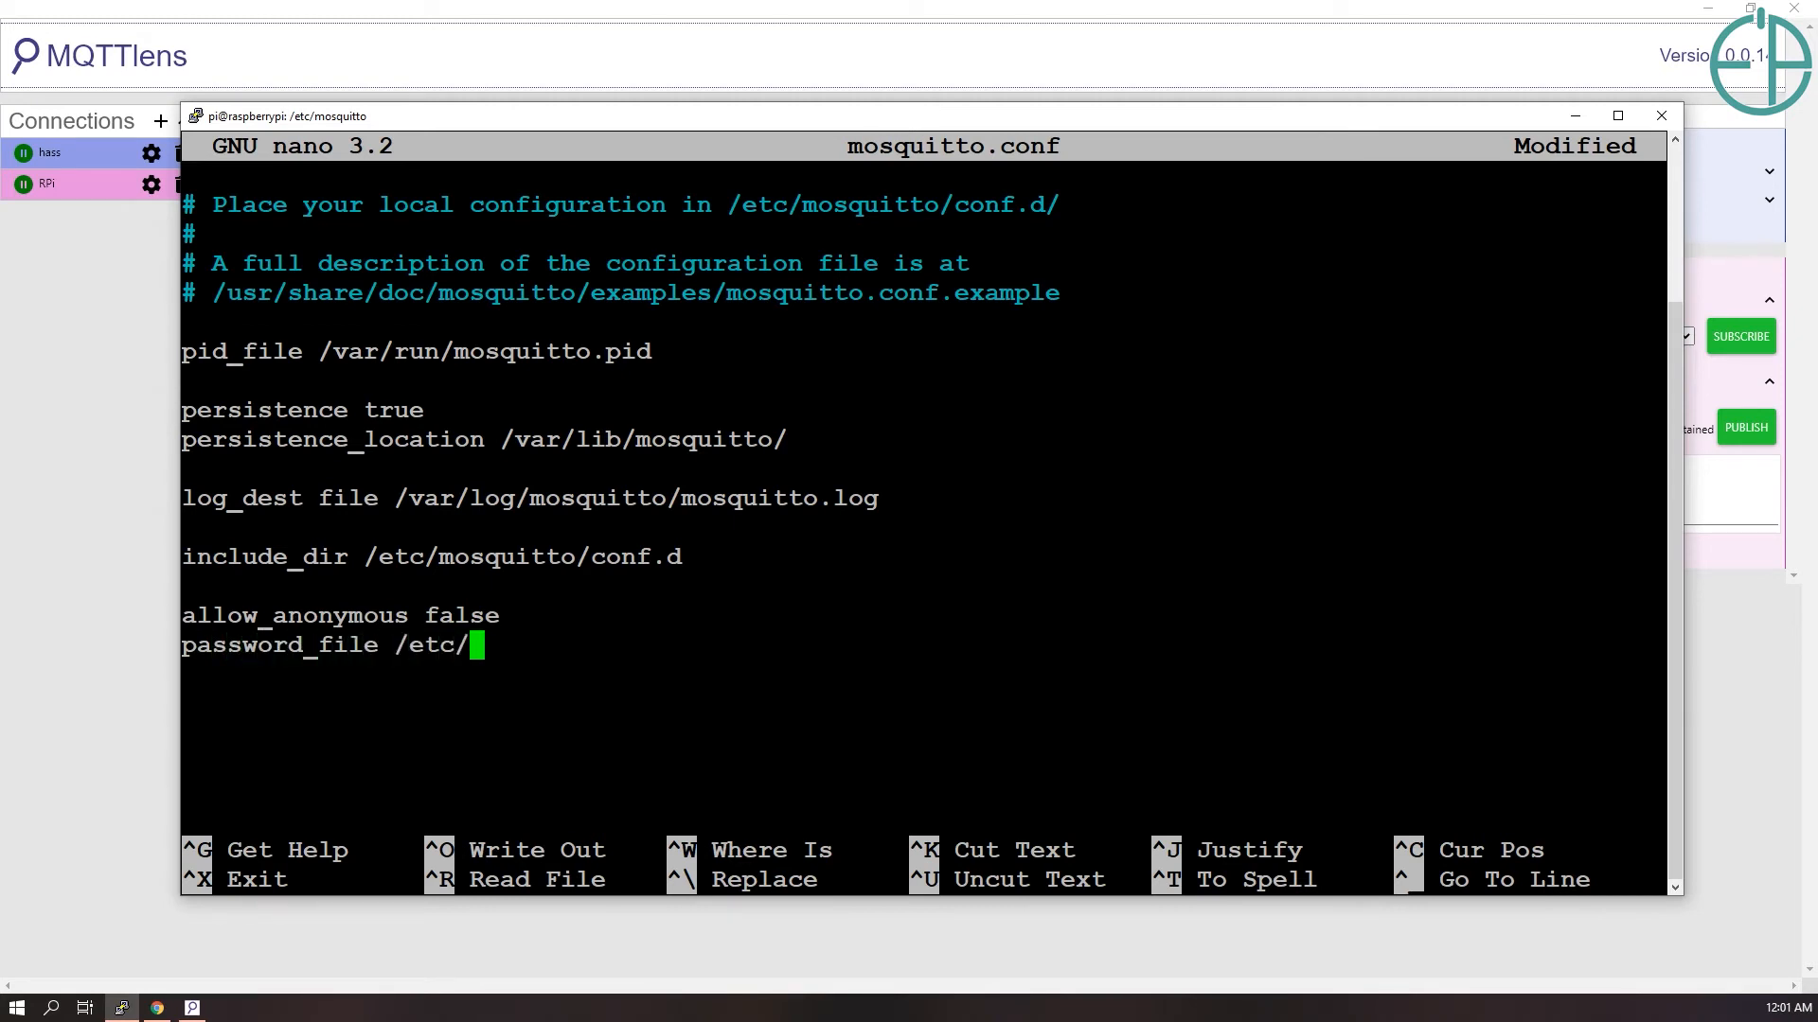
text(mosquitto/)
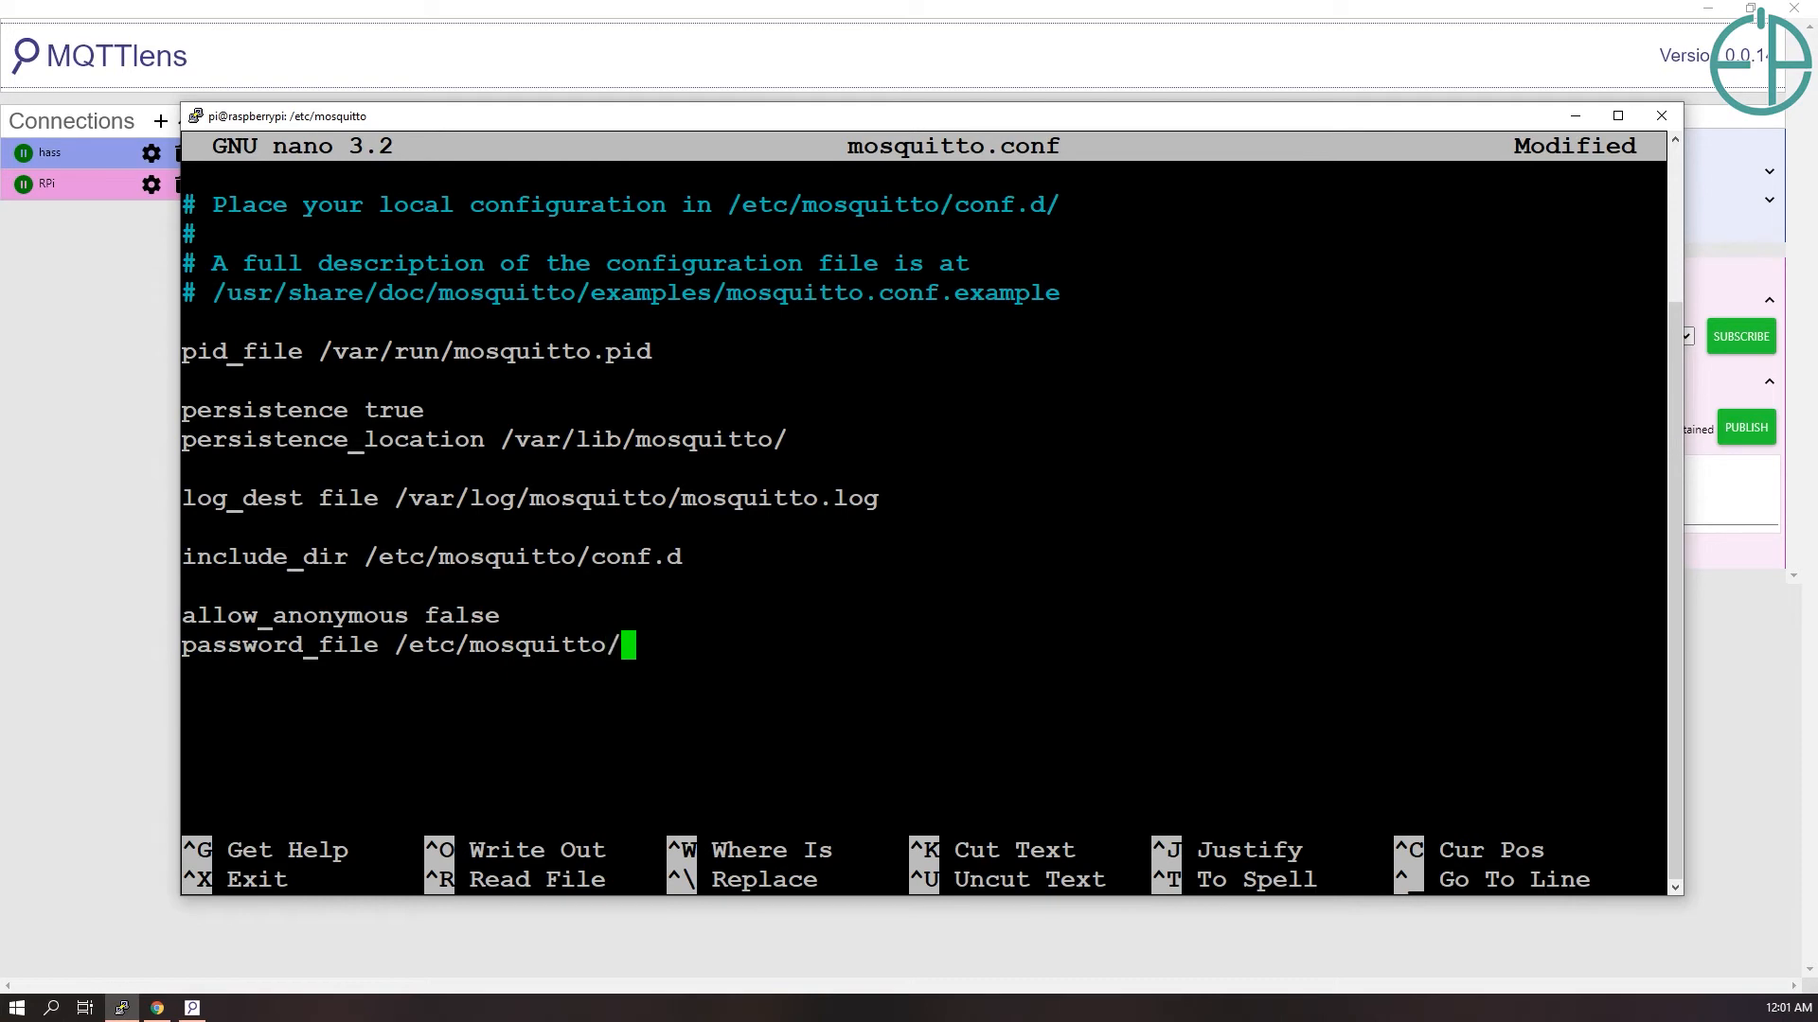
text(pw)
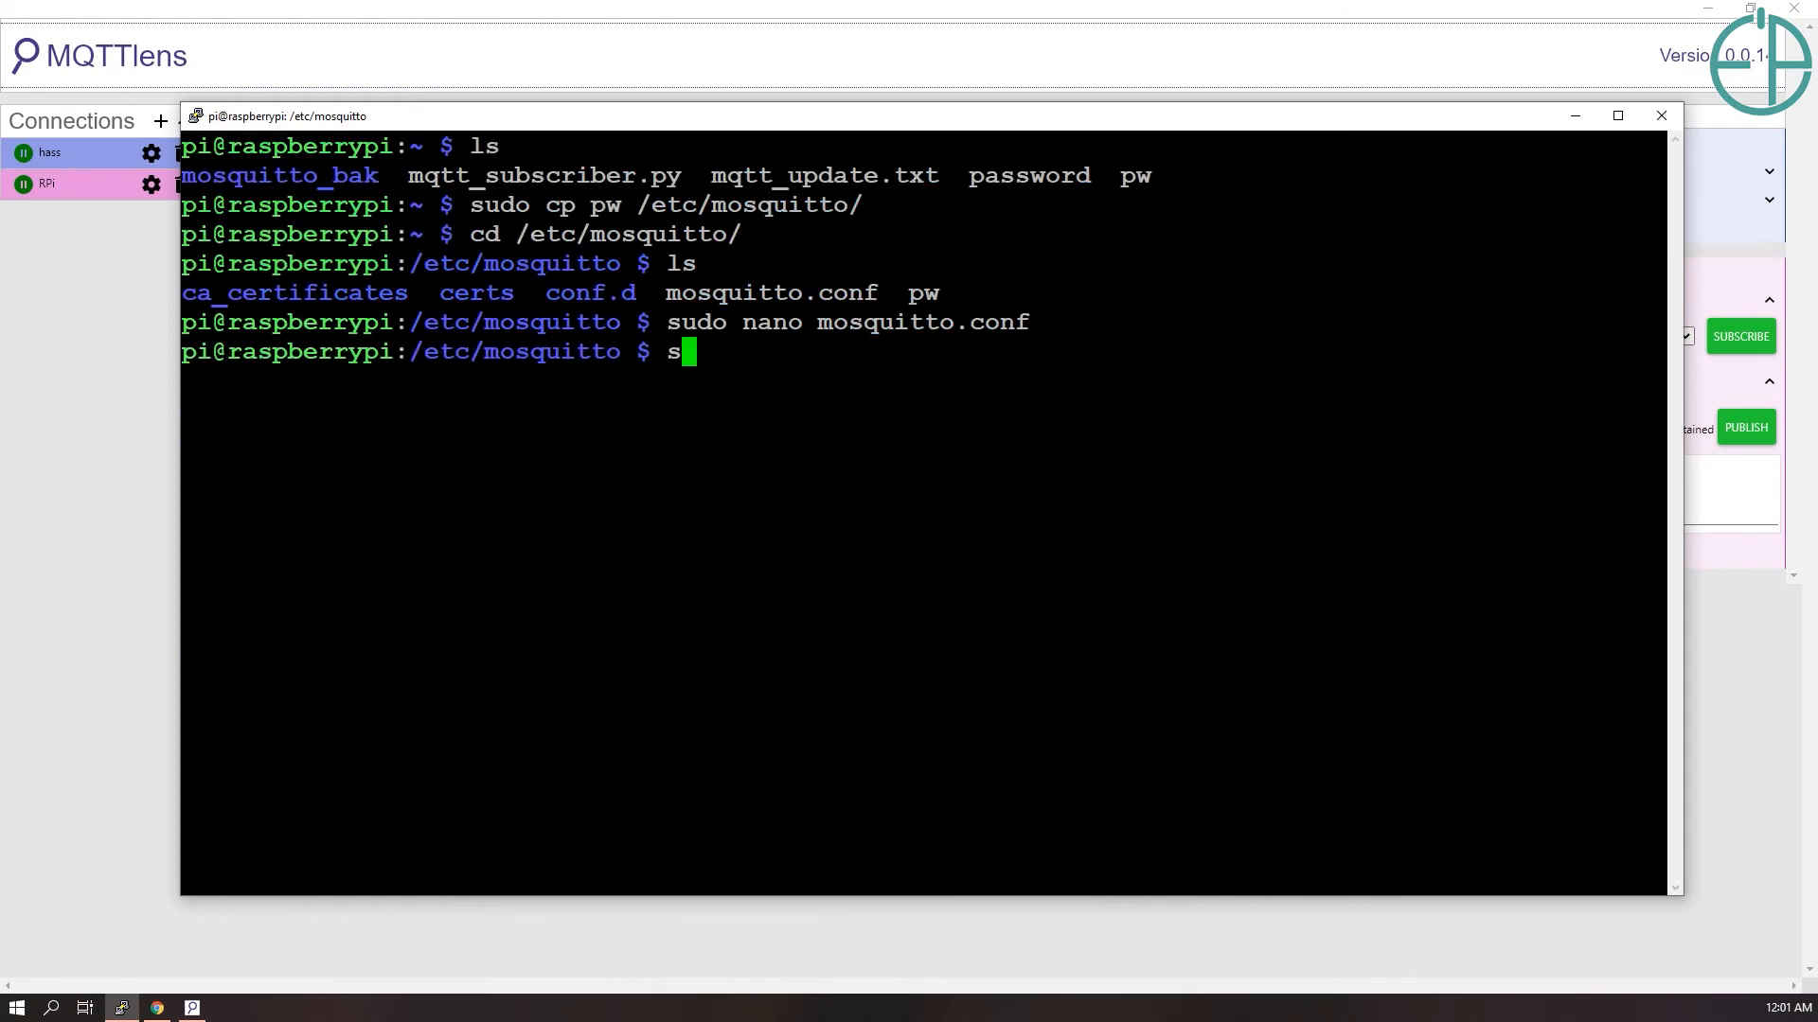
- Restart Mosquitto with sudo service mosquitto restart so authentication takes effect
text(udo service mosquitto)
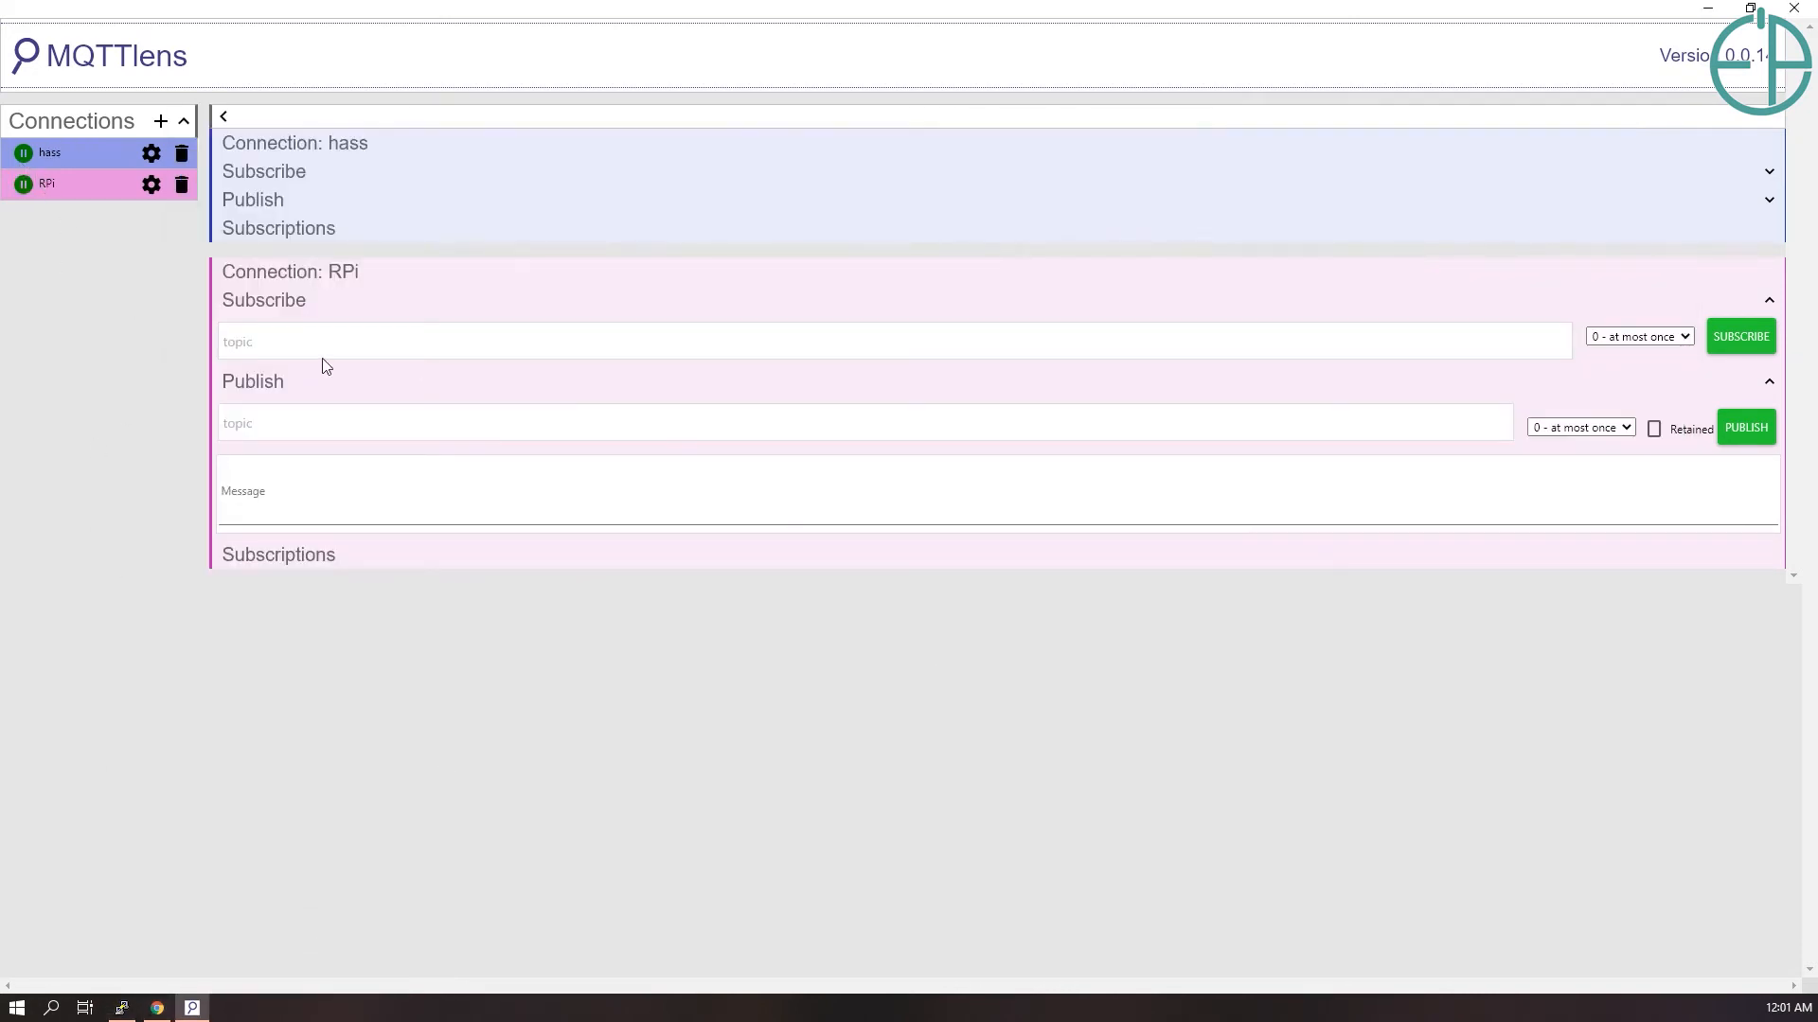
- Recreate the RPi connection to host 192.168.1.152 and enter username naz and password in its settings
click(151, 183)
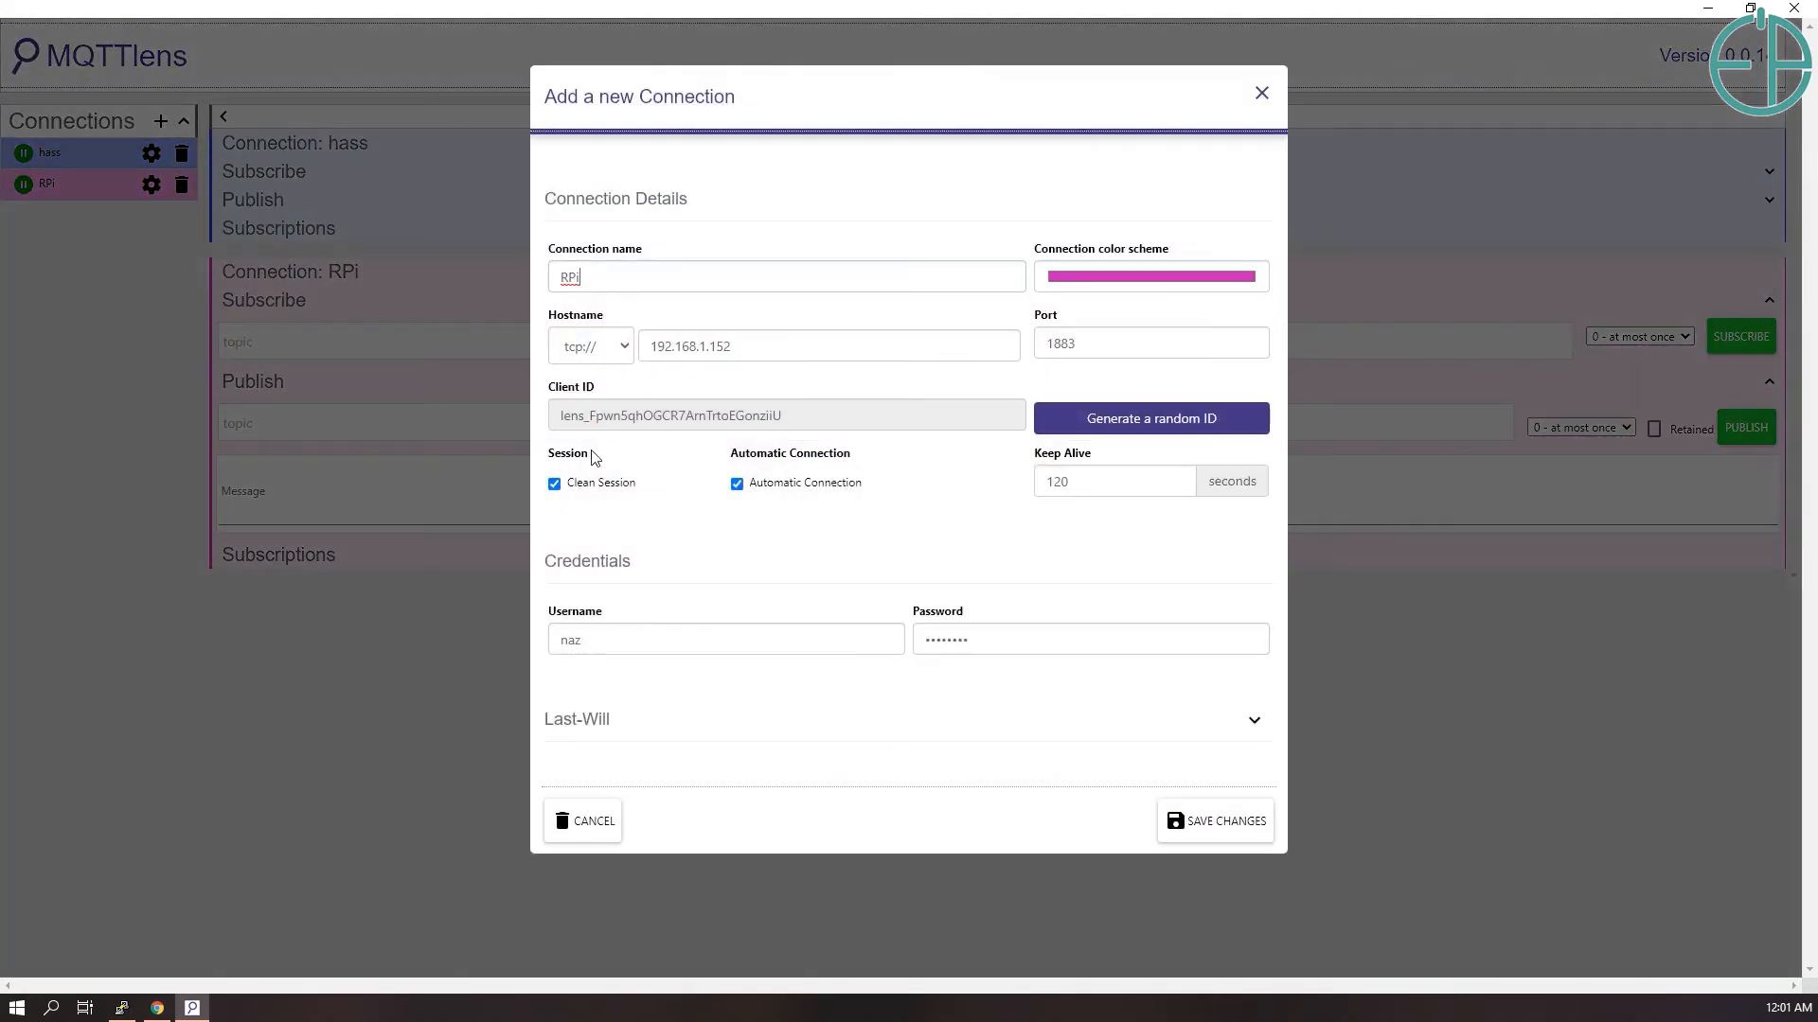
click(1088, 638)
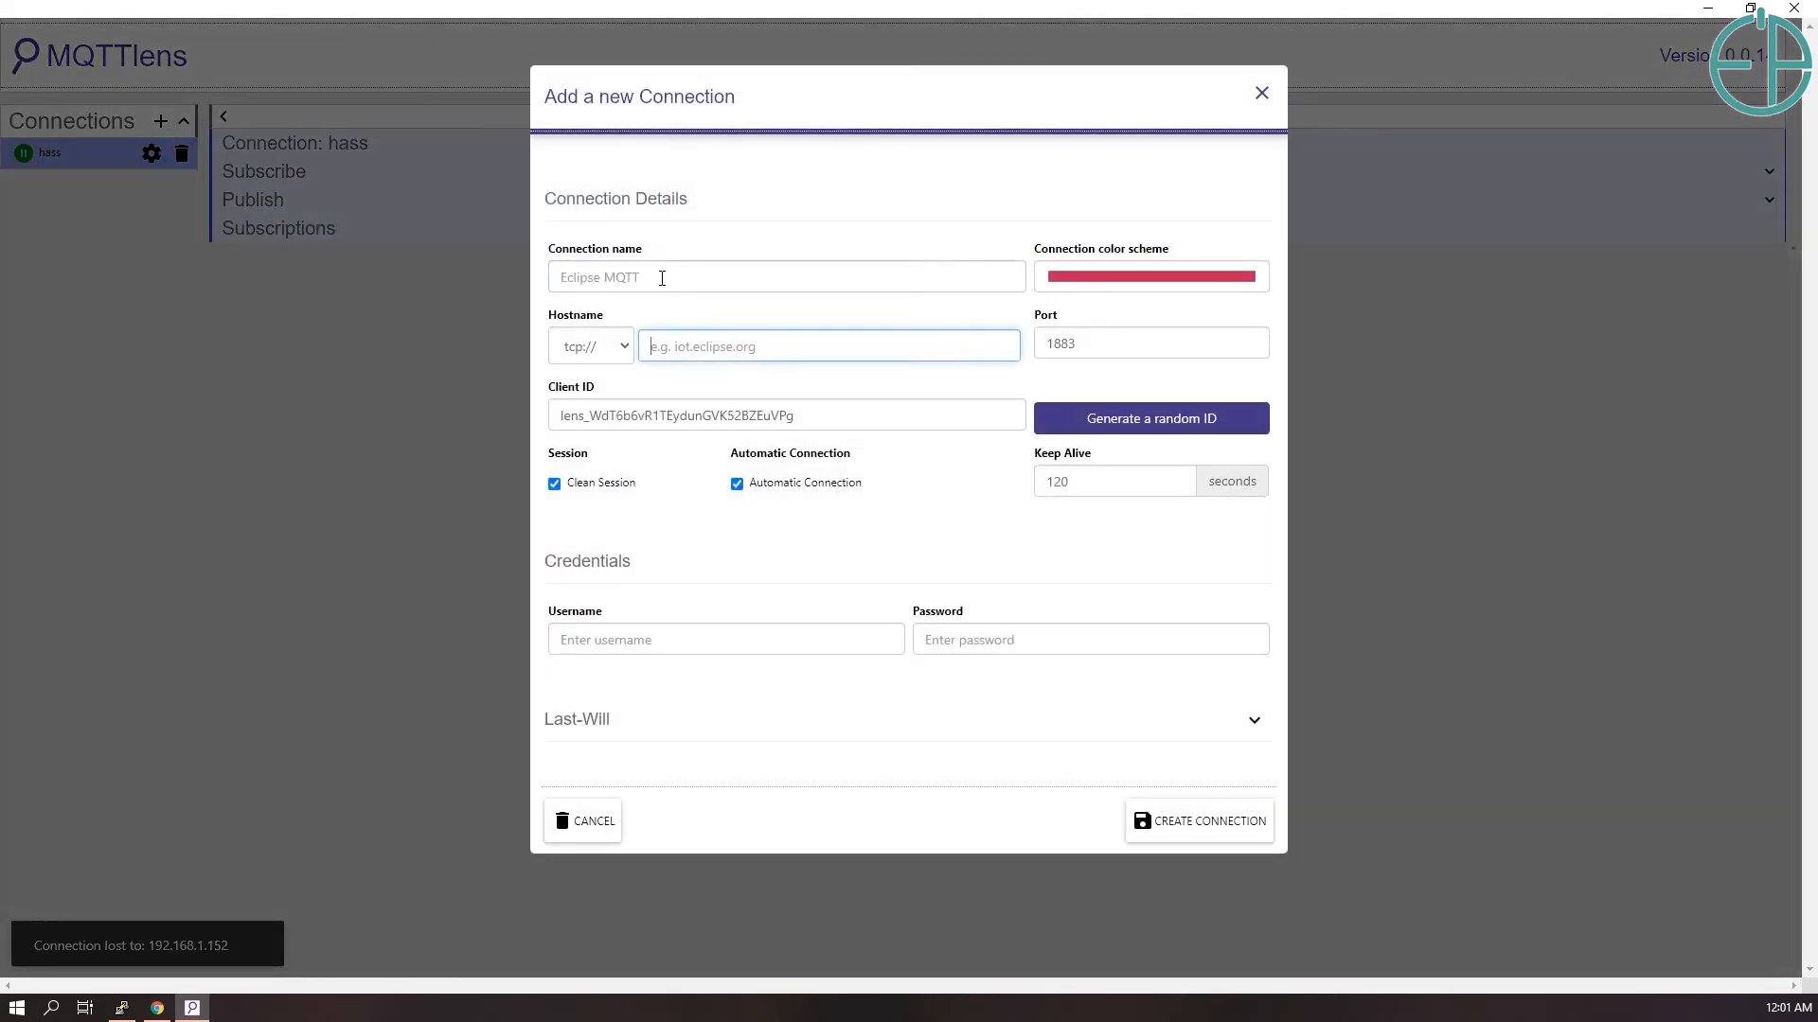
text(RPi)
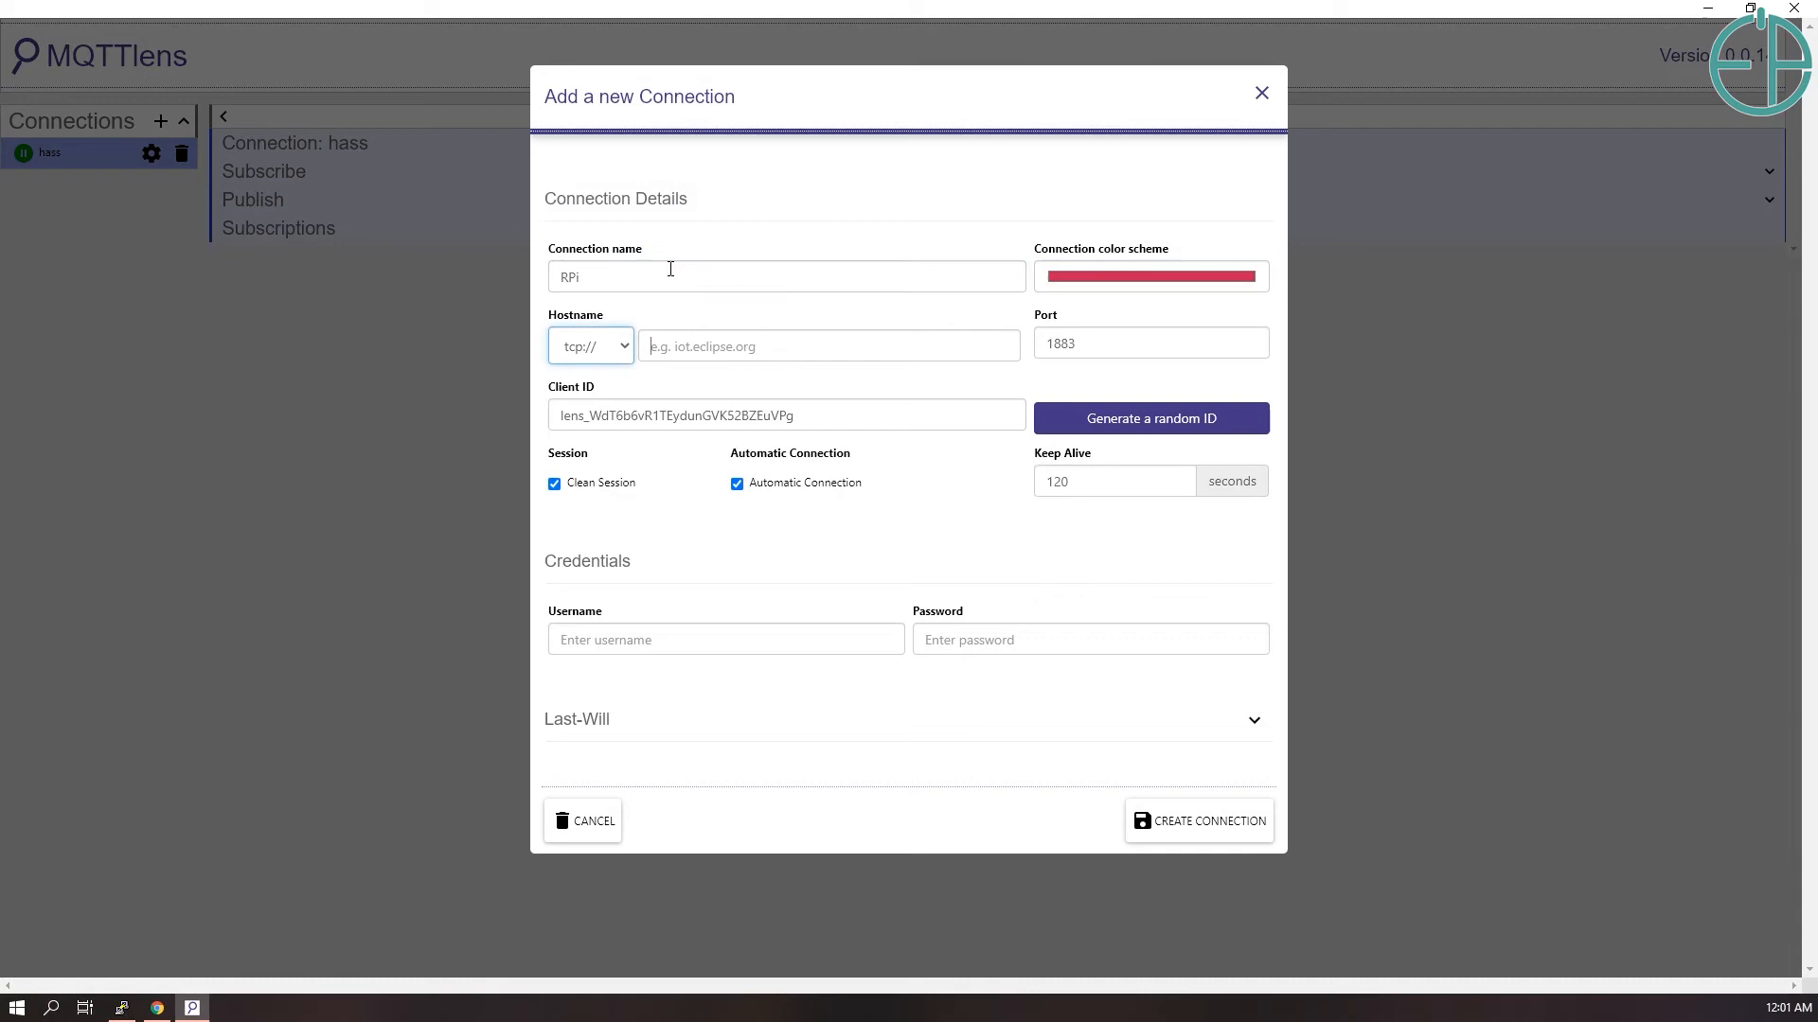
text(192.168.1.152)
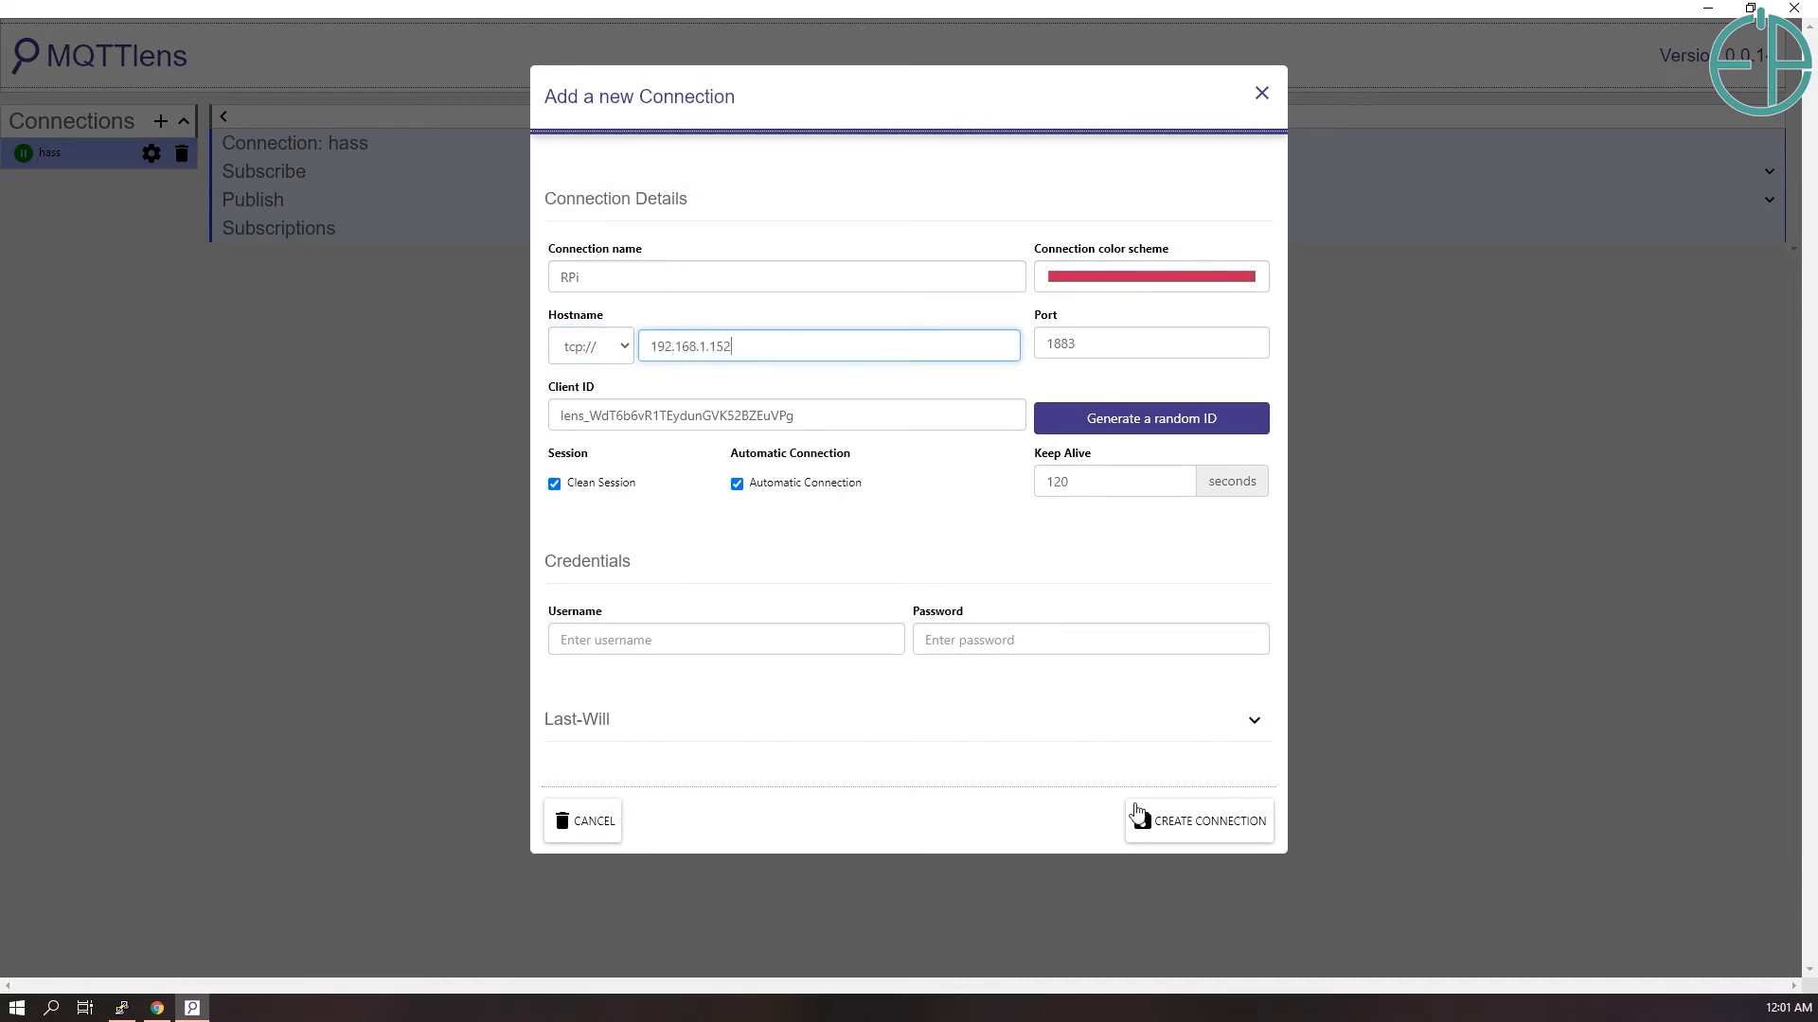
click(1196, 820)
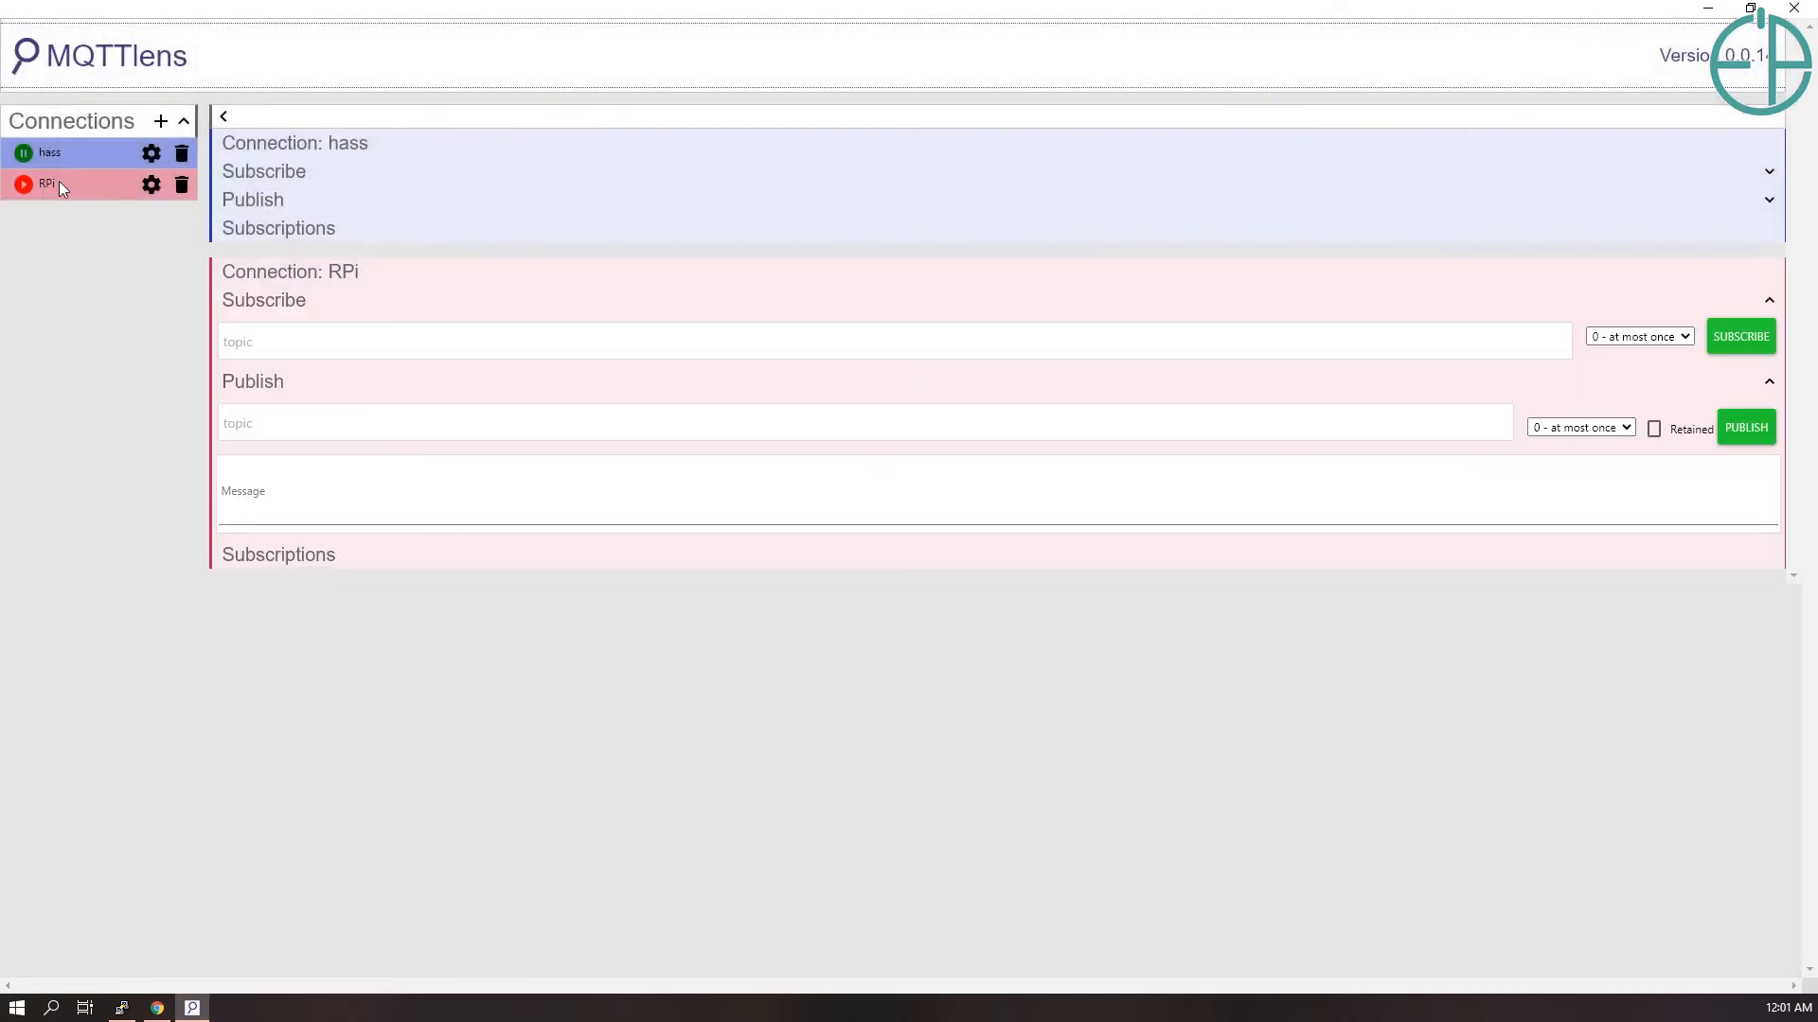
click(152, 184)
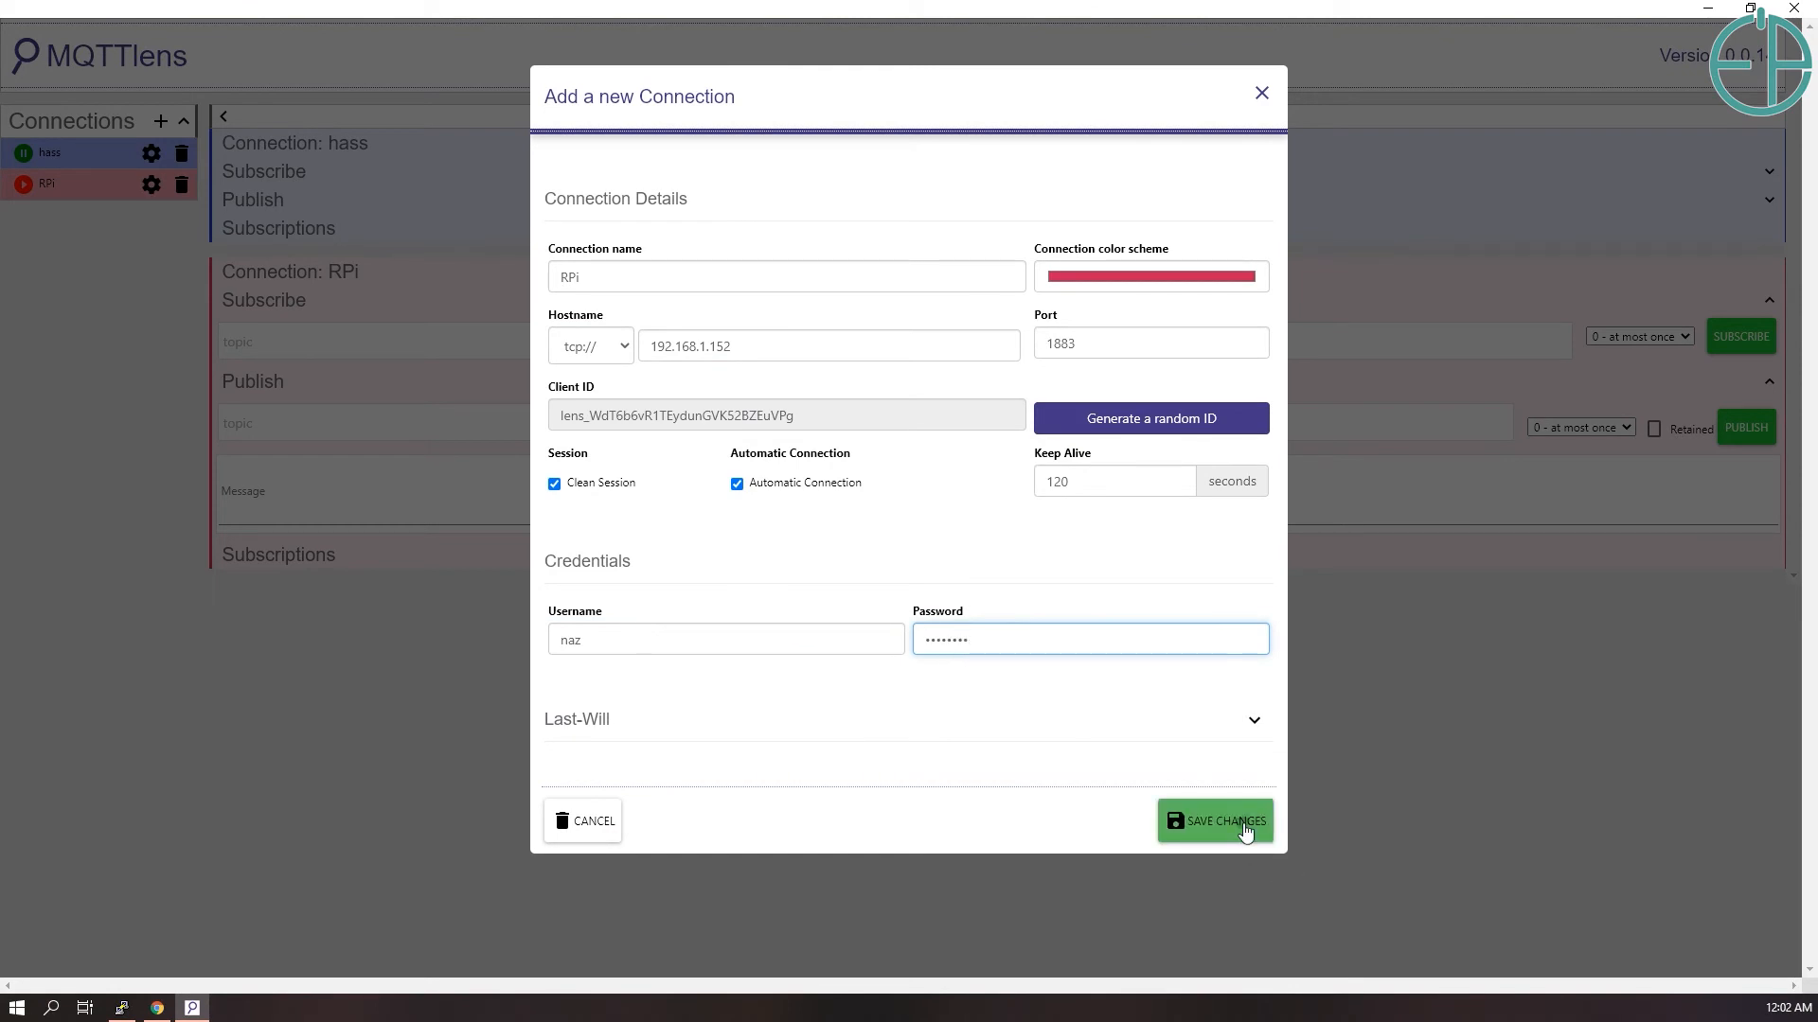
- Save the RPi credentials, subscribe to 'topic' and publish two test messages through the broker
click(1216, 820)
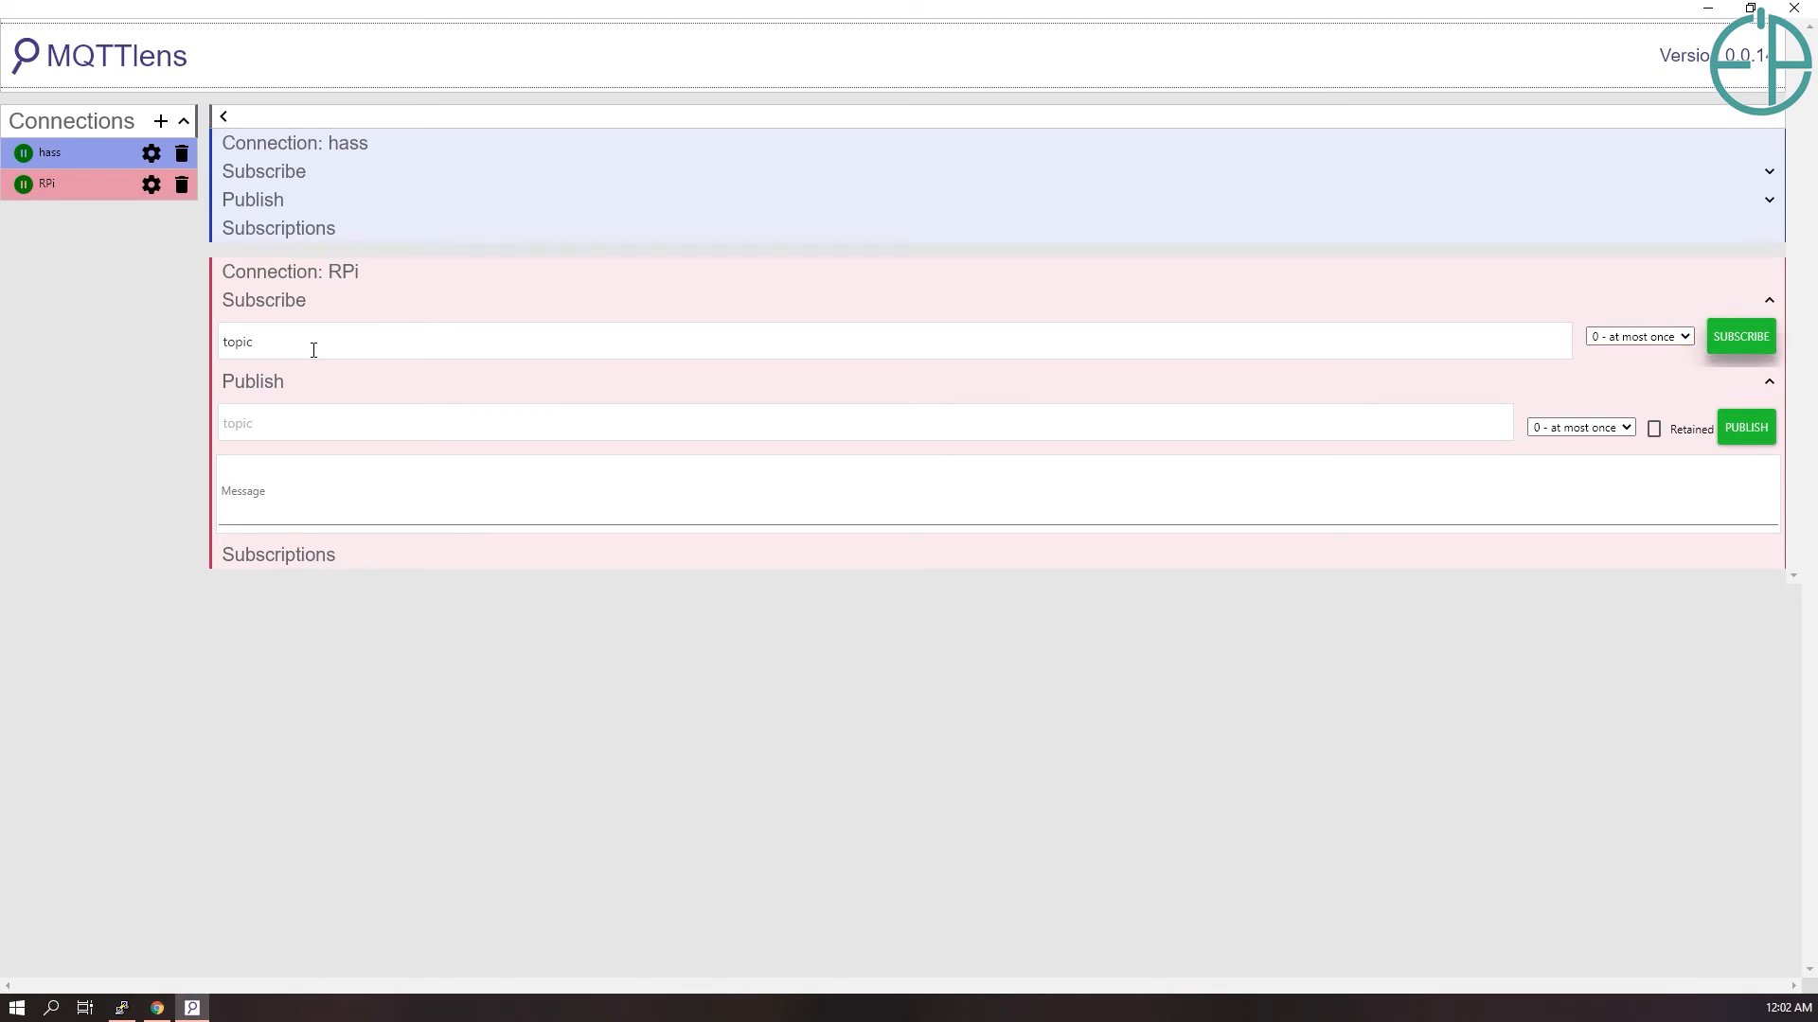
click(1739, 337)
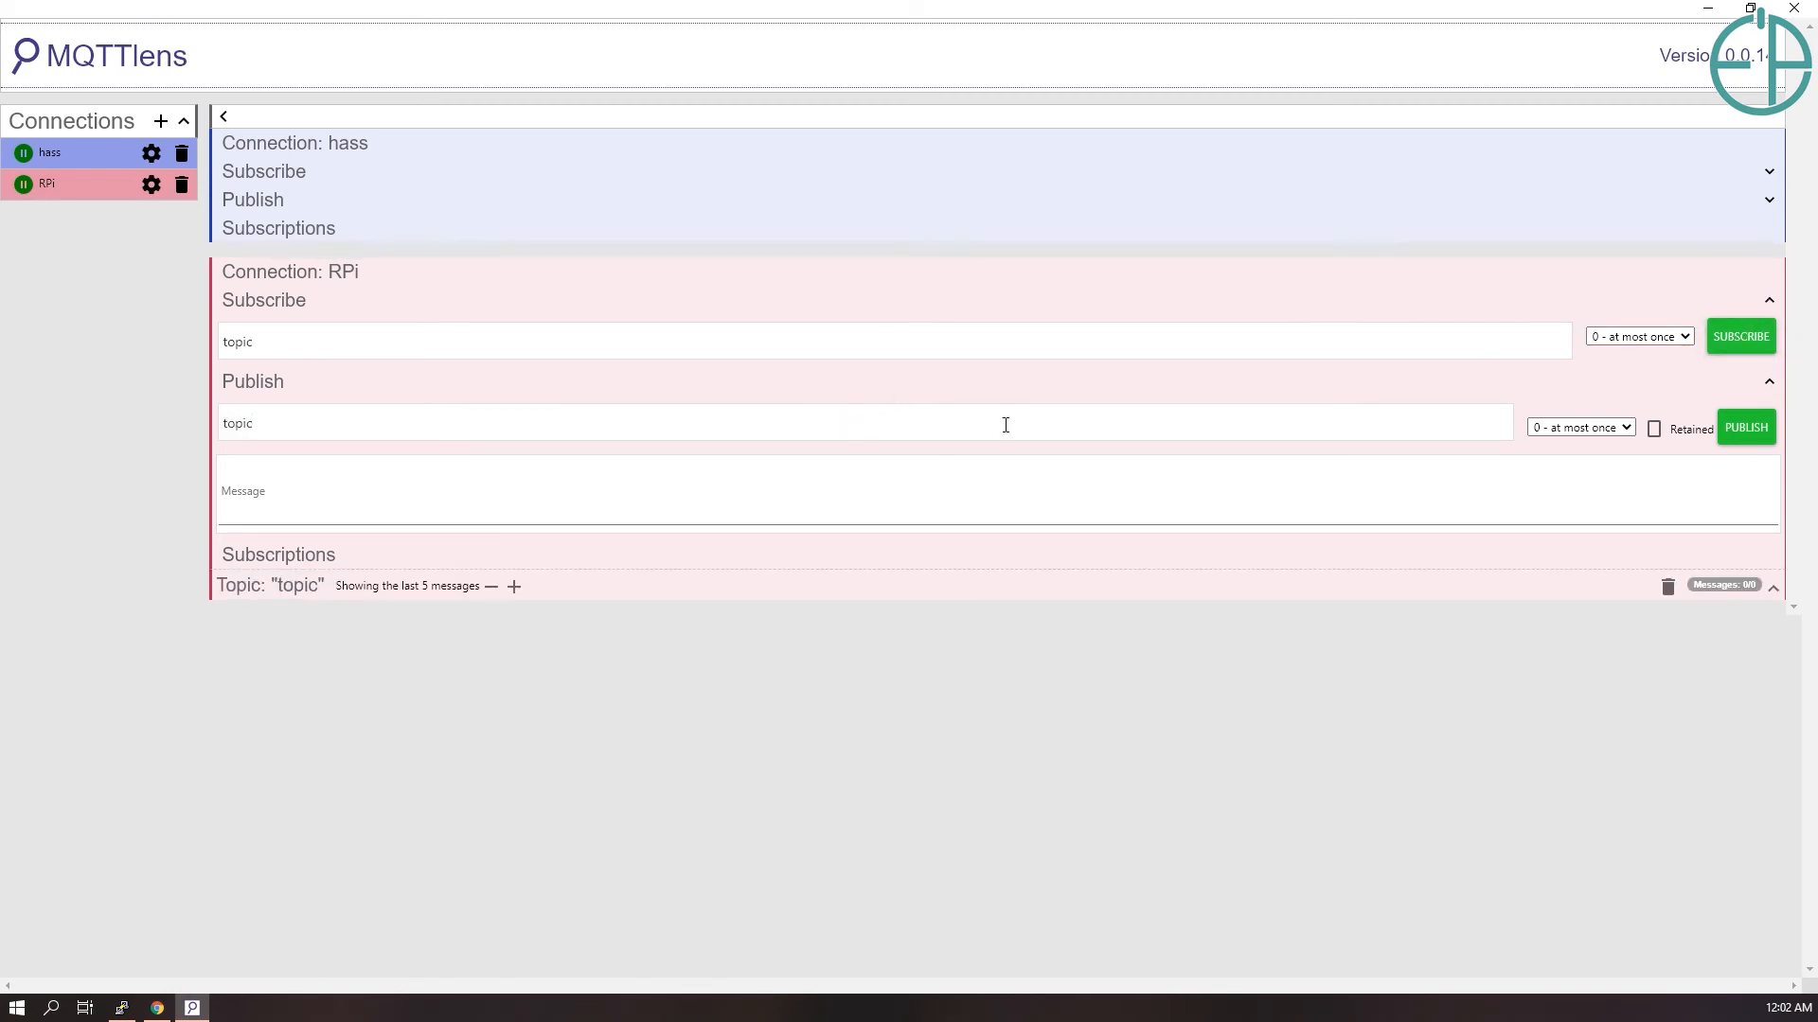
click(1743, 426)
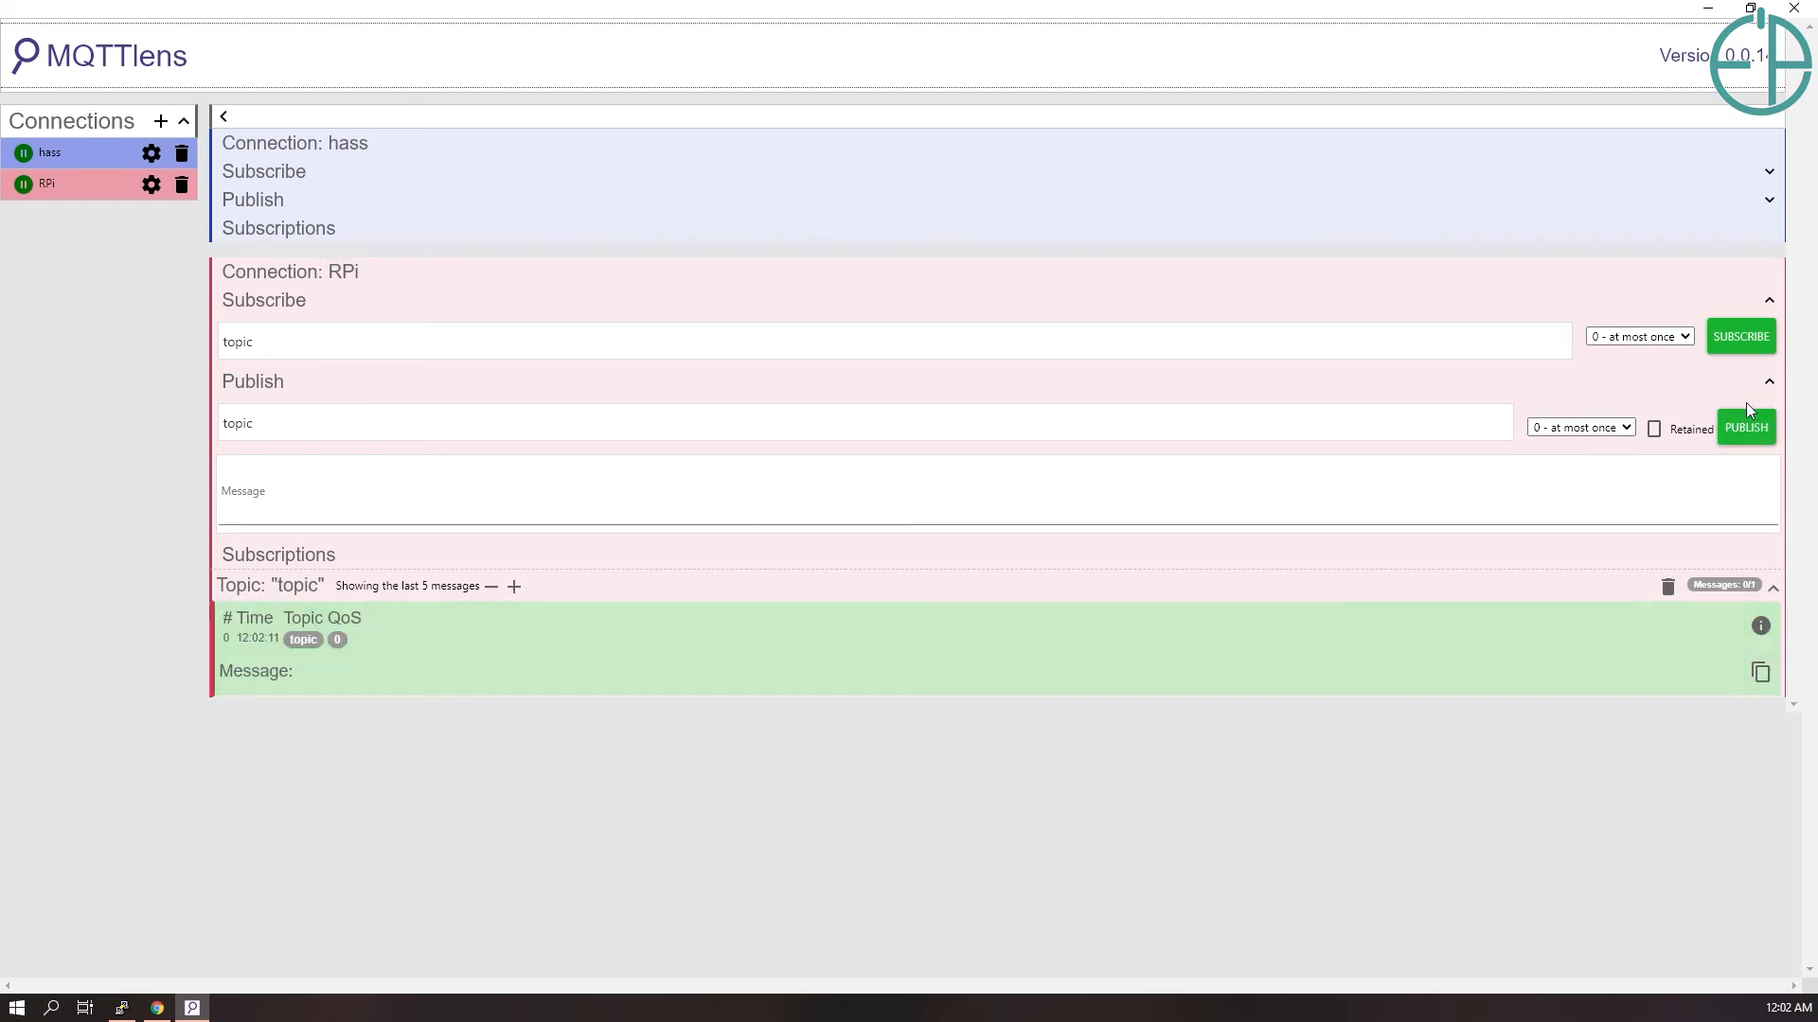
click(152, 184)
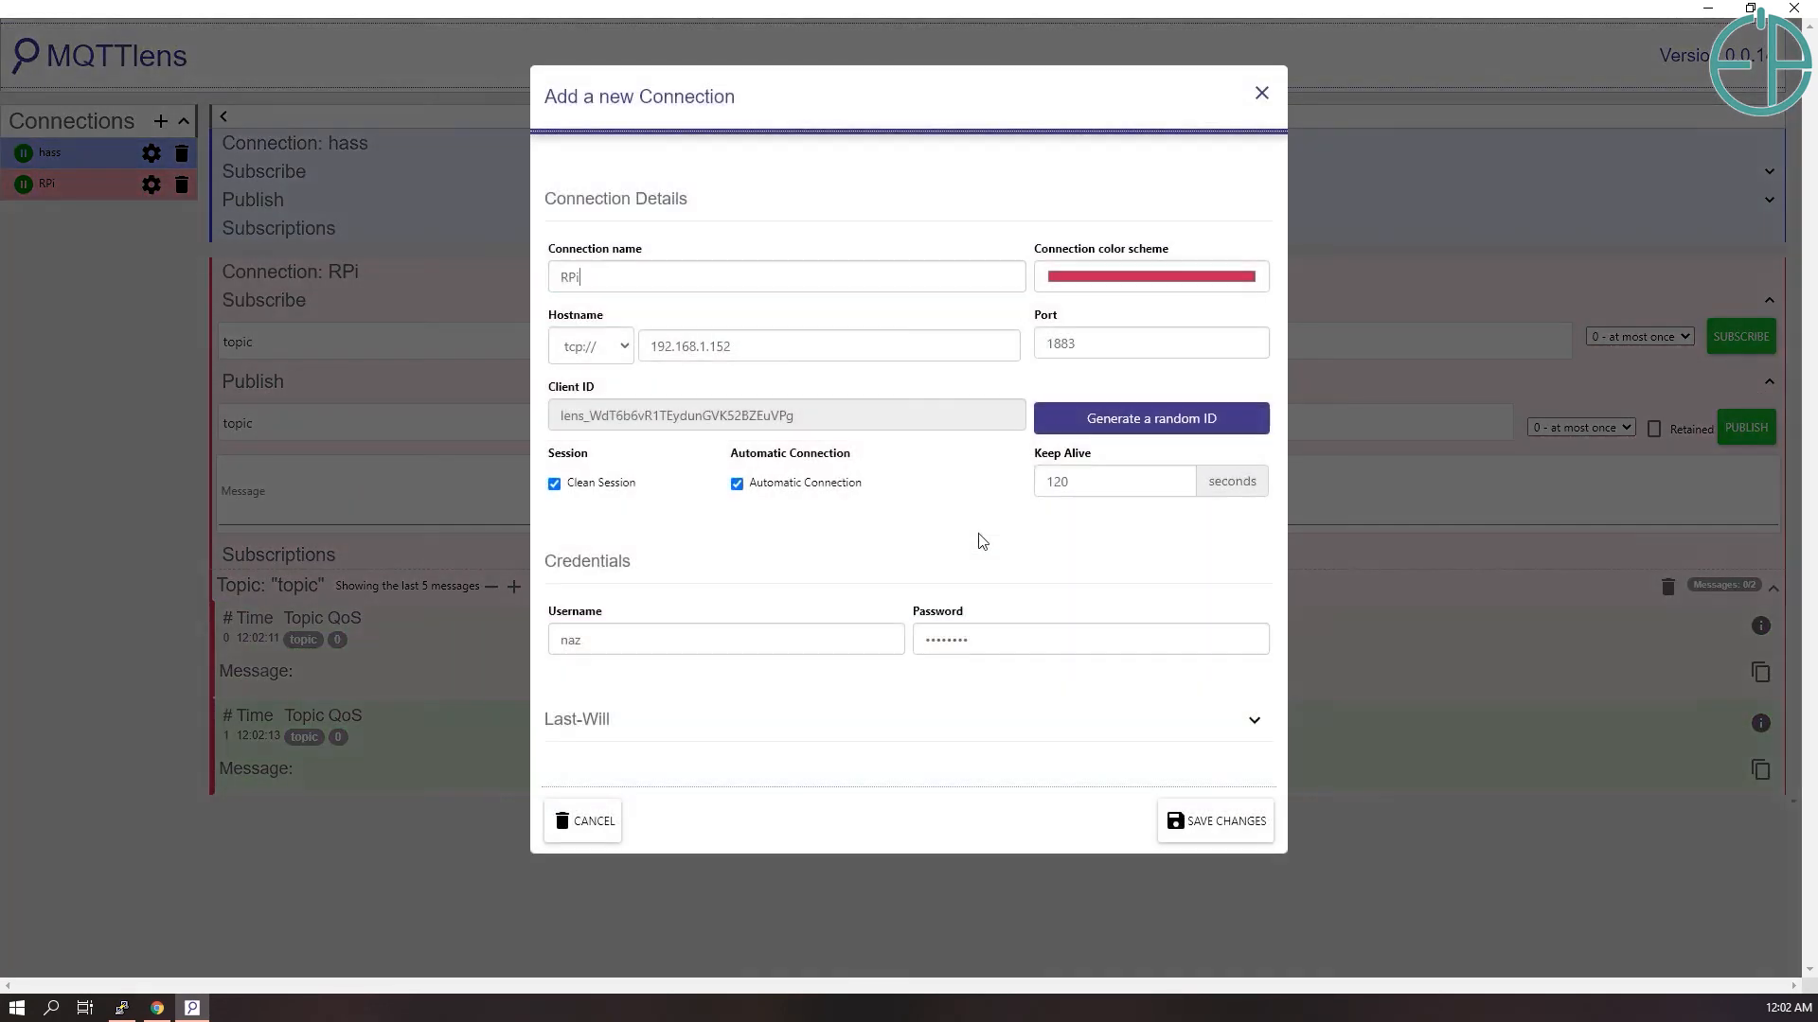
click(1216, 820)
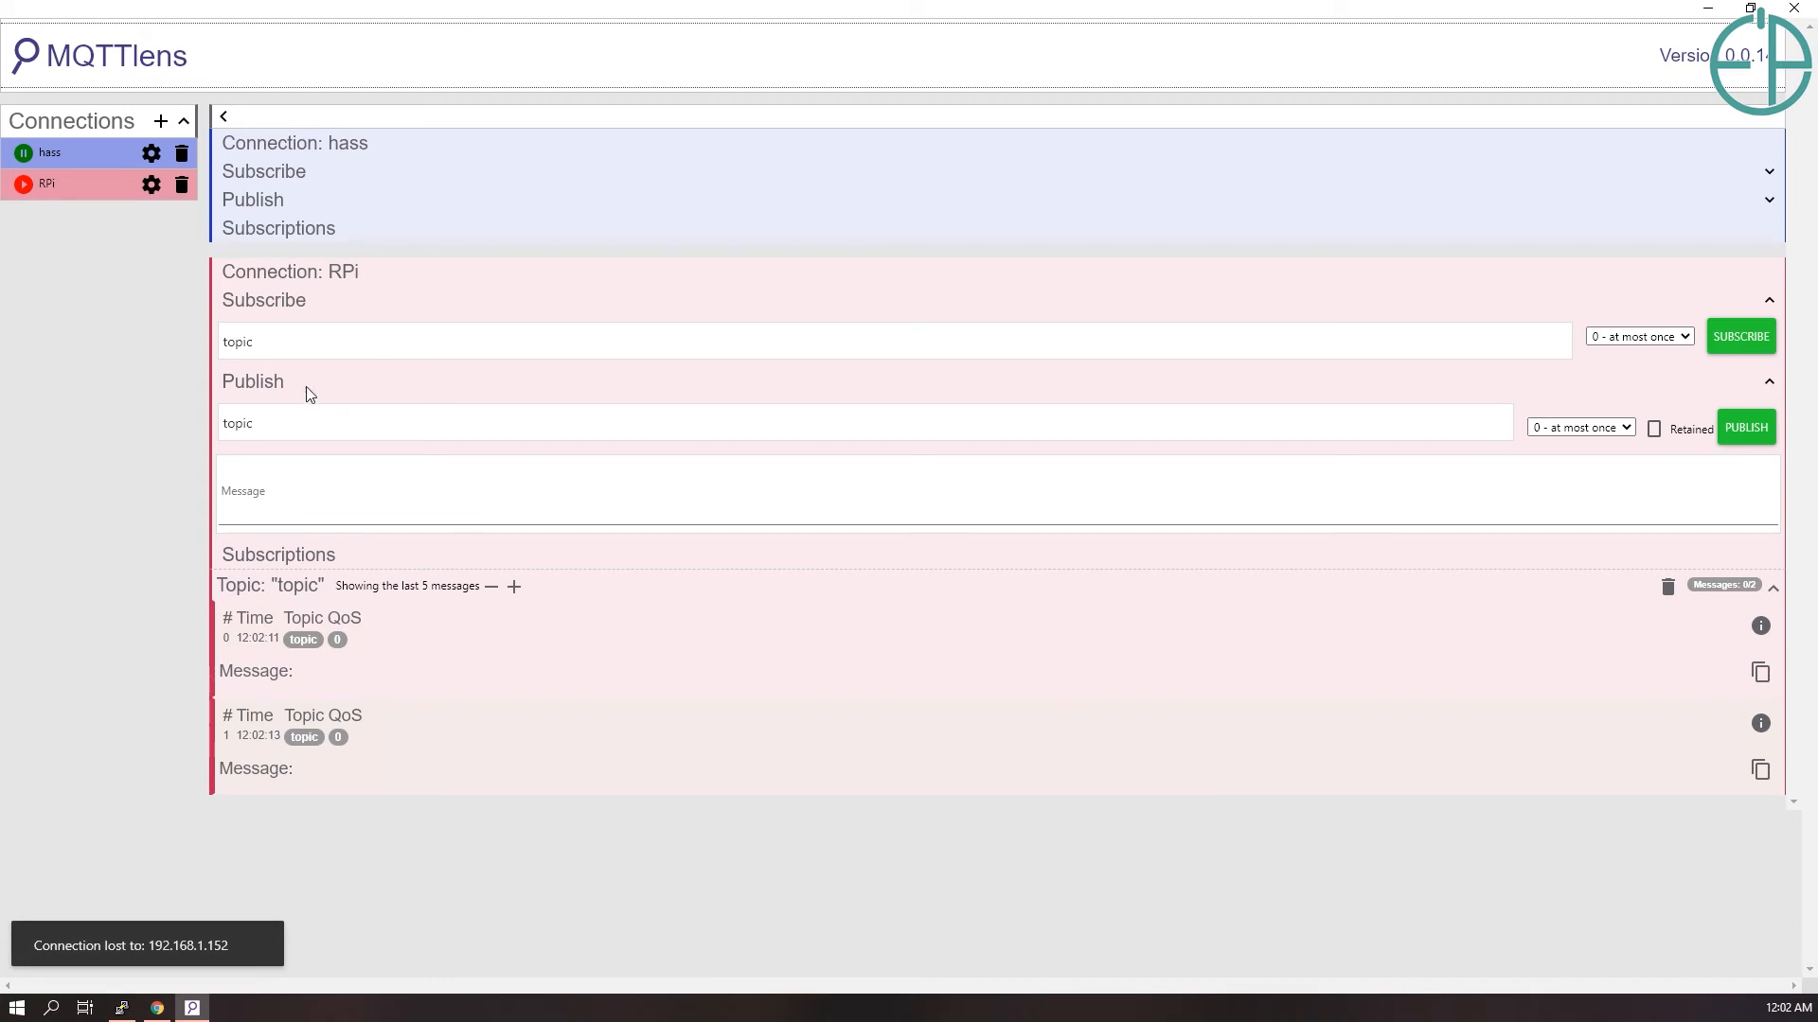
mouse_move(1738, 414)
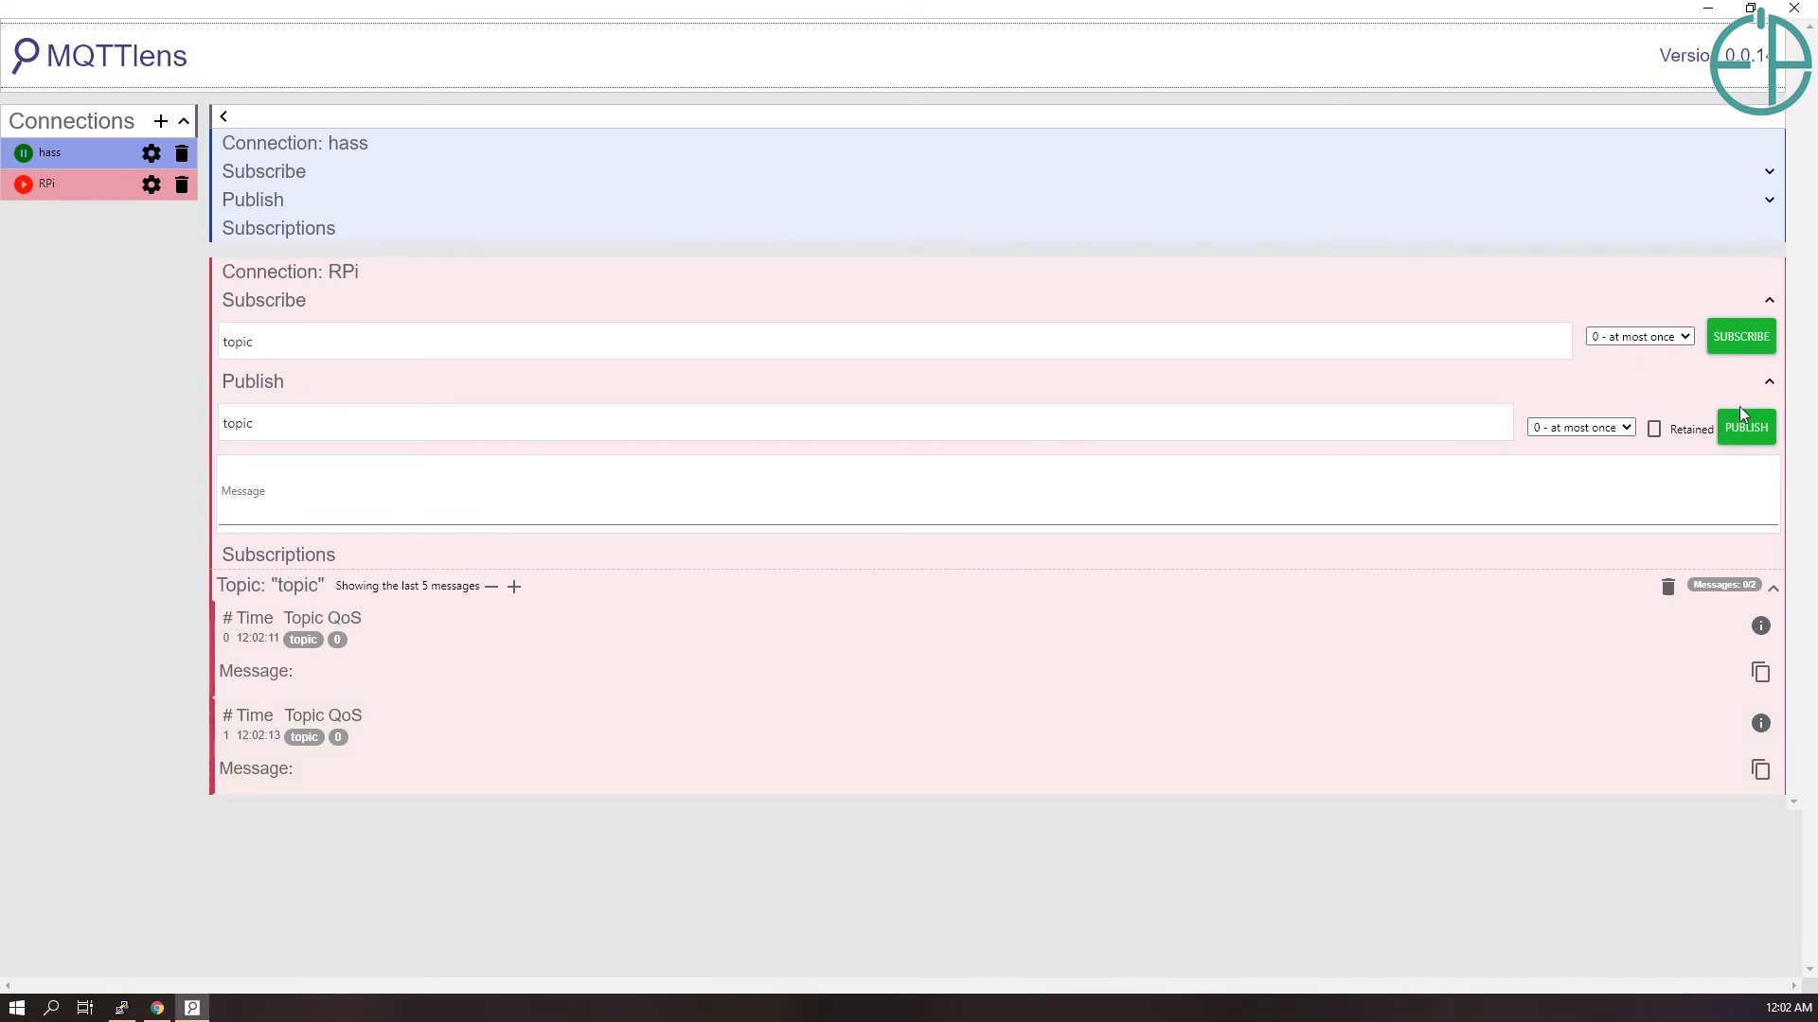
mouse_move(131, 1009)
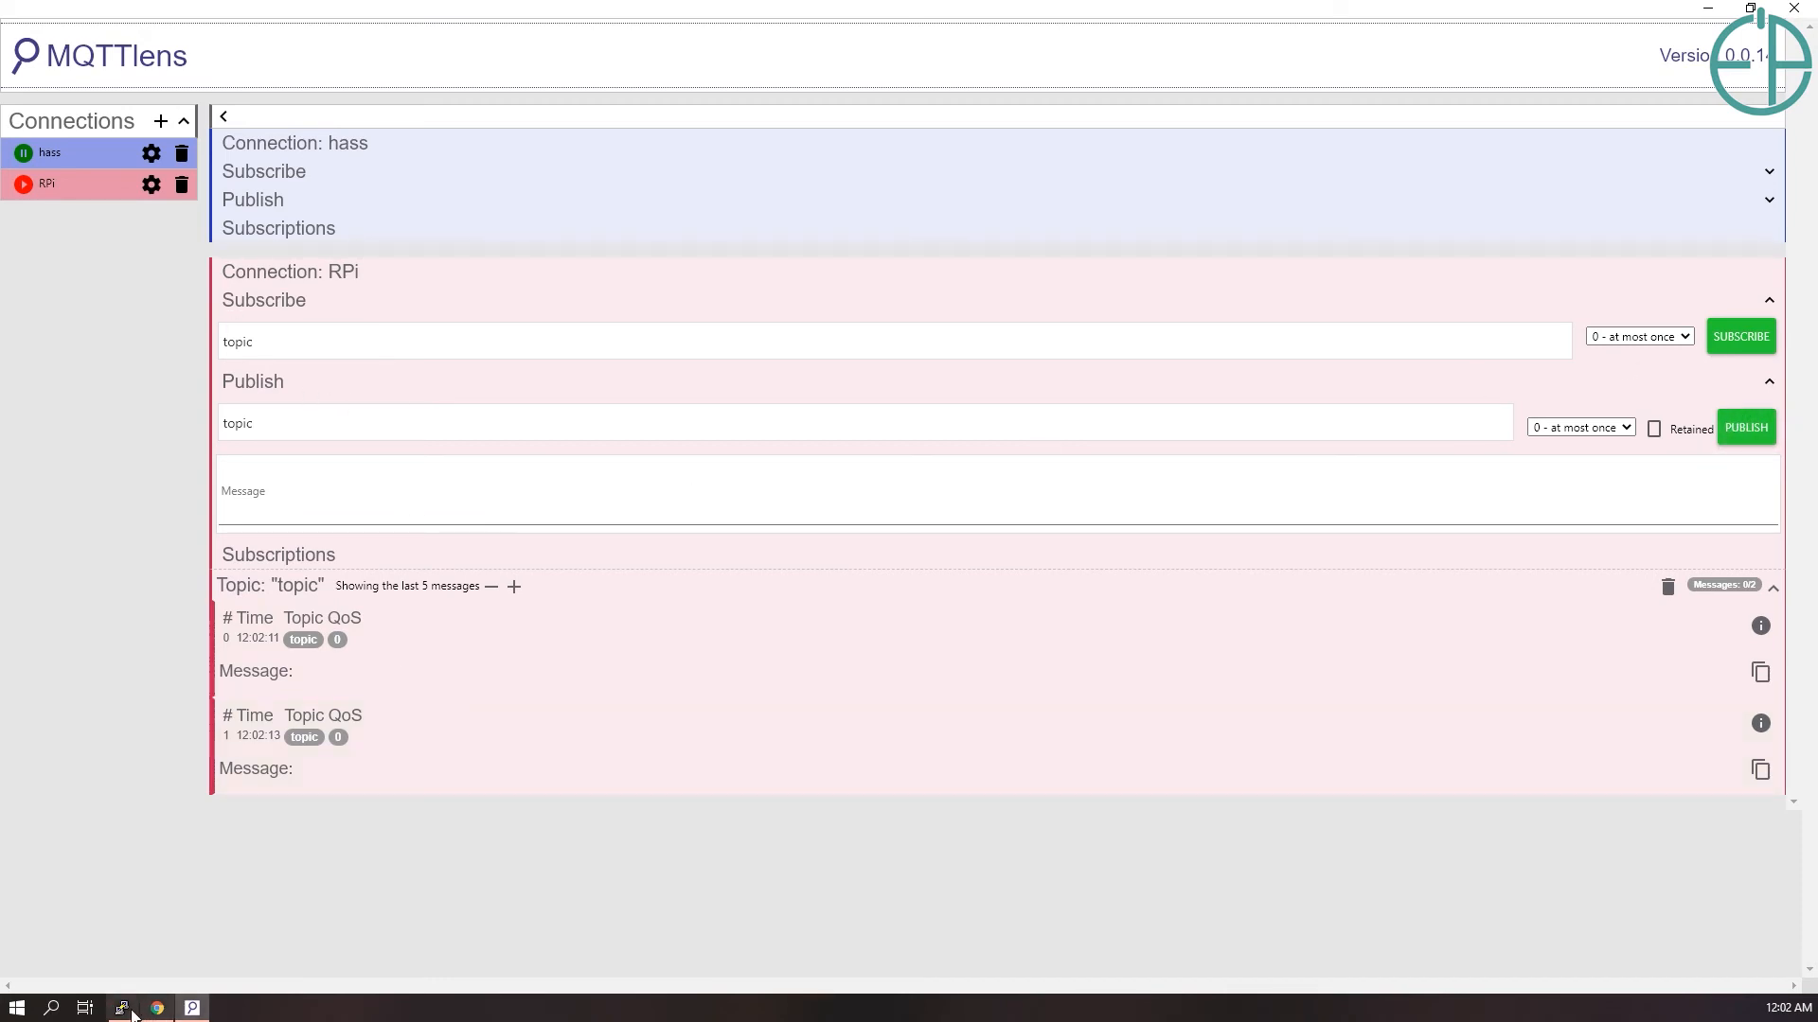
mouse_move(121, 1007)
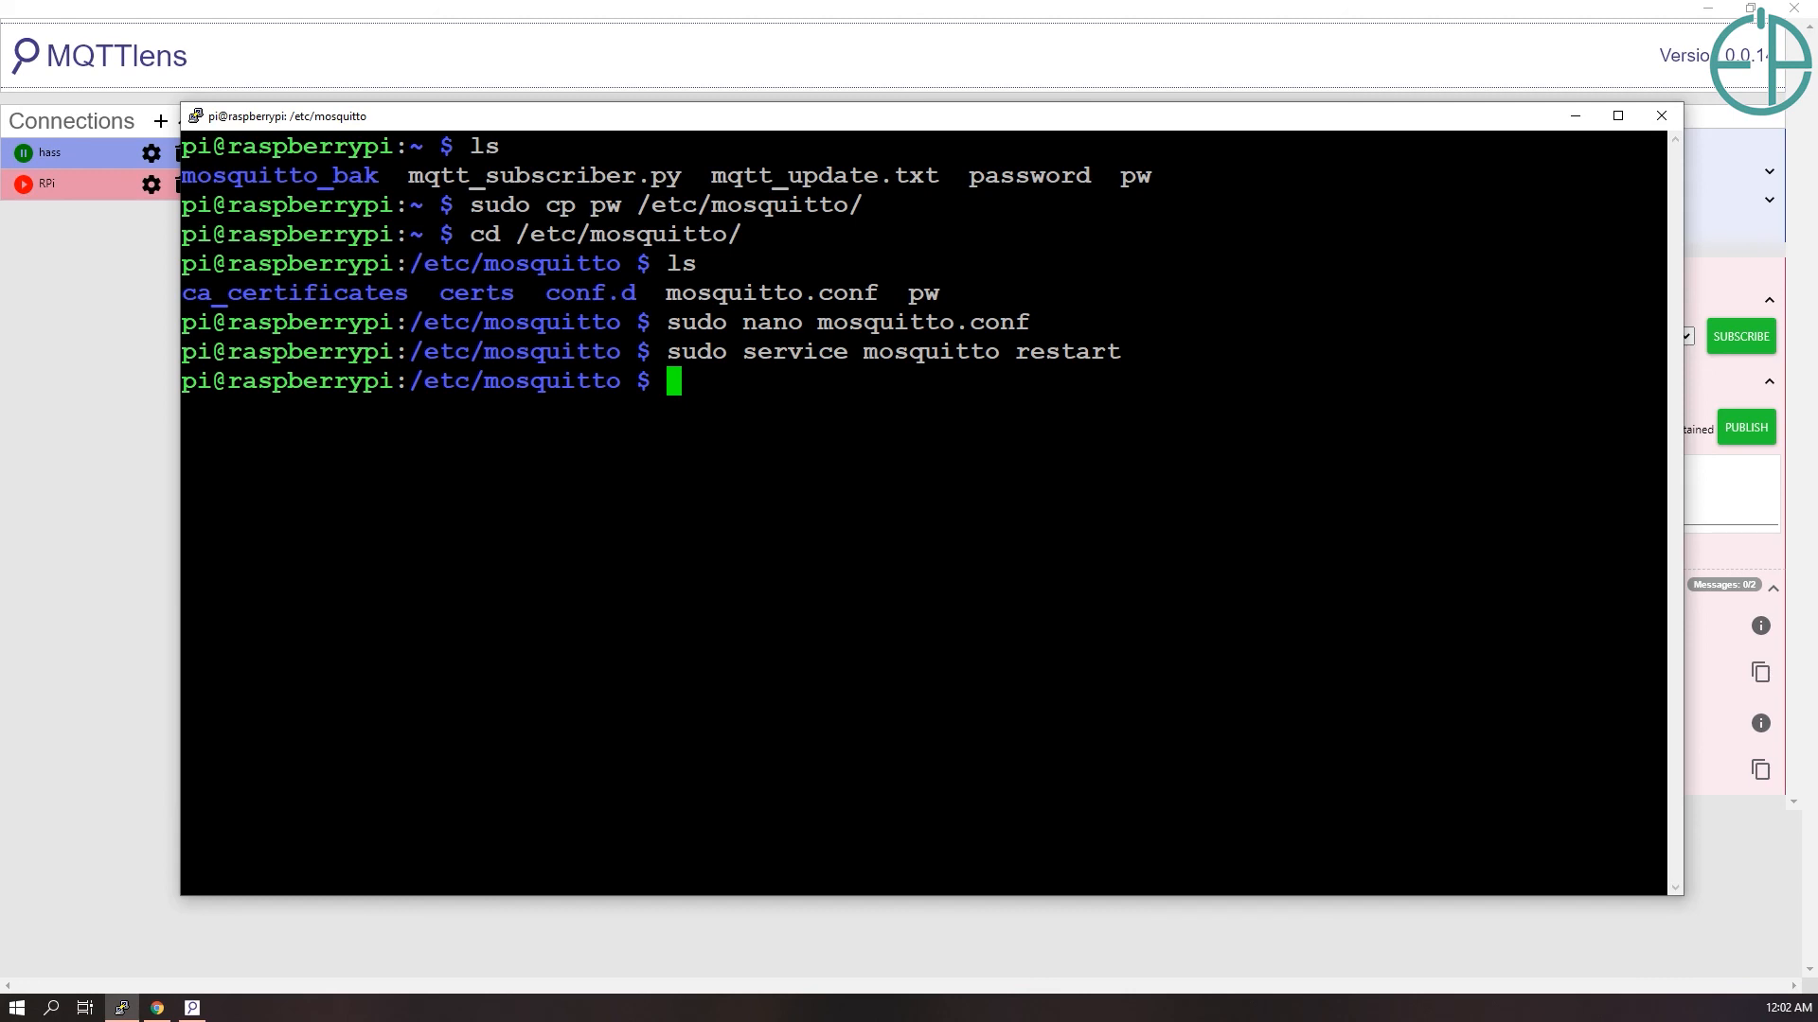
mouse_move(146, 916)
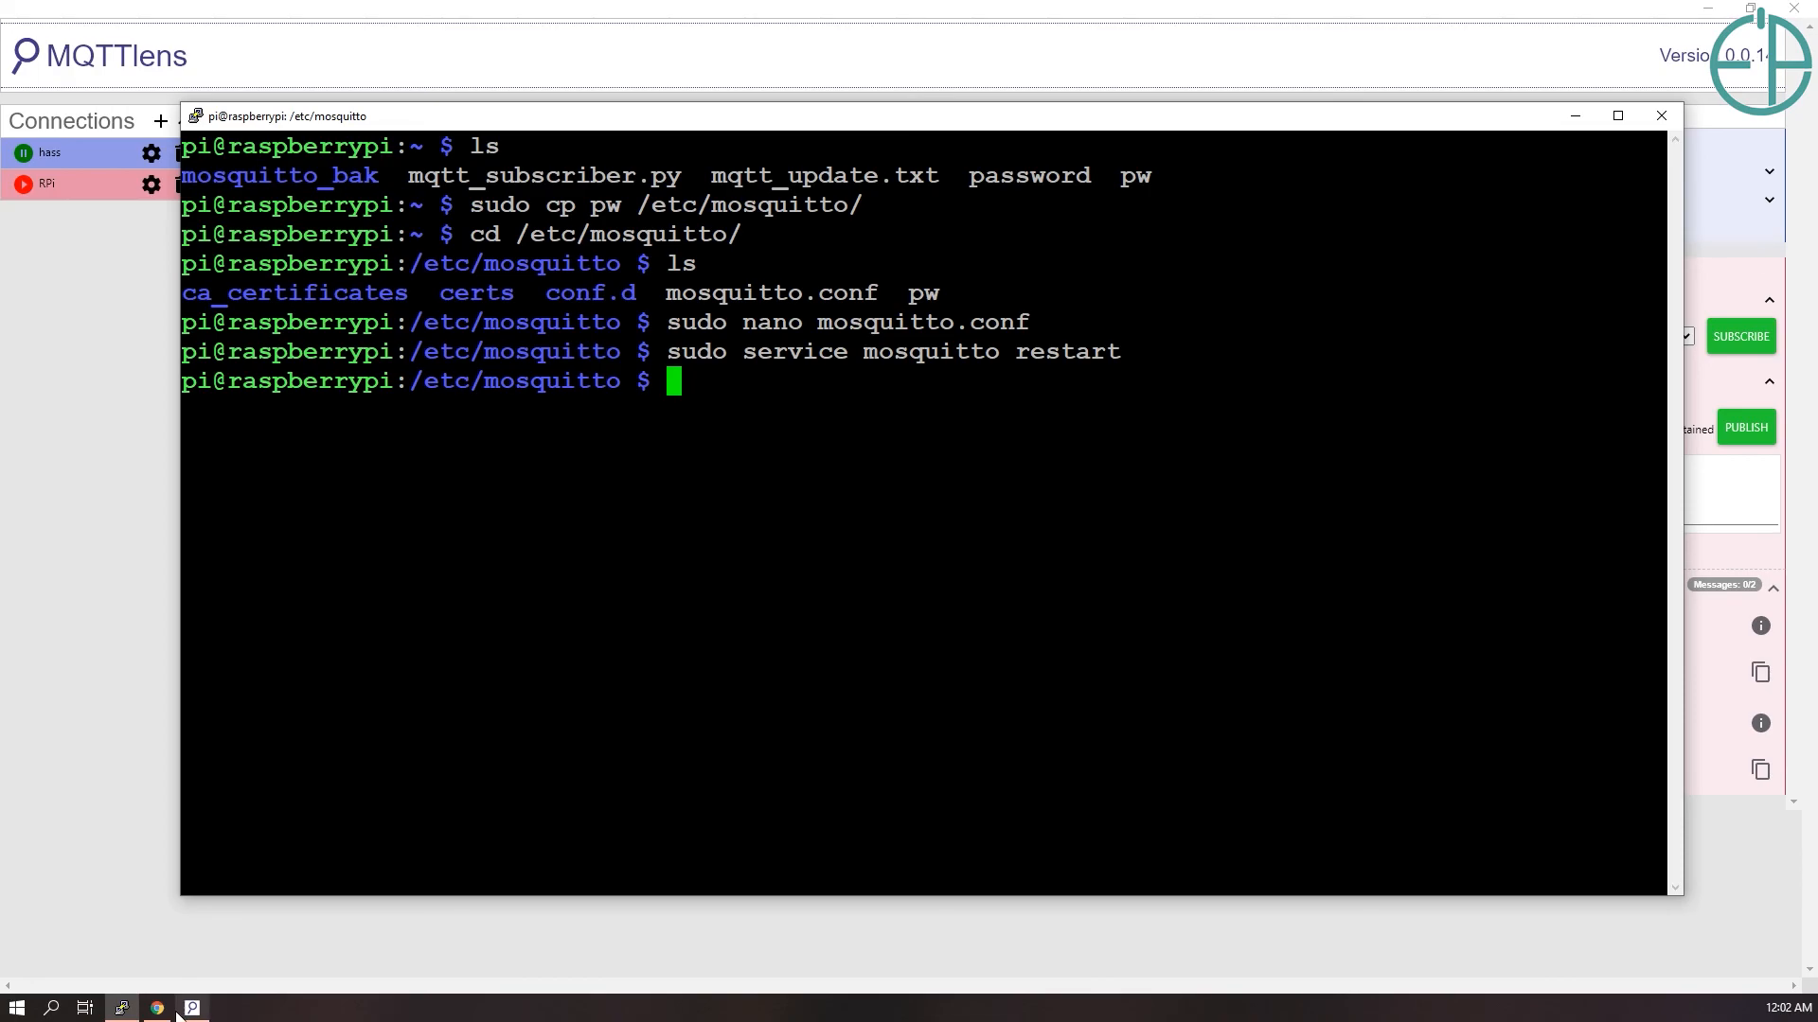
- Bring the Python MQTT Setup tutorial page forward in Chrome
click(157, 1007)
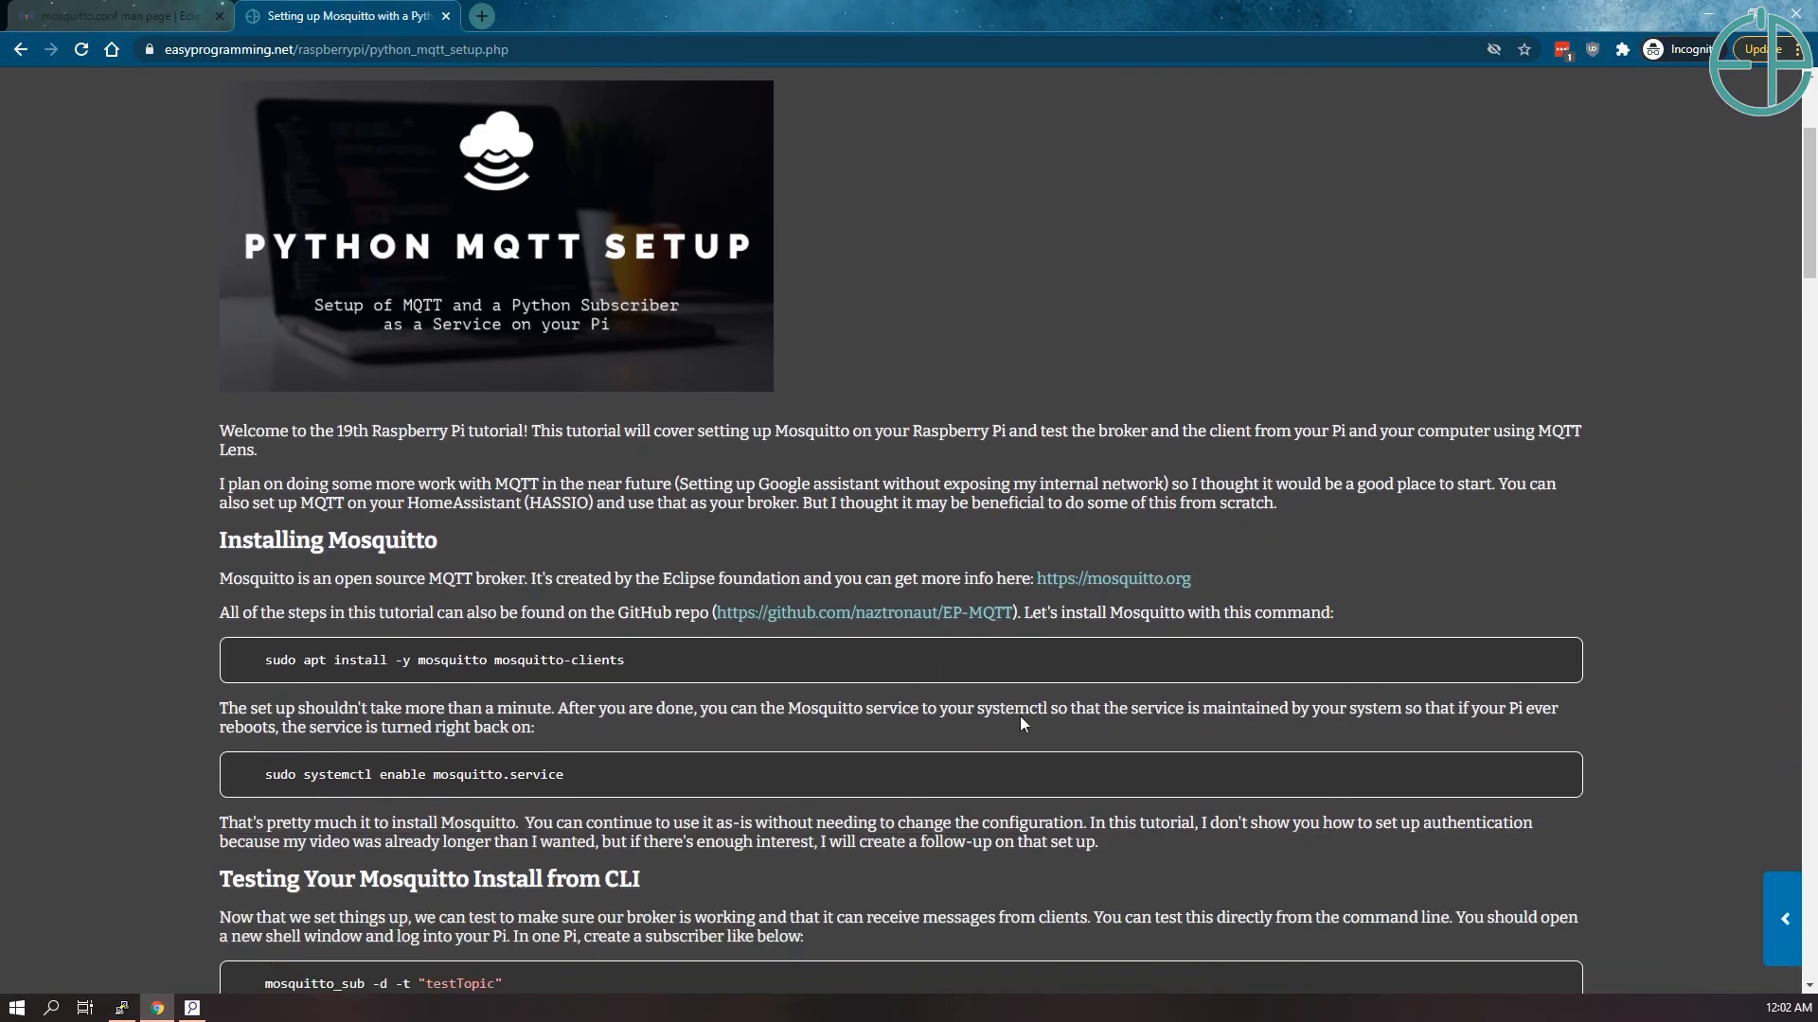